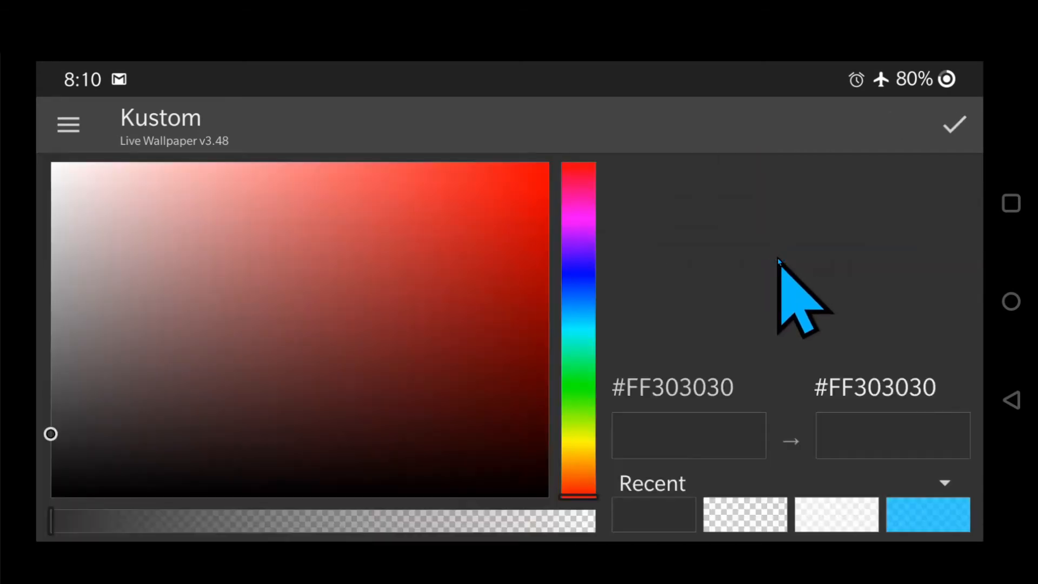
Accept the dark #FF303030 background colour and return to the Globals editor.
left_click(742, 515)
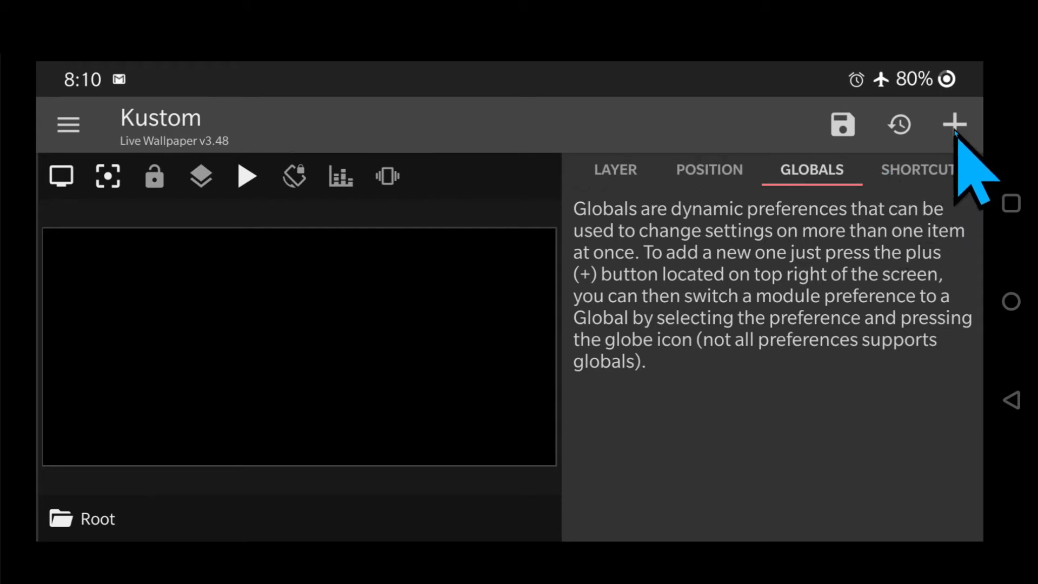
Create a new Color global titled P with no description.
left_click(954, 124)
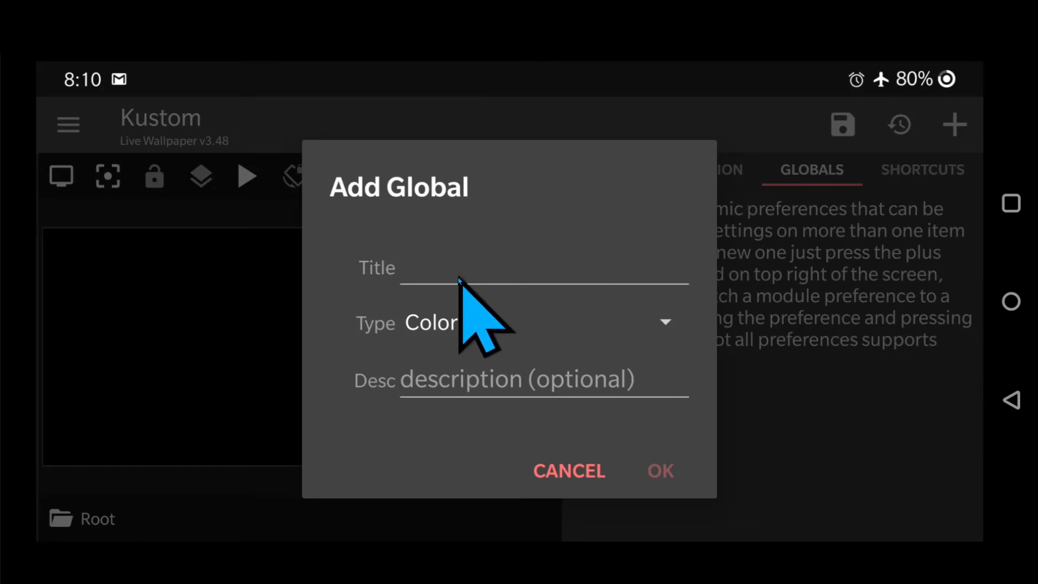
mouse_move(456, 312)
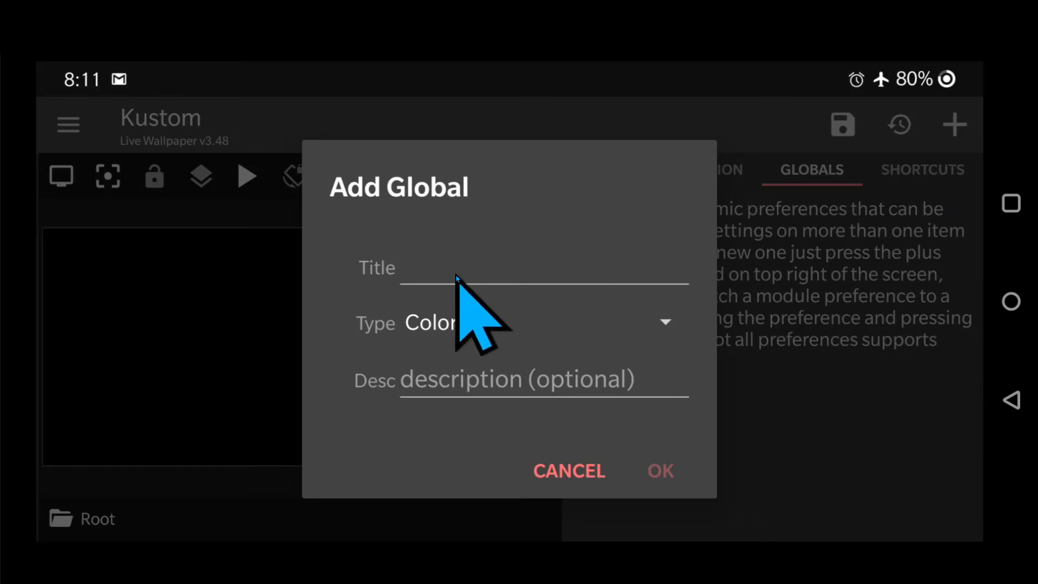
left_click(455, 272)
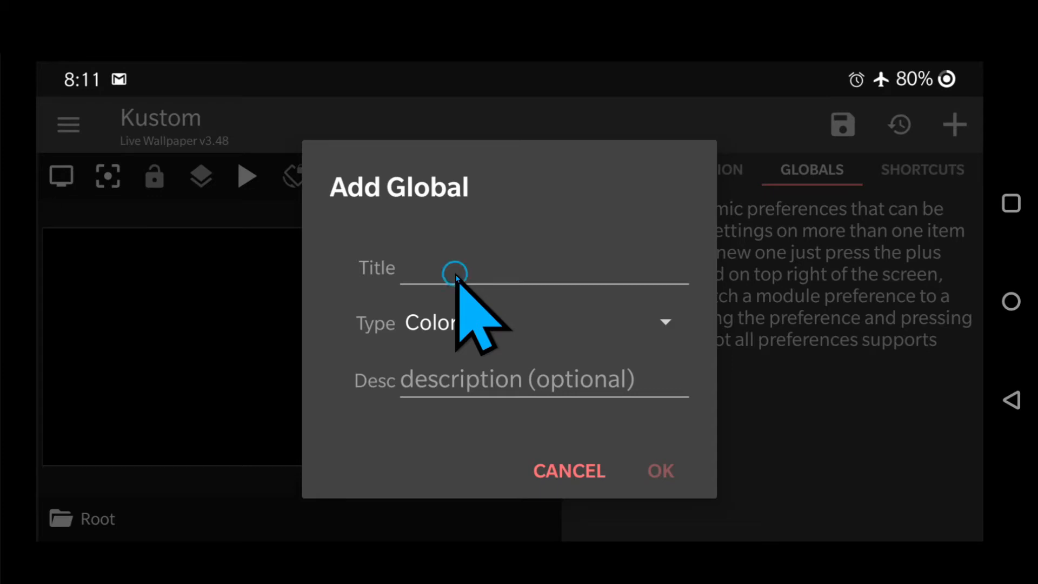
left_click(464, 271)
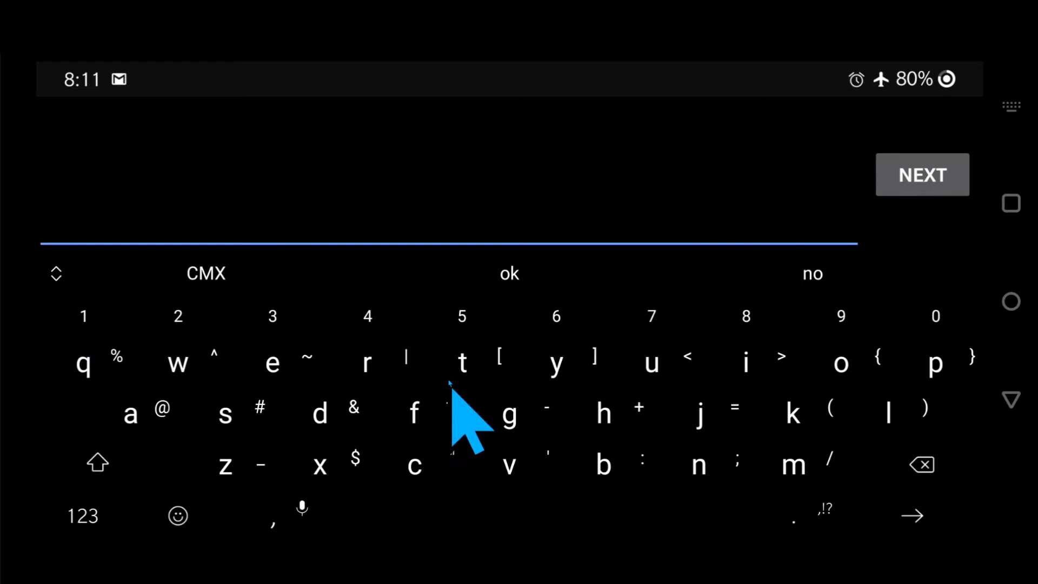
mouse_move(361, 411)
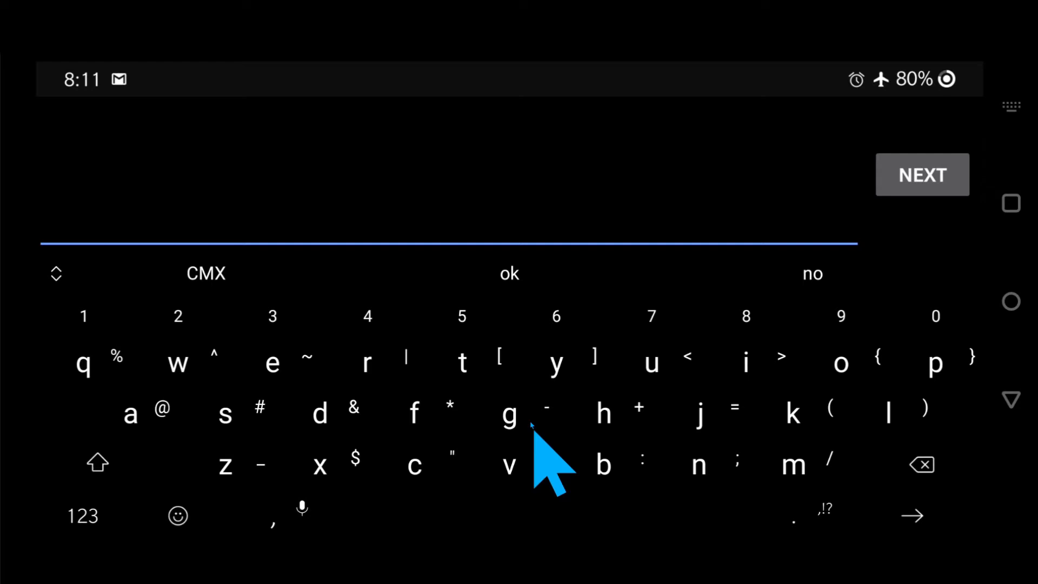
left_click(921, 174)
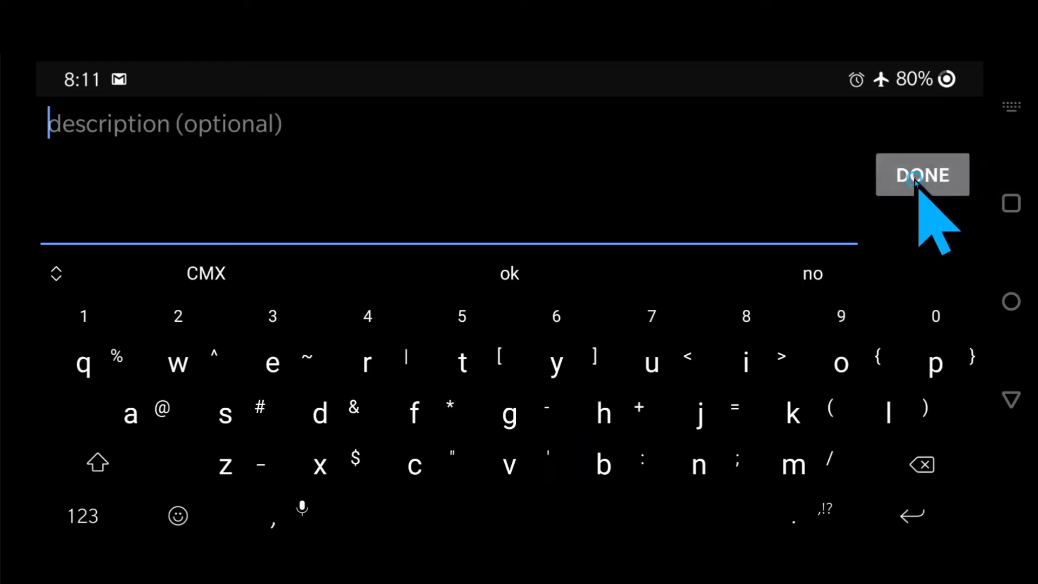
left_click(922, 175)
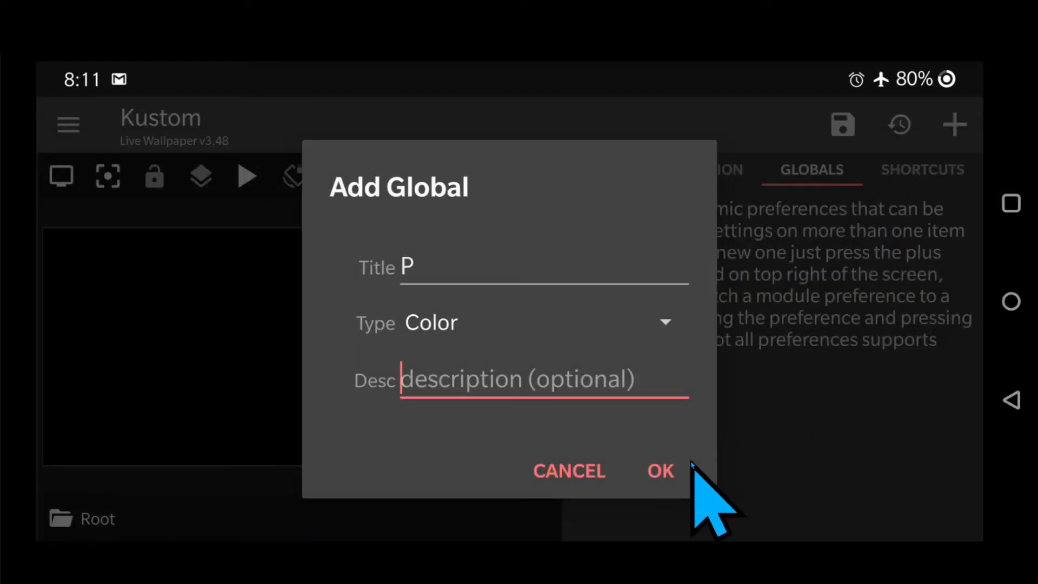
left_click(659, 470)
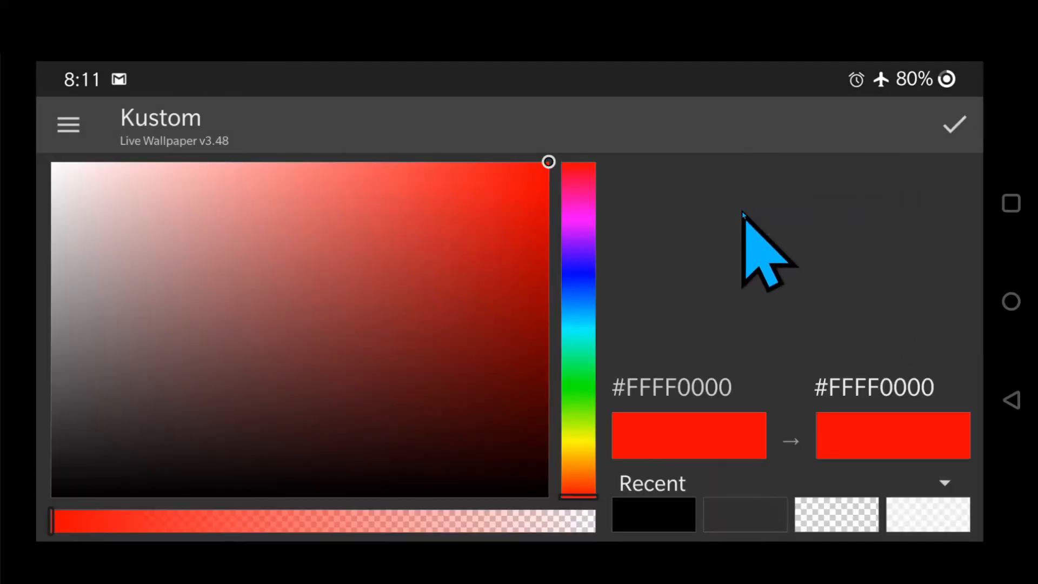
mouse_move(874, 378)
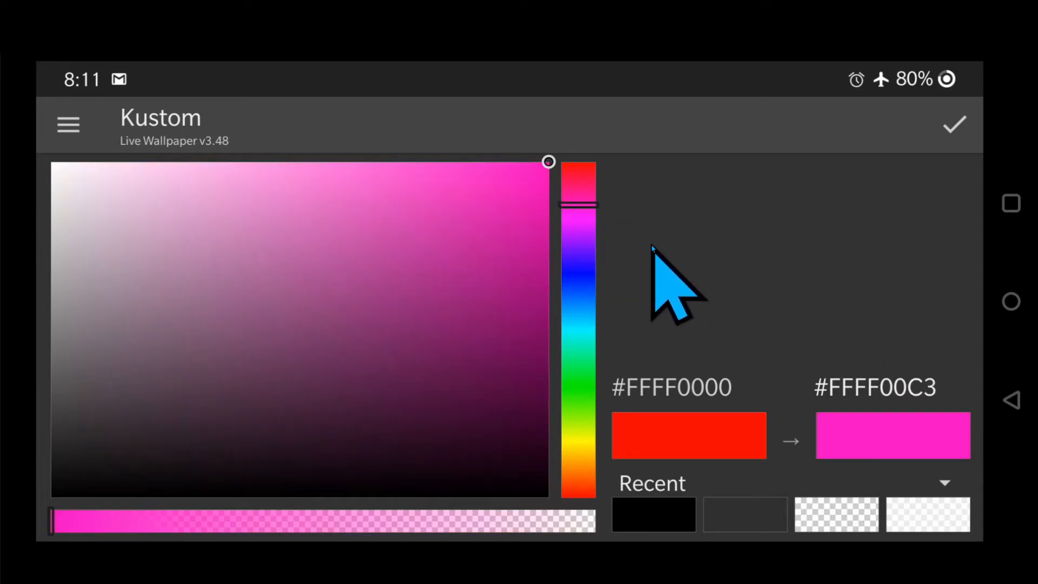
mouse_move(914, 424)
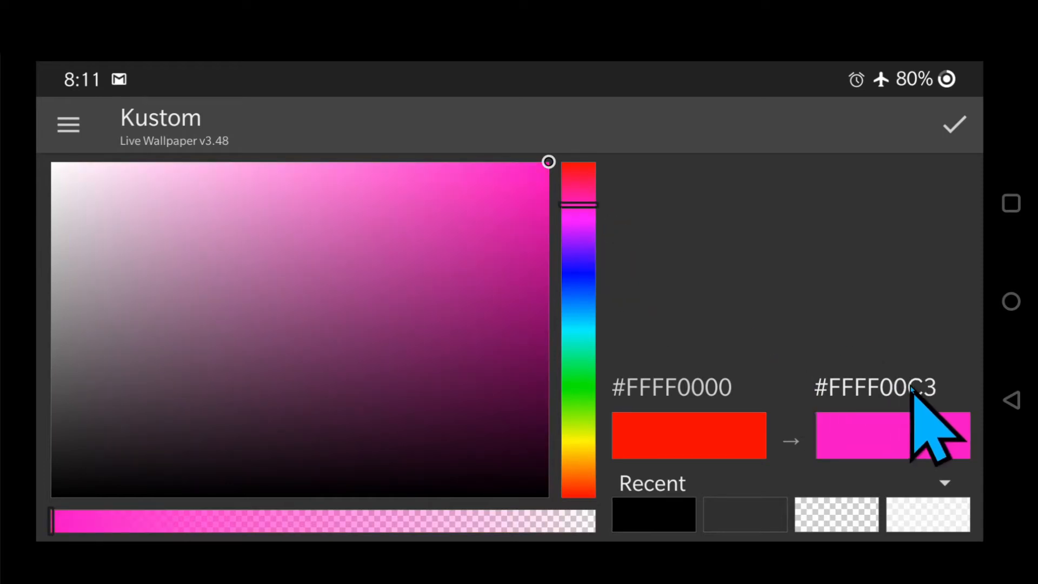
Set global P to the translucent pink #B7FF0085 and save it.
left_click(873, 387)
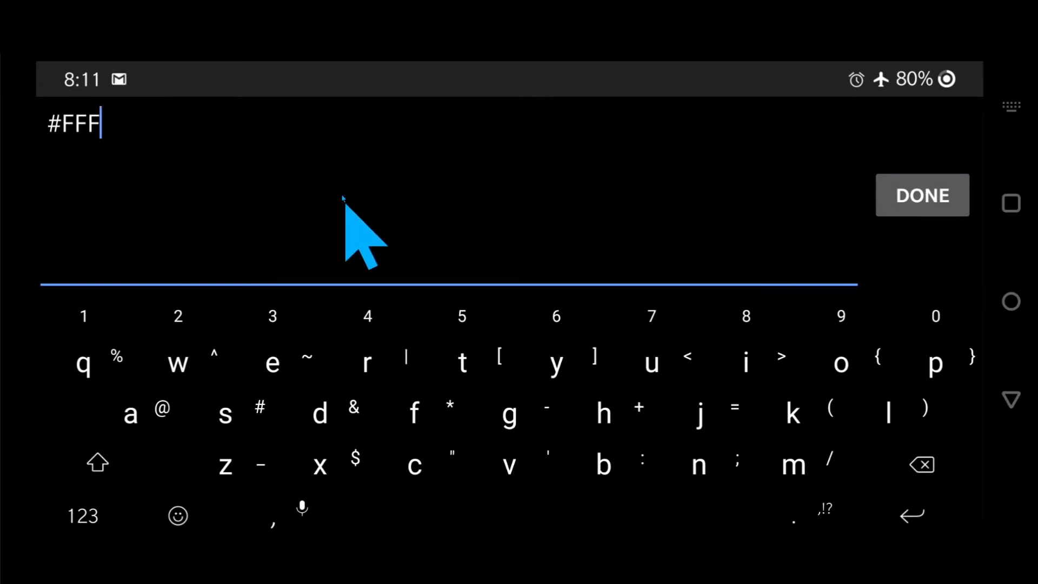
left_click(919, 464)
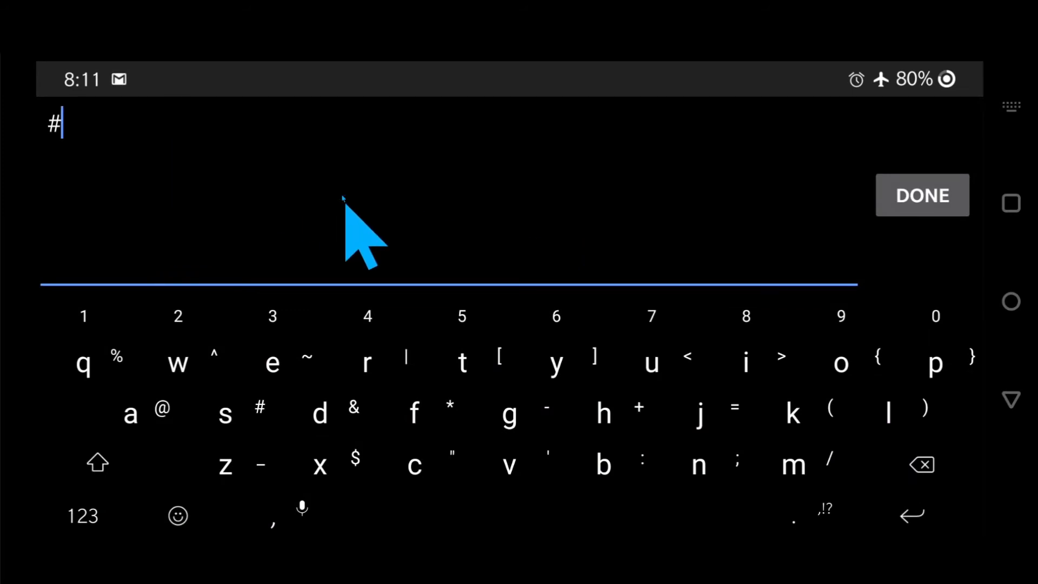
type("B7FF")
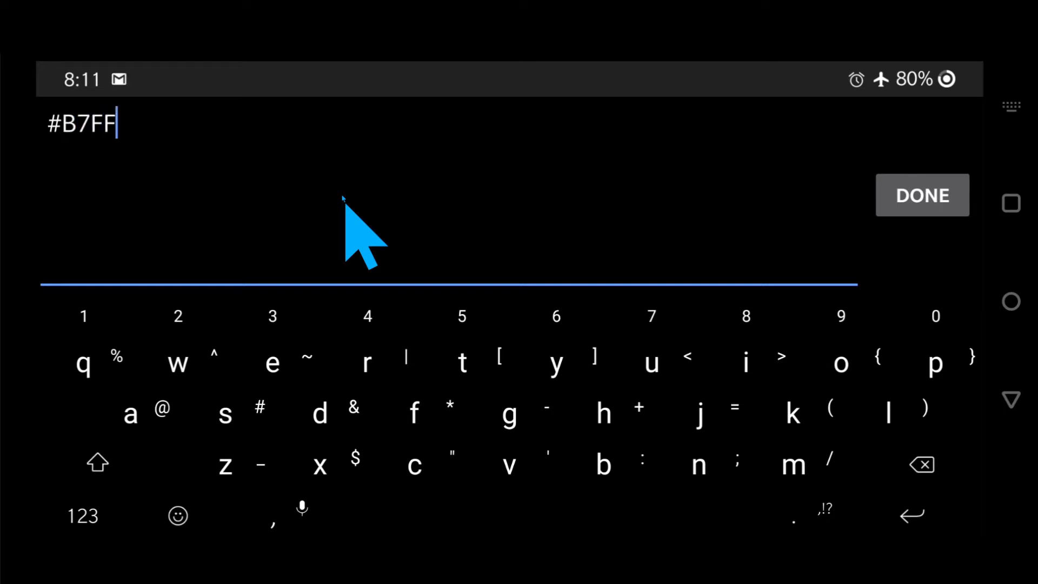
type("0085")
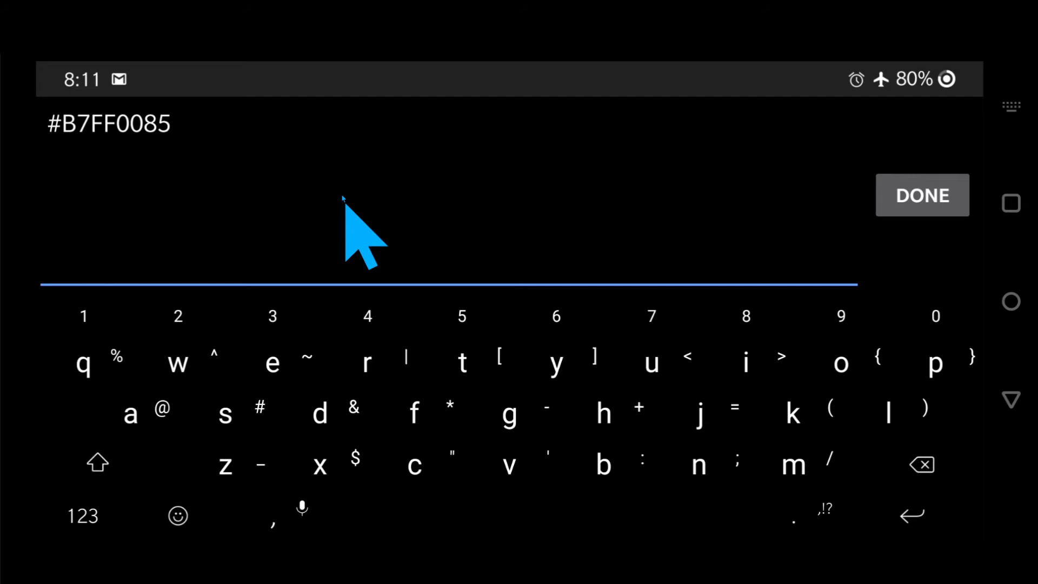
left_click(920, 195)
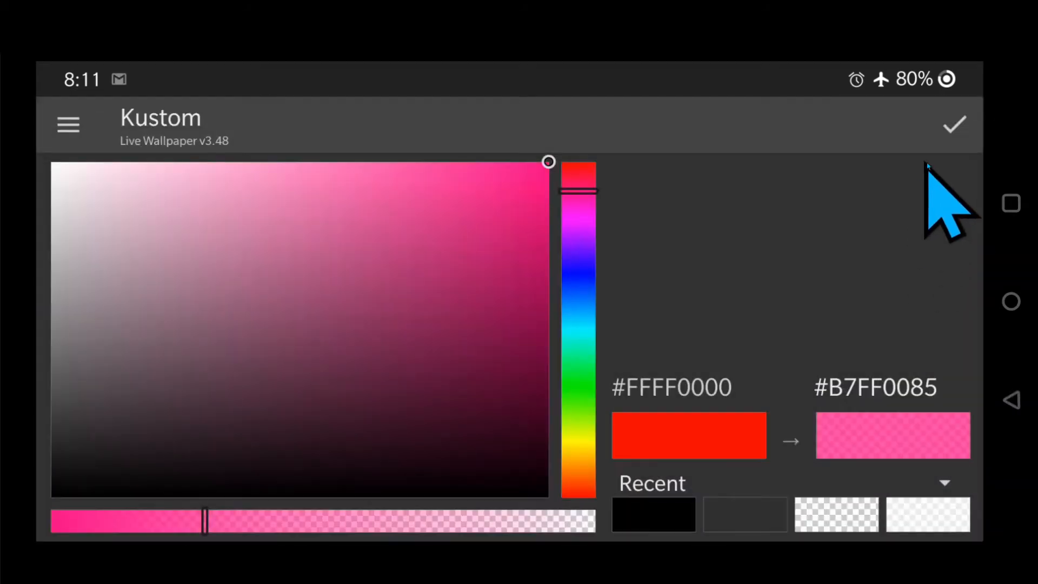
left_click(954, 125)
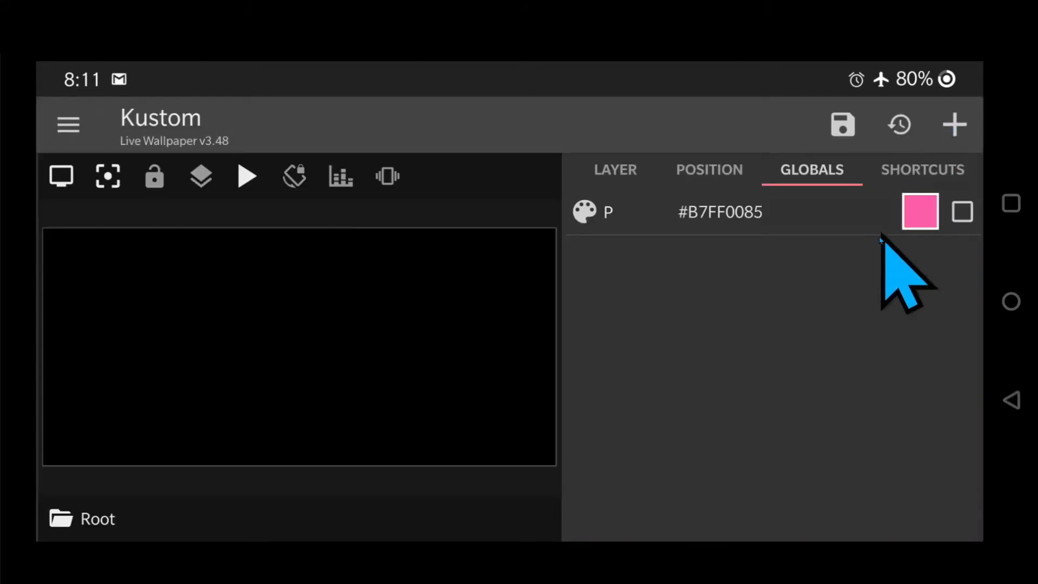
mouse_move(955, 124)
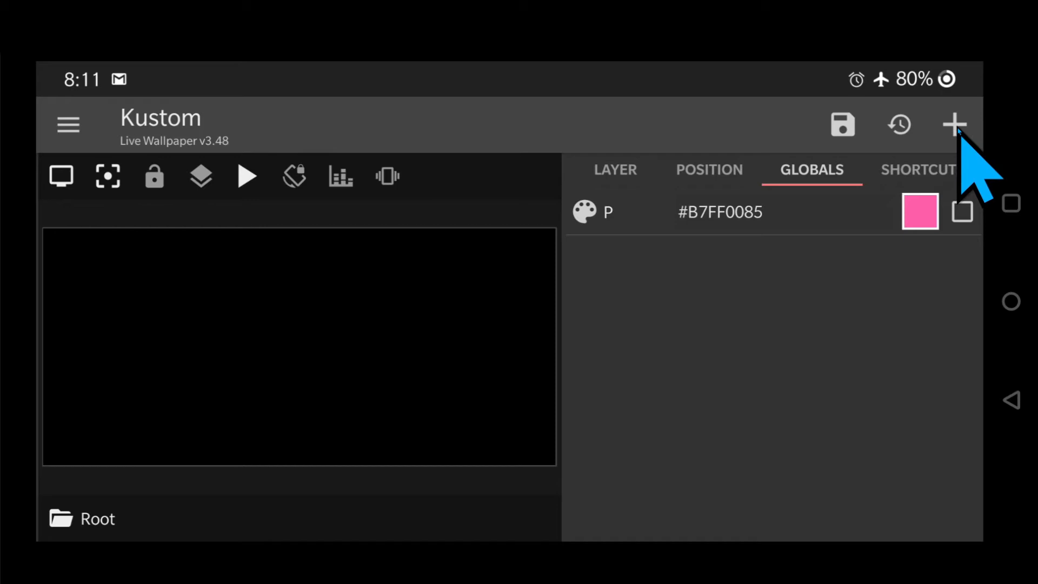
Create a second Color global titled B.
left_click(955, 124)
type("B")
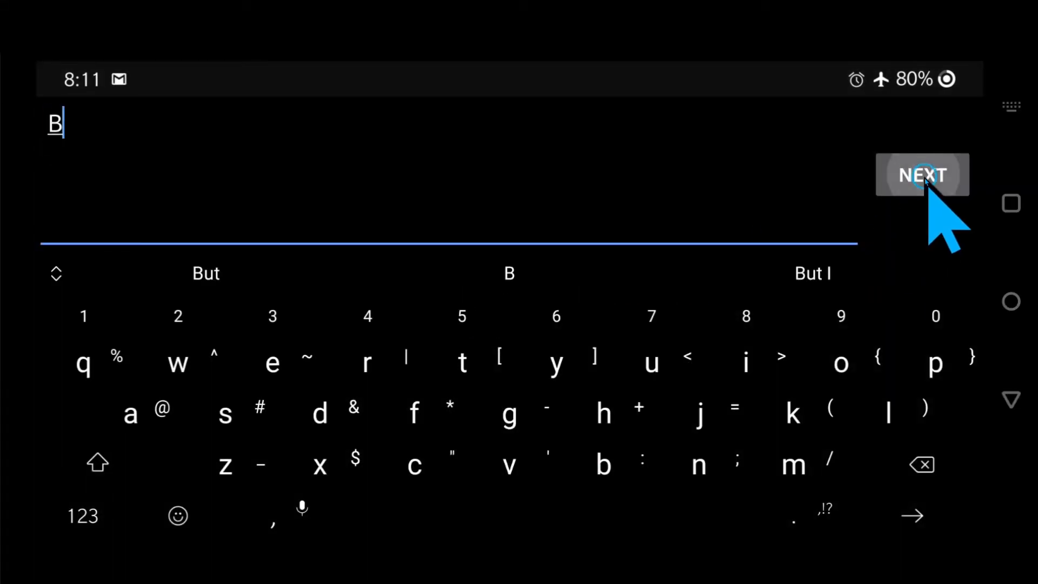
left_click(921, 174)
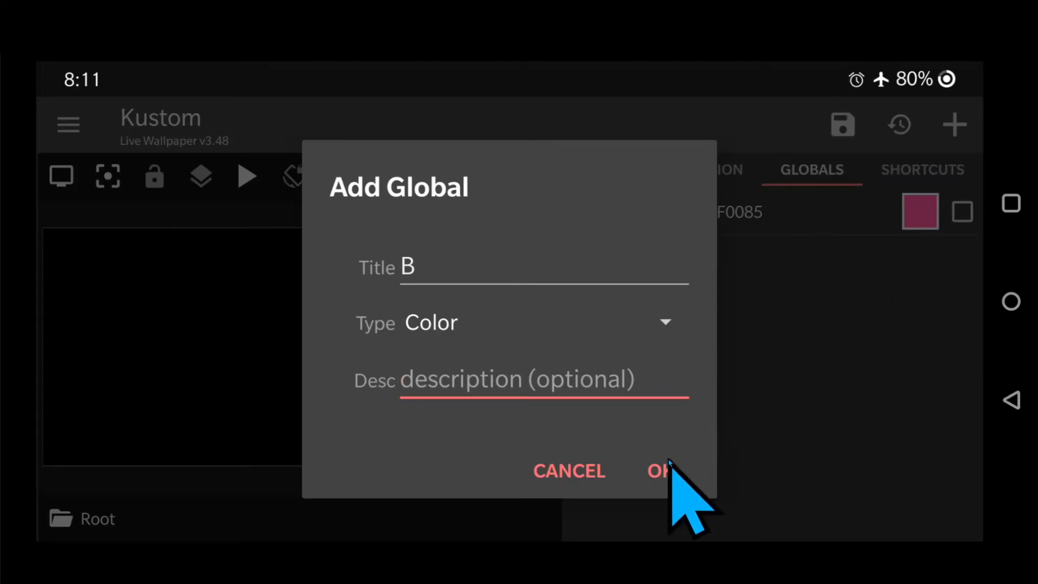
left_click(654, 471)
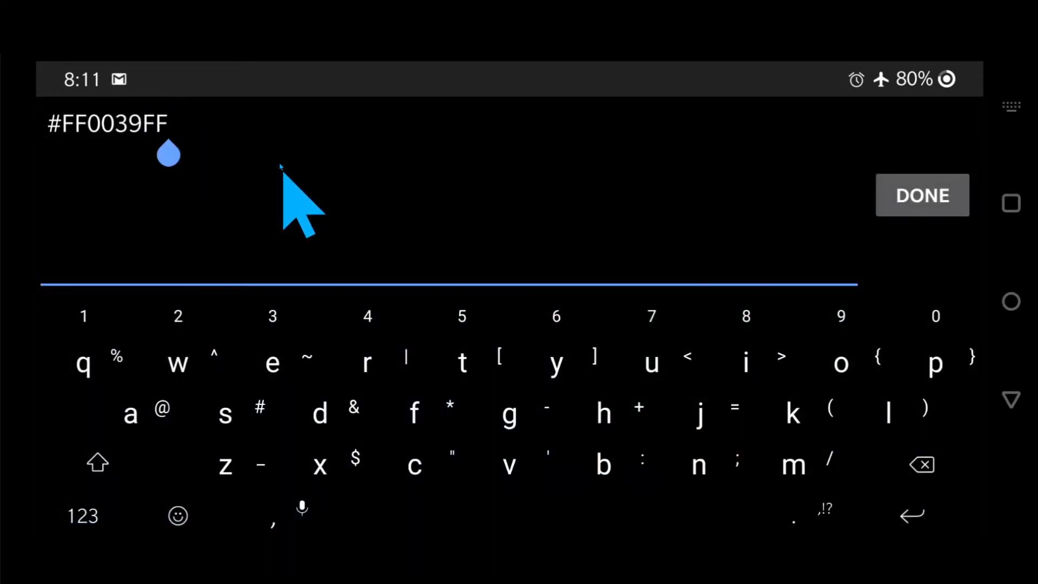
Set global B to the blue #BD00AEFF and save it.
left_click(920, 464)
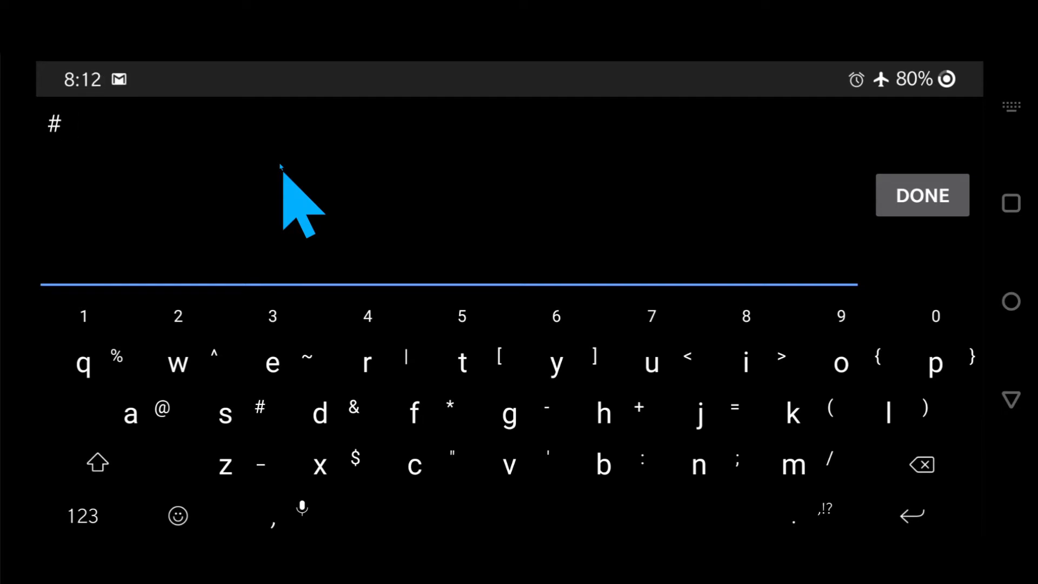
type("BD00")
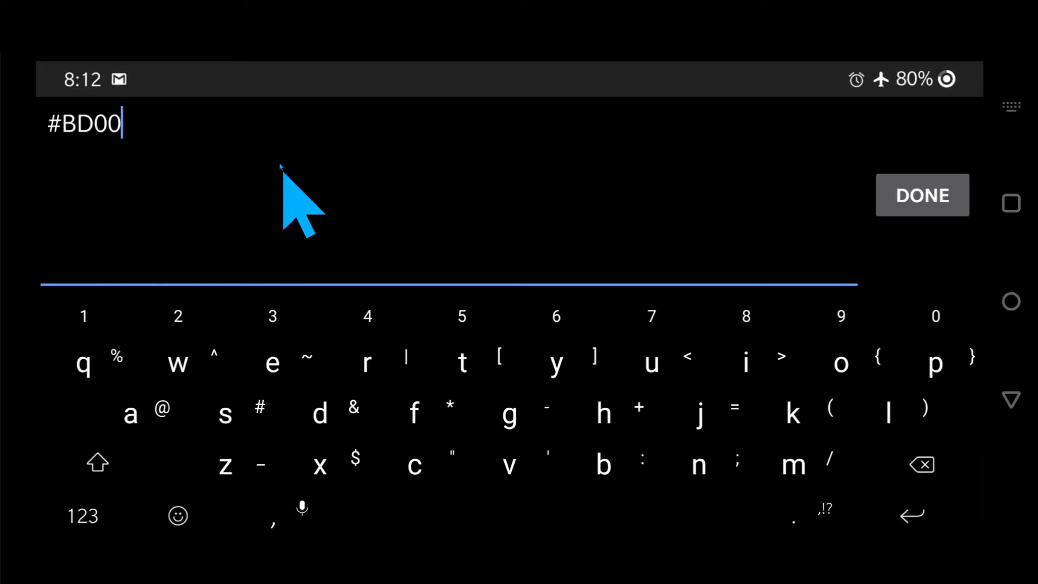
type("AE")
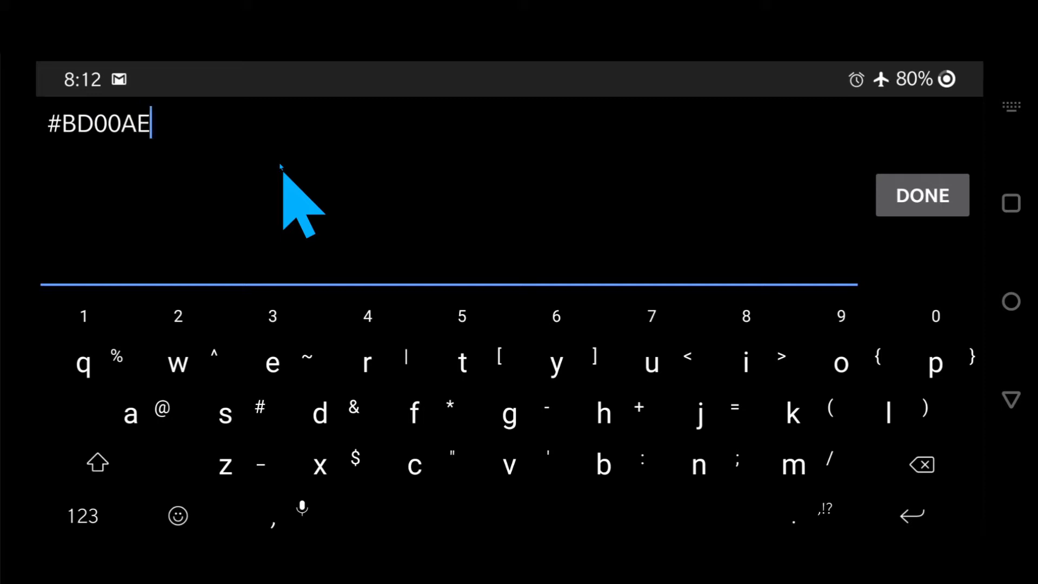
type("FF")
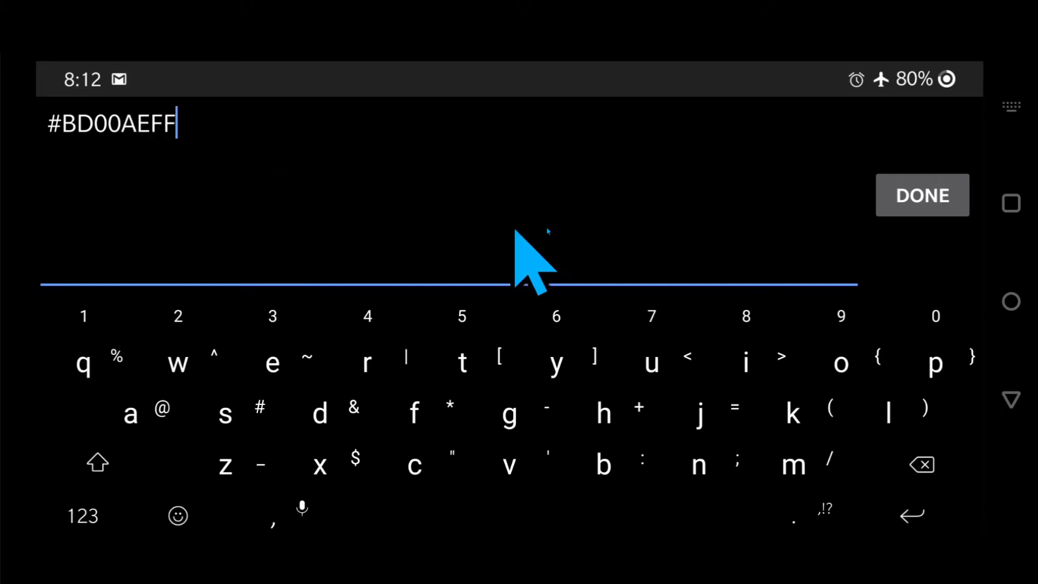
left_click(921, 195)
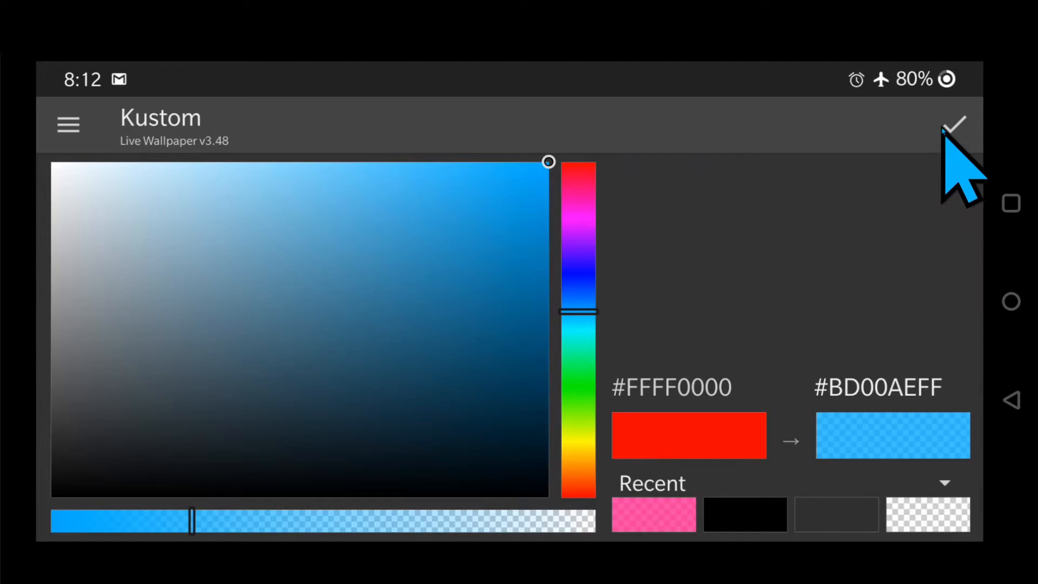
left_click(954, 124)
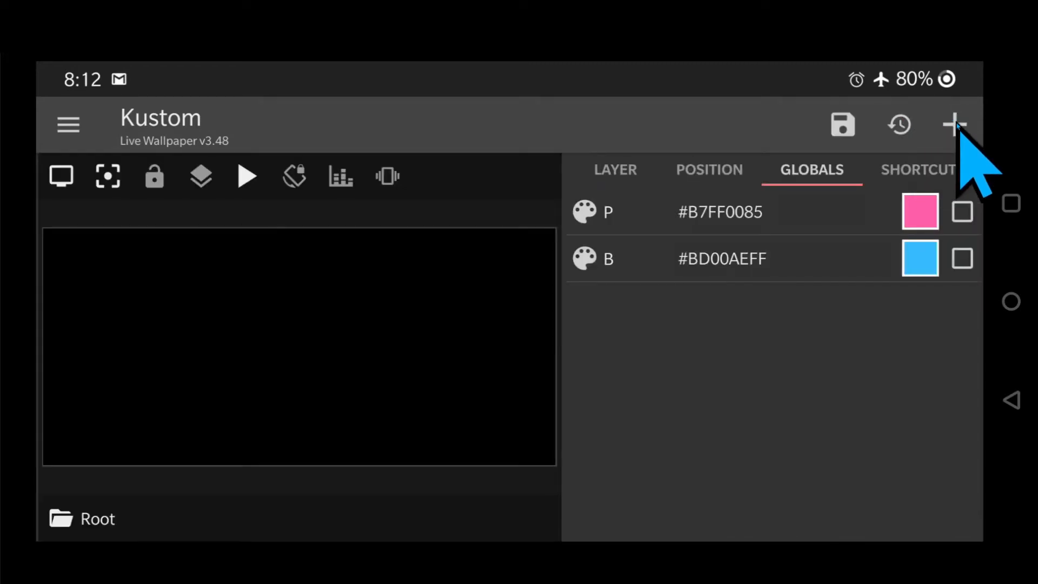
Create a Color global W set to translucent white #D2FFFFFF.
left_click(954, 125)
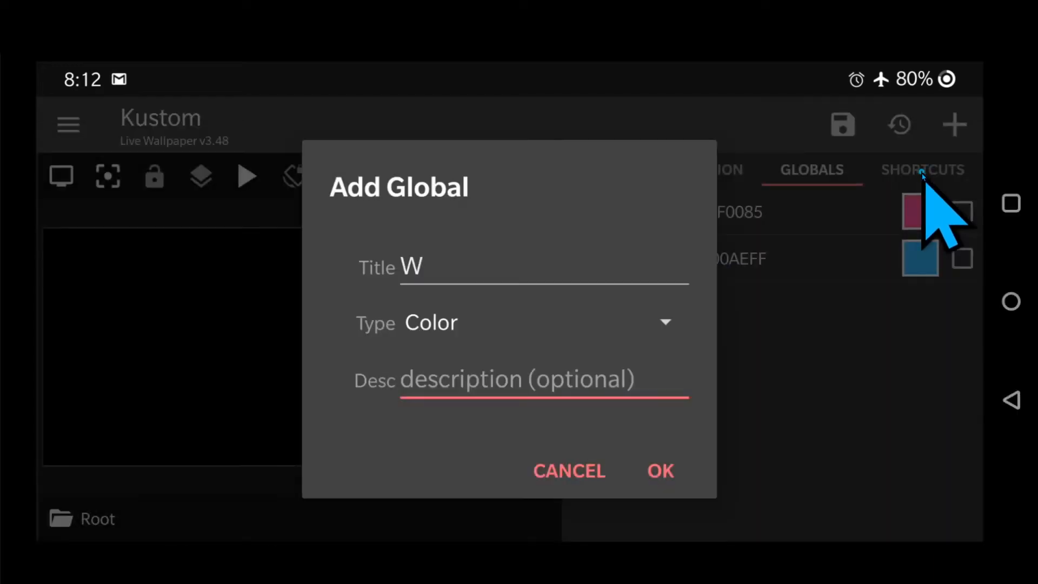
left_click(658, 470)
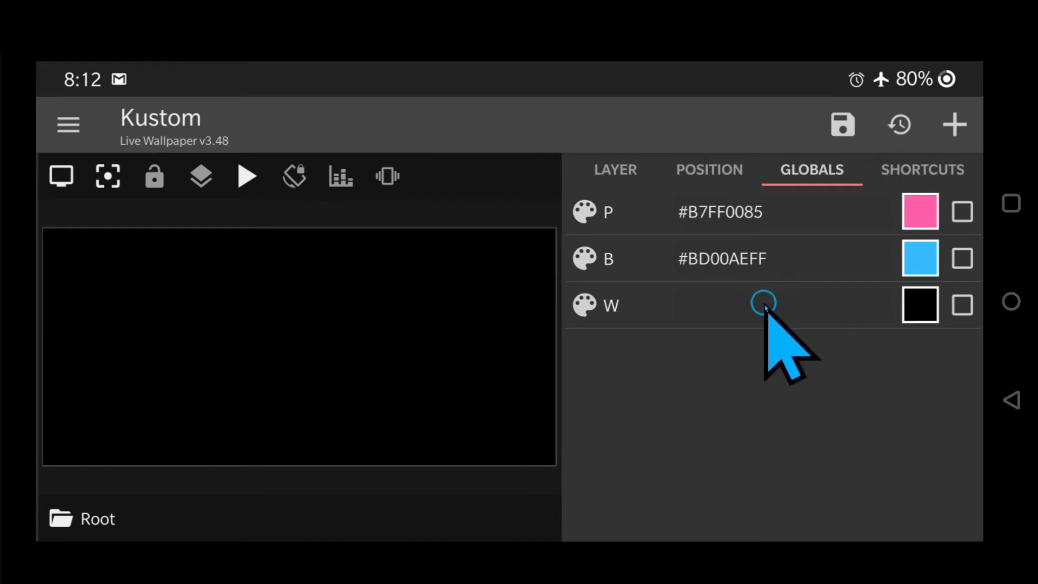
left_click(919, 305)
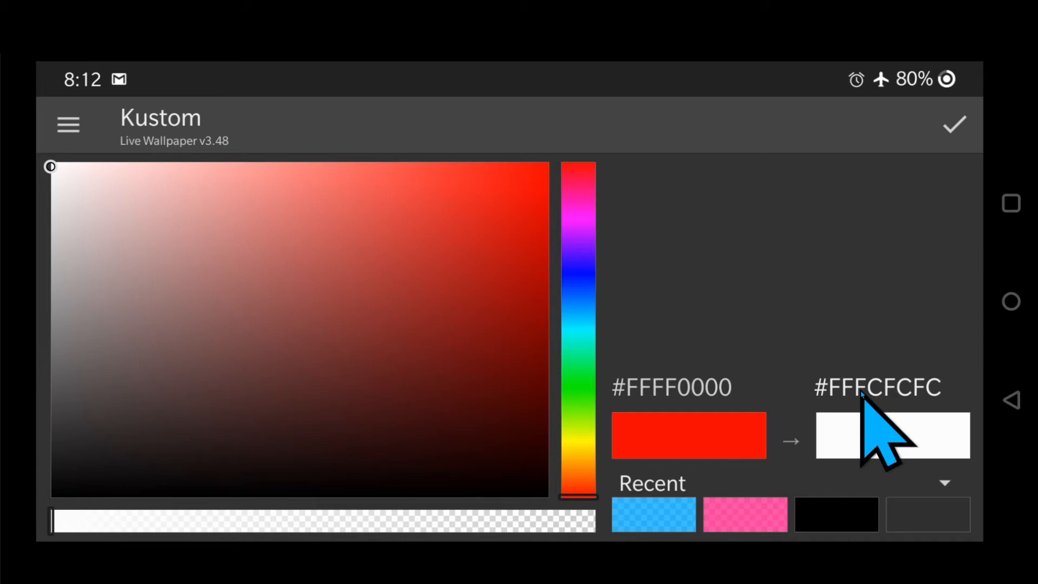
left_click(875, 387)
type("D")
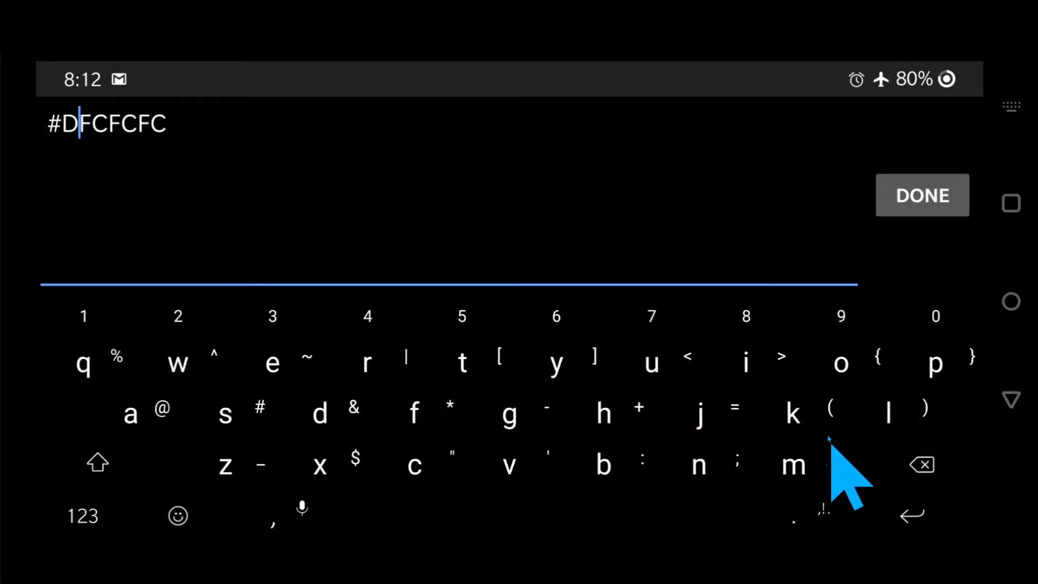
left_click(921, 195)
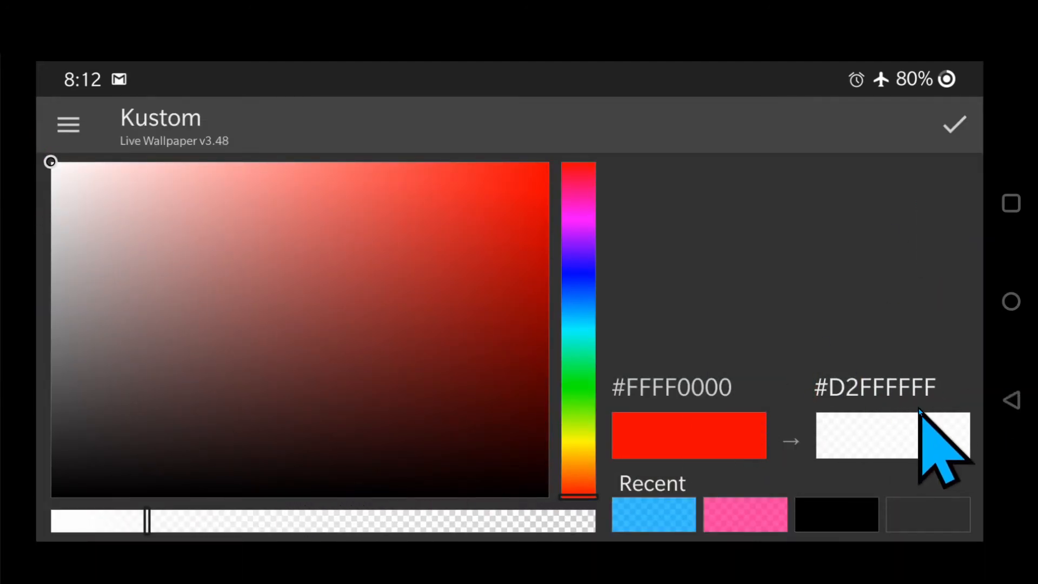
left_click(954, 124)
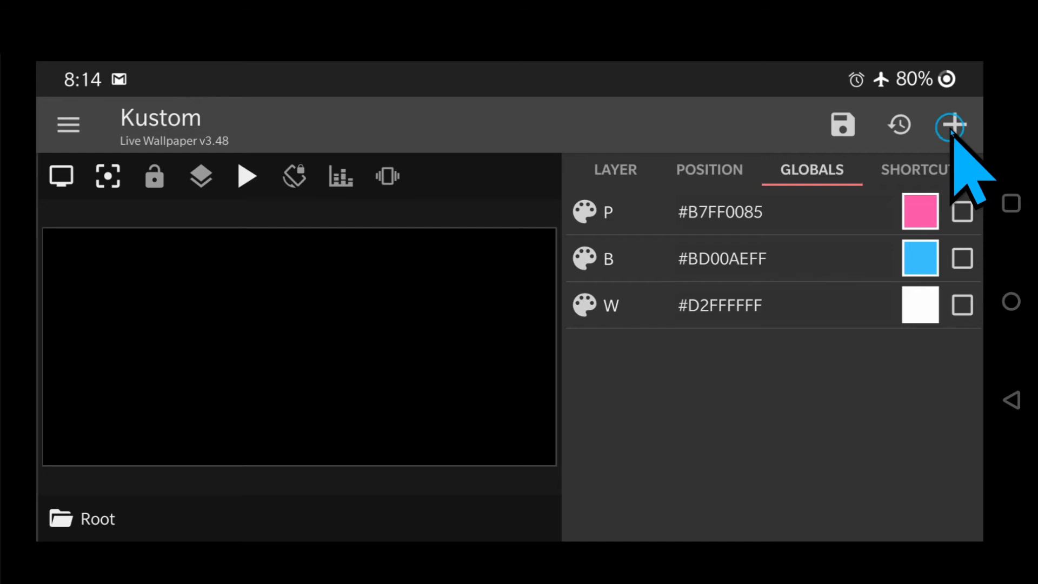
Create a Font global named Font and browse its font list toward Multivac Ghost.
left_click(952, 125)
type("Font")
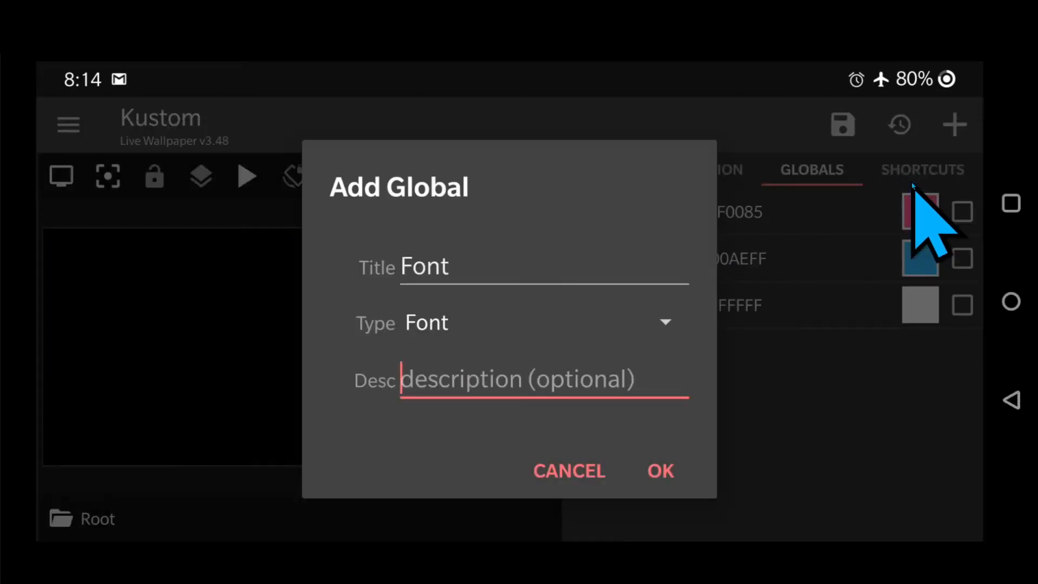
left_click(659, 470)
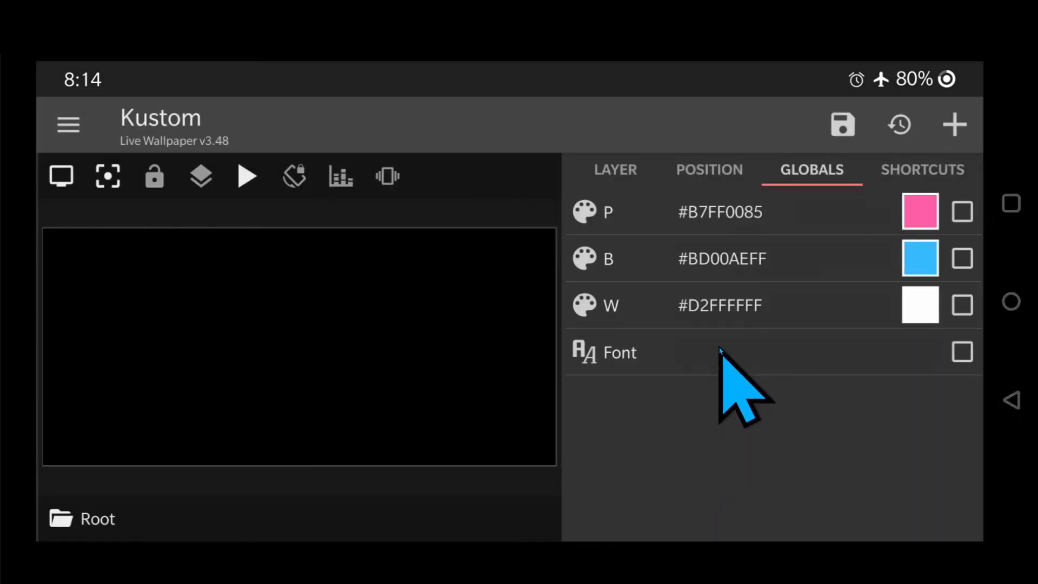
left_click(618, 352)
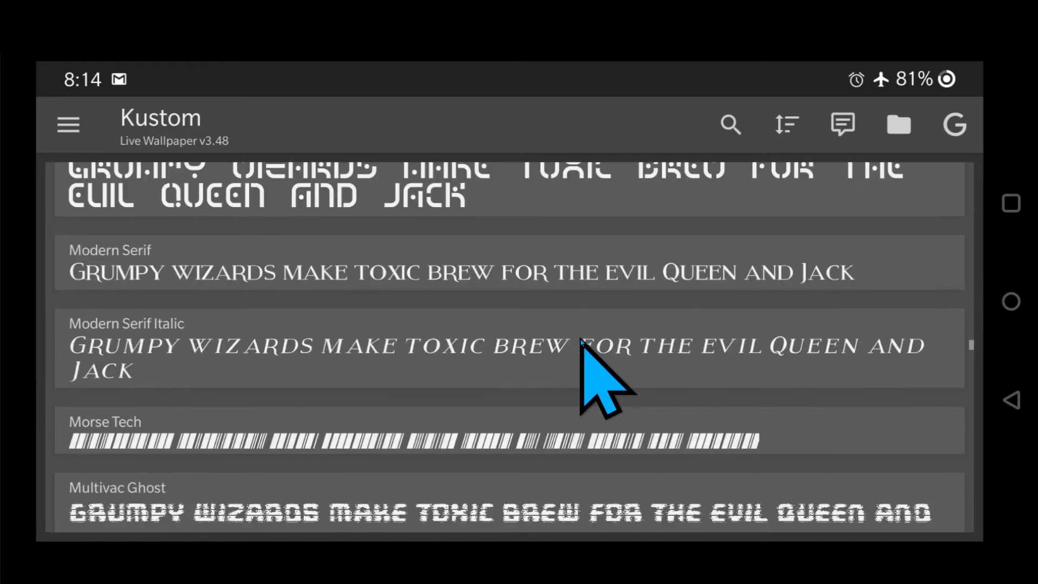
scroll("down", 3)
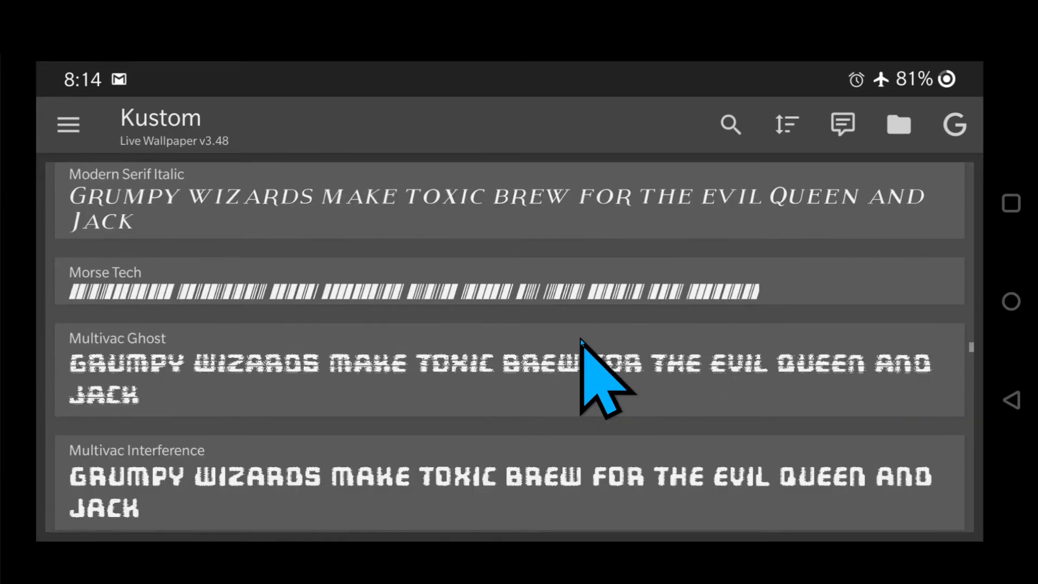
mouse_move(343, 384)
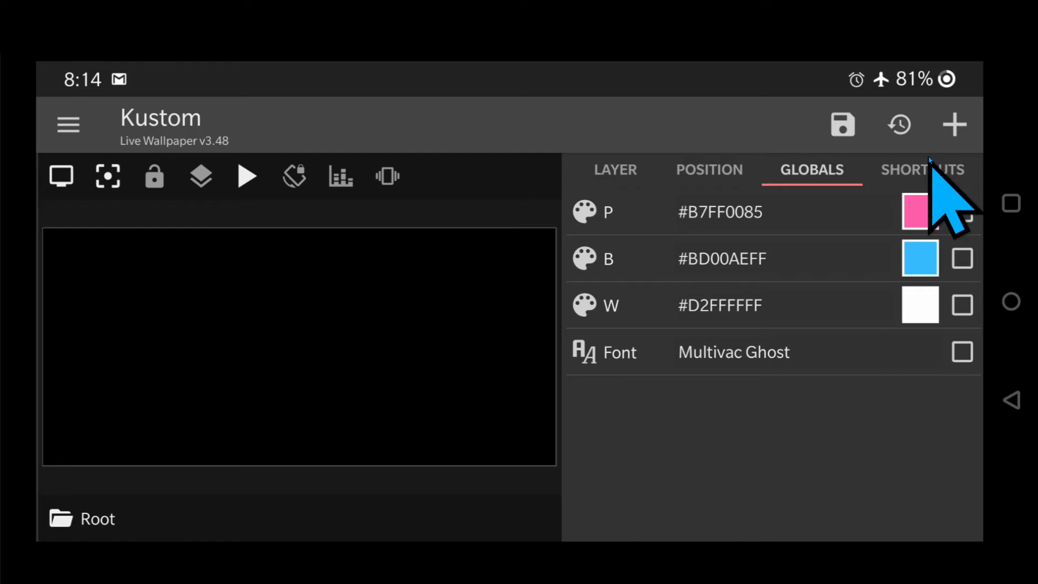
Create a Text global named Text holding the word GLITCH.
left_click(954, 124)
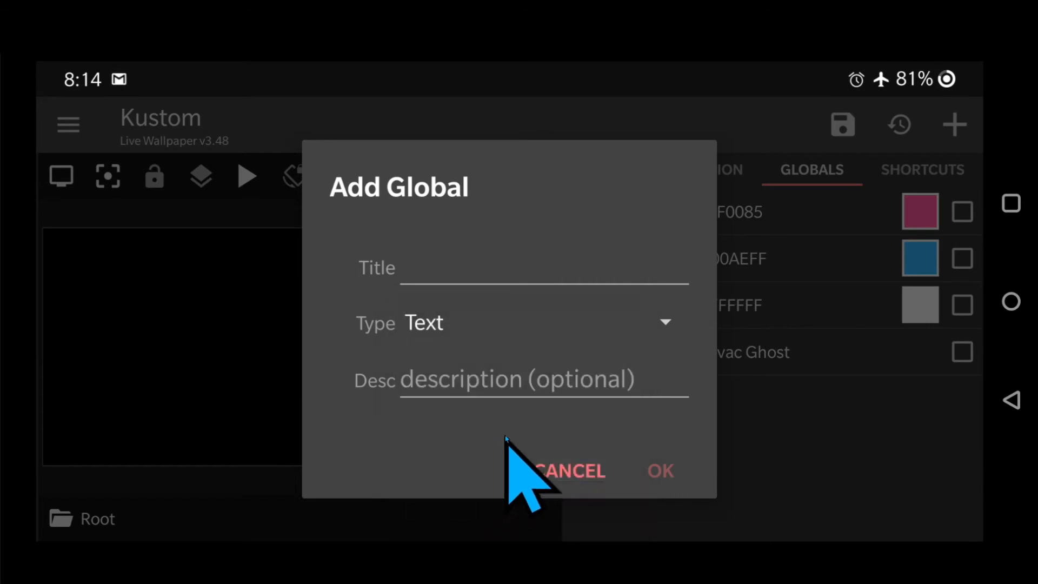
left_click(543, 269)
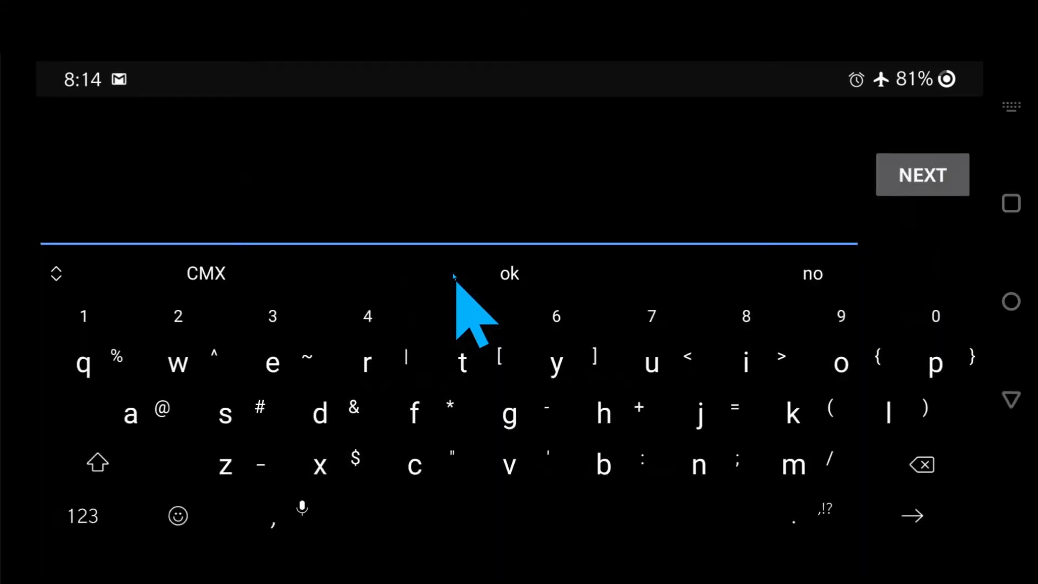
type("Text")
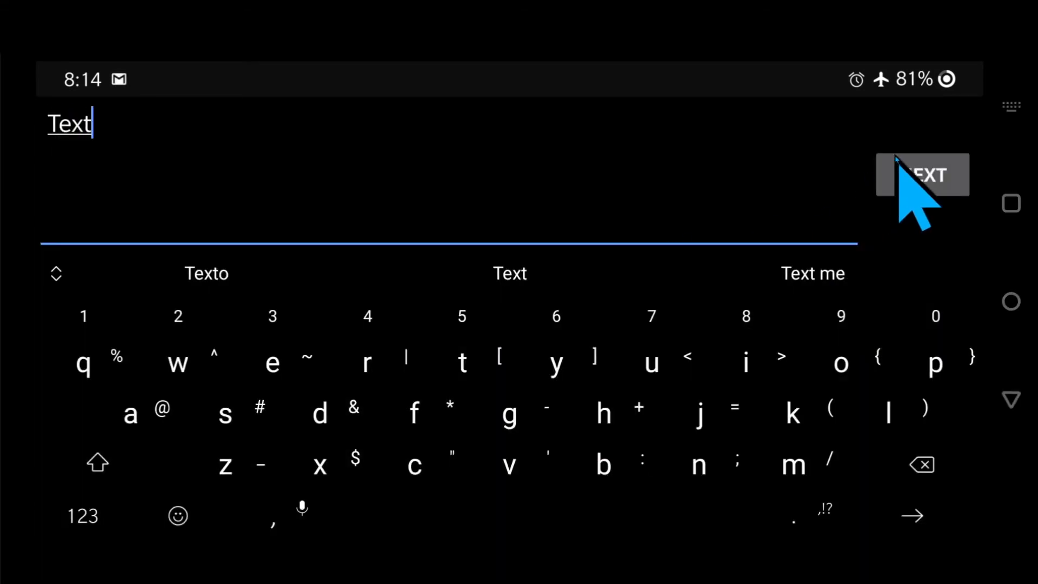
left_click(922, 174)
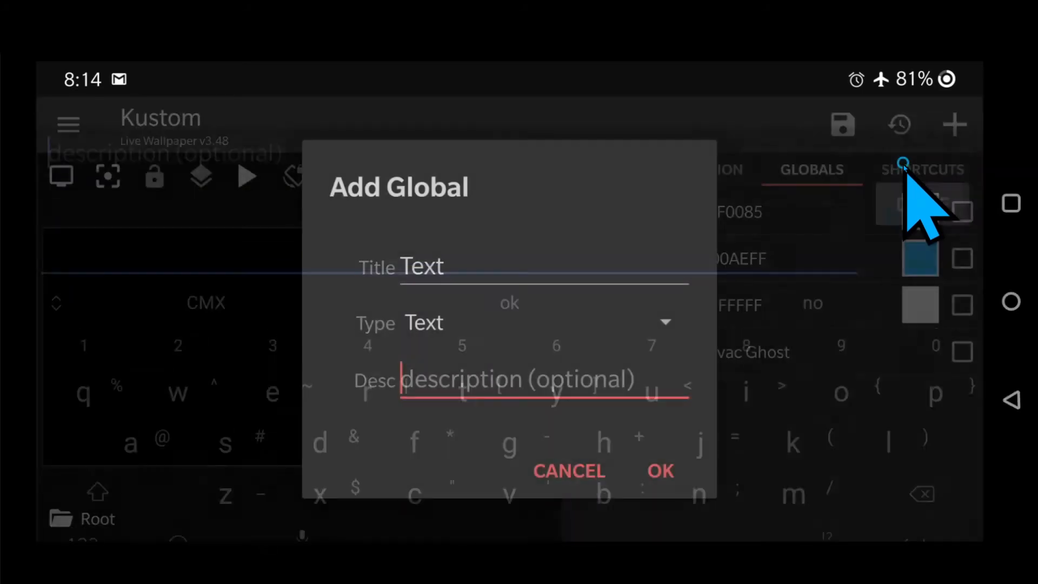
left_click(660, 471)
type("GLITCH")
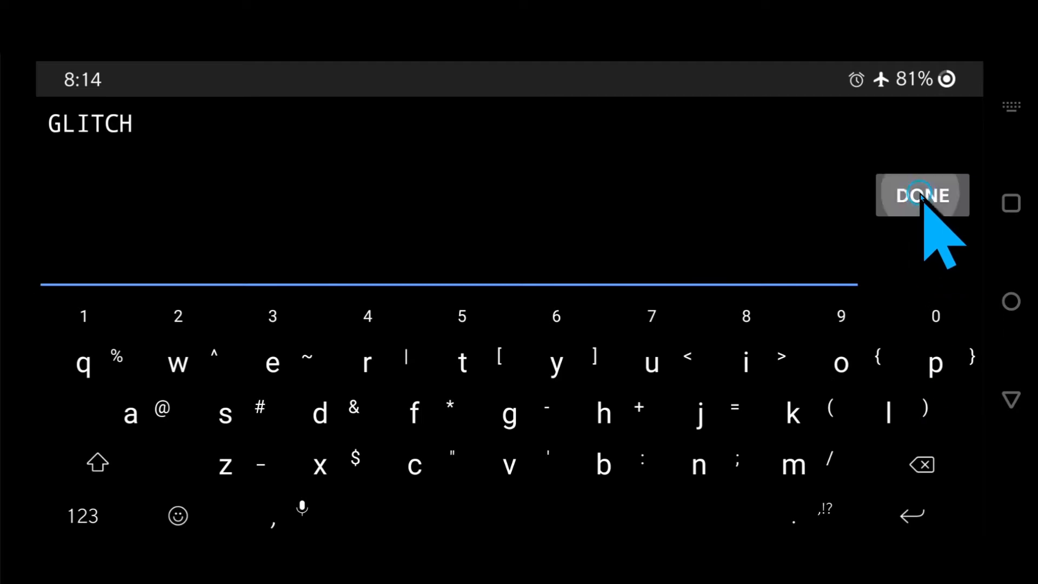
left_click(921, 195)
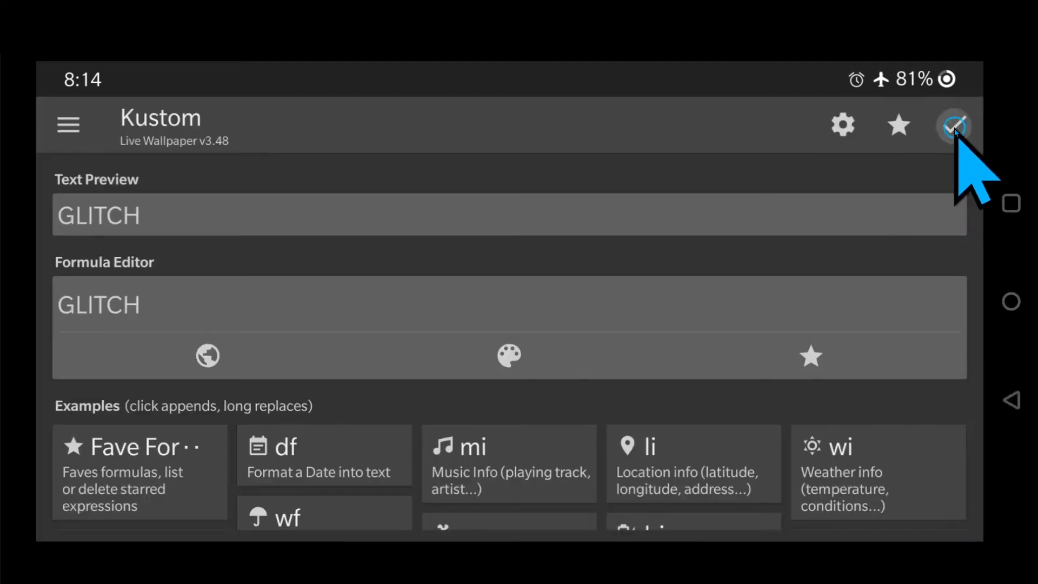
left_click(952, 124)
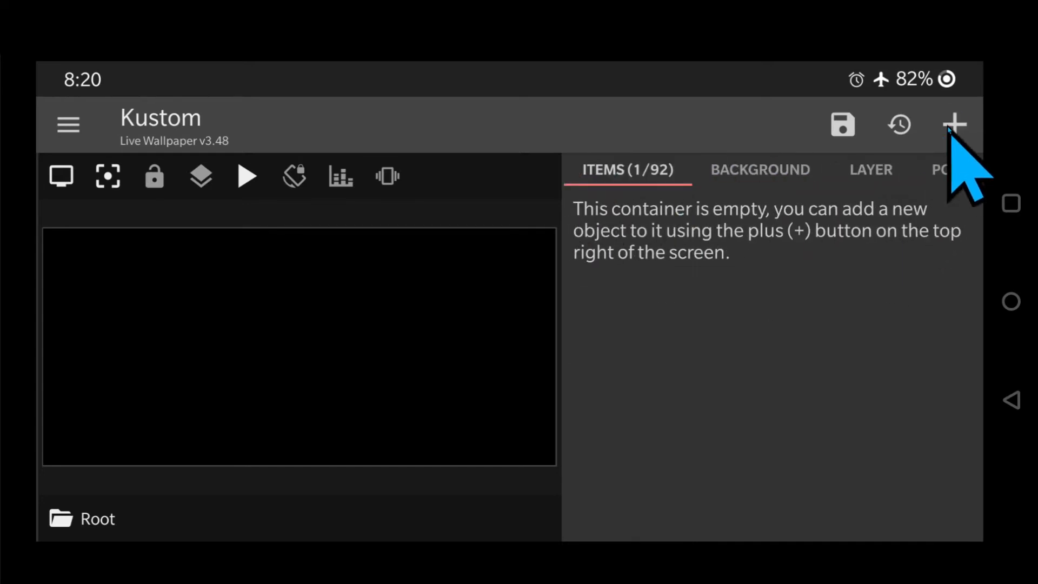
Add an overlap group to the root and rename it GLITCH.
left_click(954, 124)
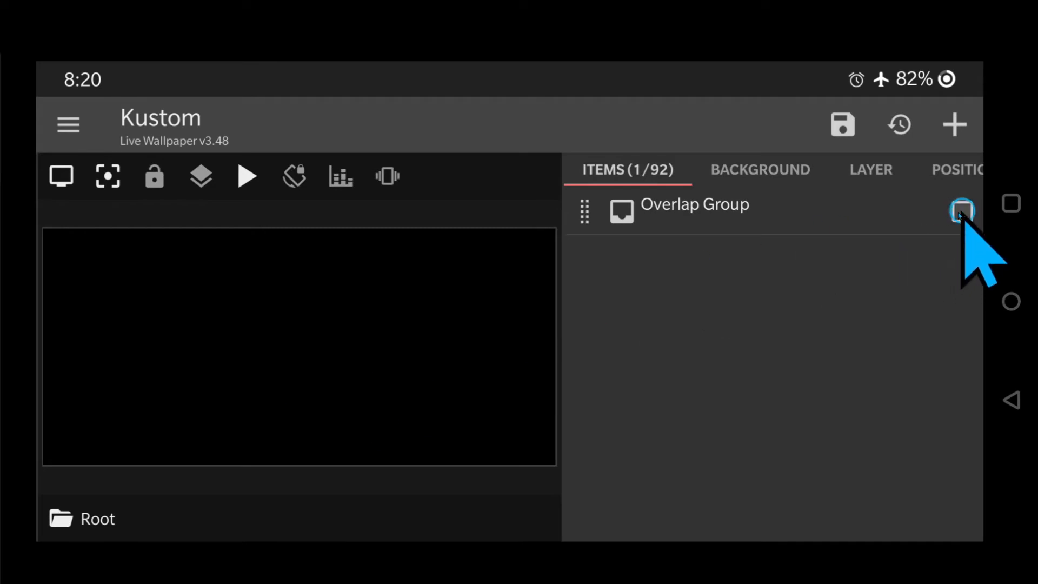
left_click(960, 211)
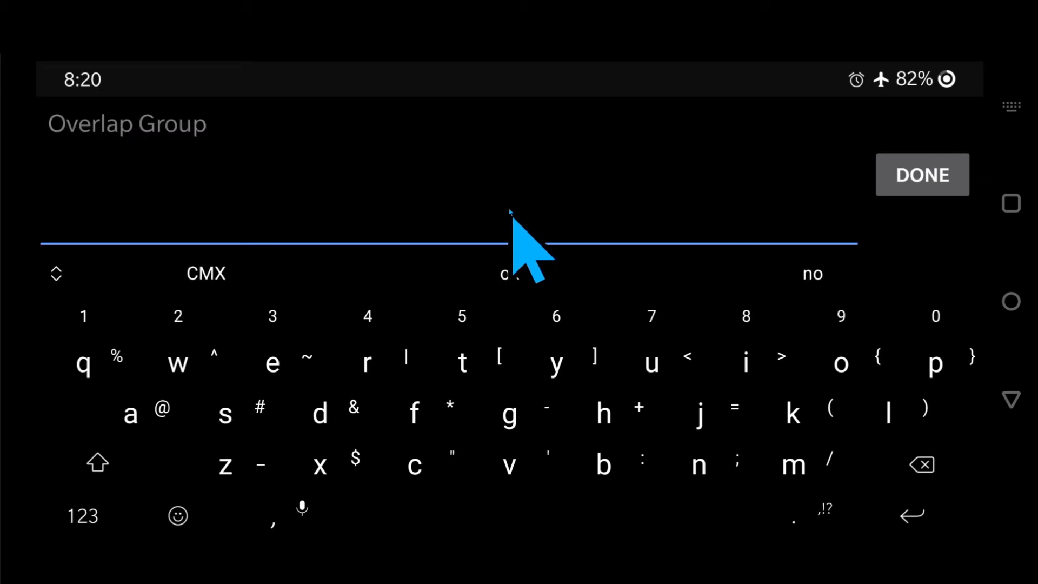
type("GLITCH")
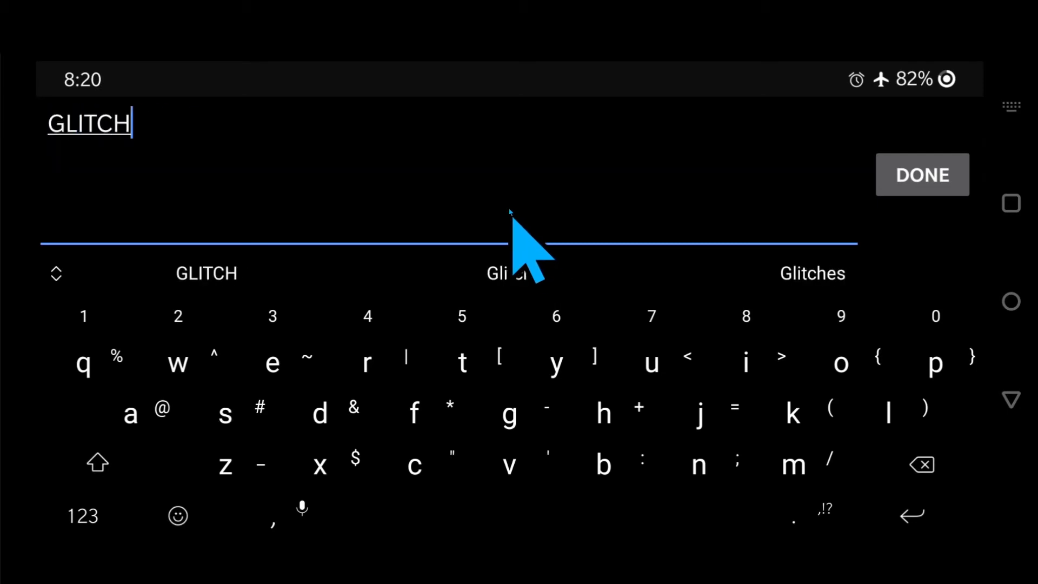
left_click(921, 175)
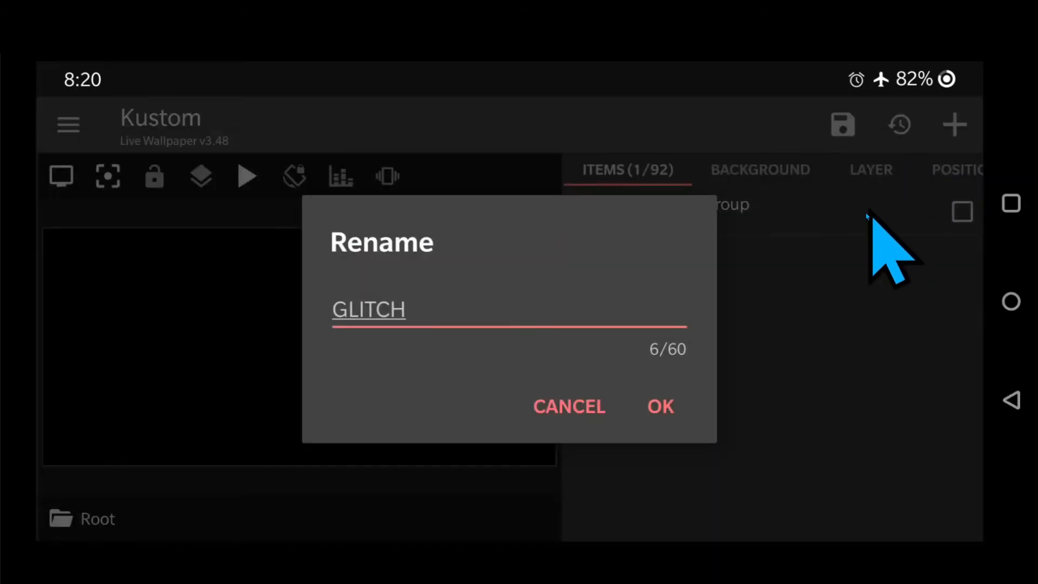
left_click(659, 406)
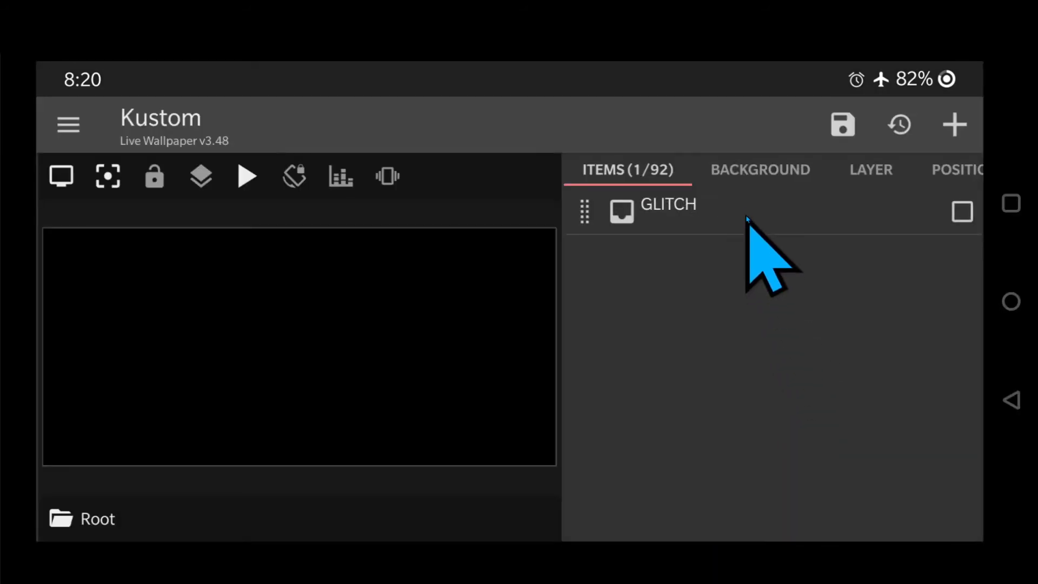
Anchor the GLITCH group at Center and view its empty items list.
left_click(669, 205)
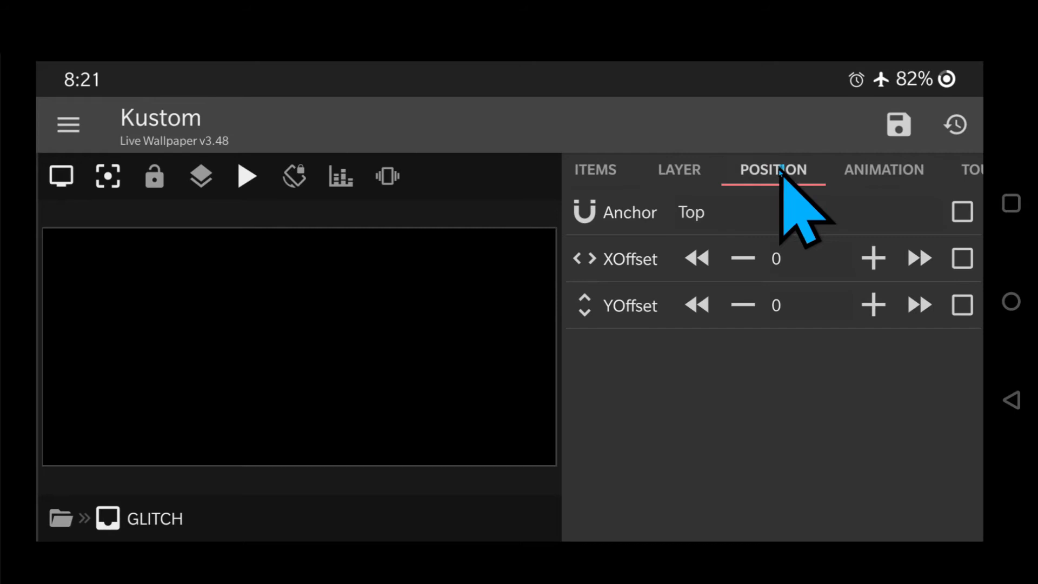
left_click(691, 211)
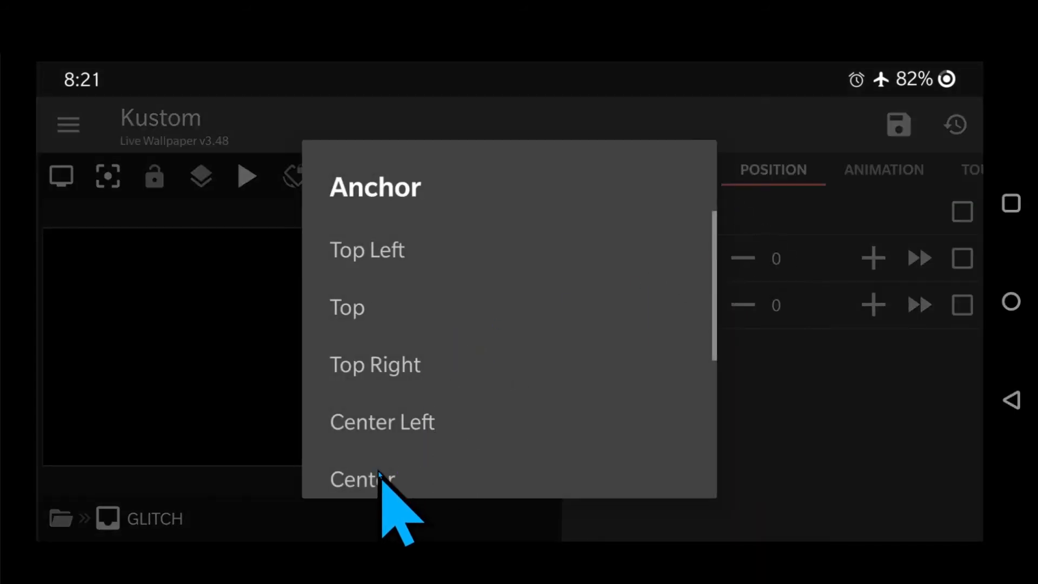
left_click(364, 479)
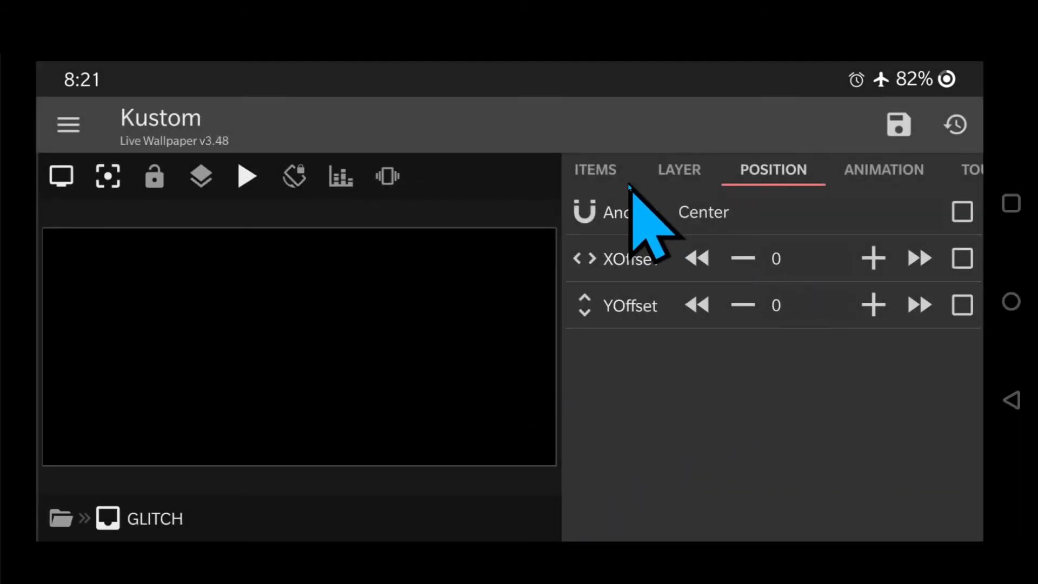
left_click(604, 170)
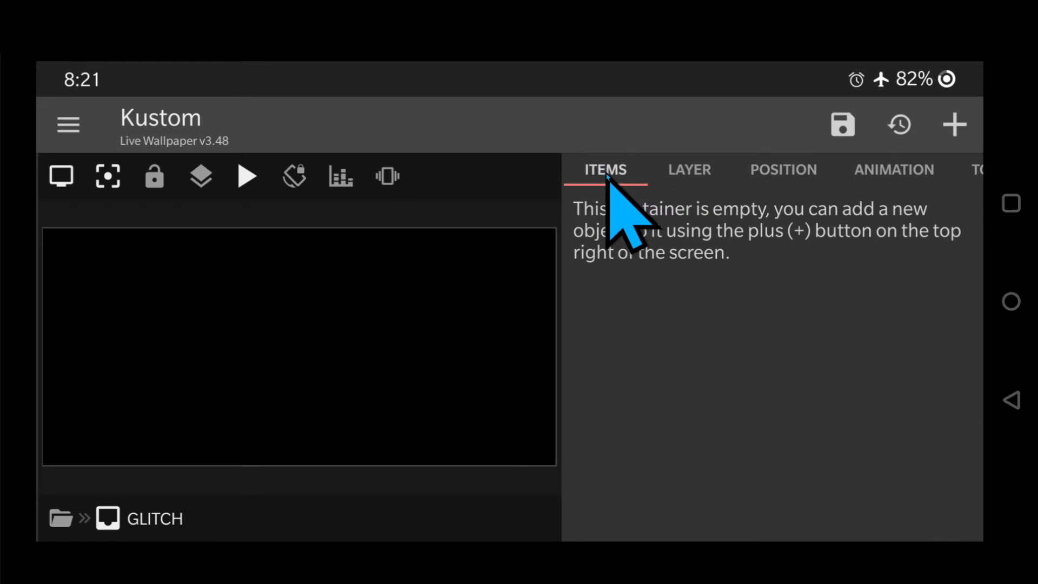
mouse_move(1026, 437)
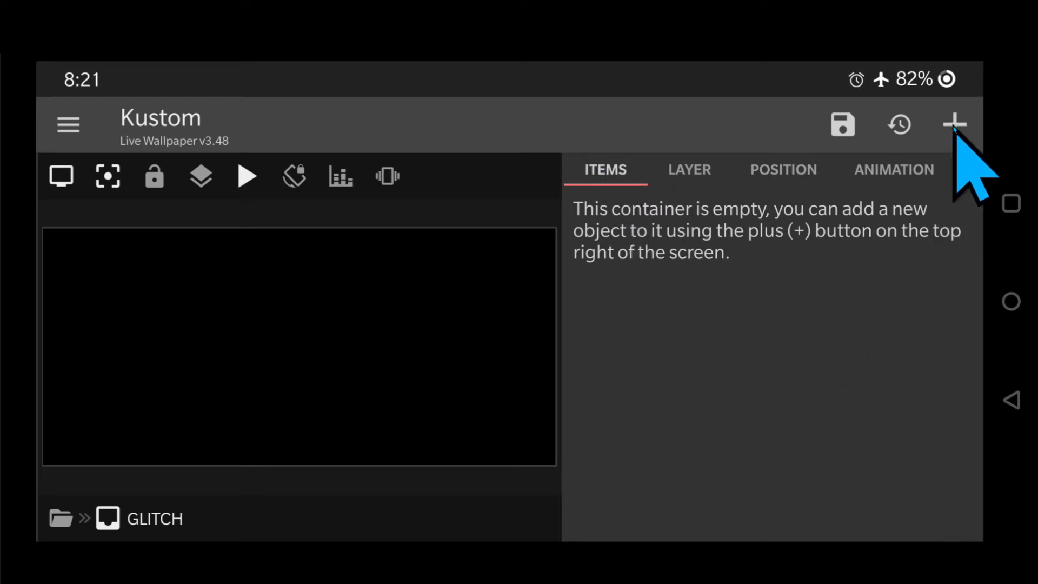
Add a Morphing Text item to GLITCH, rename it W and enter its settings.
left_click(954, 124)
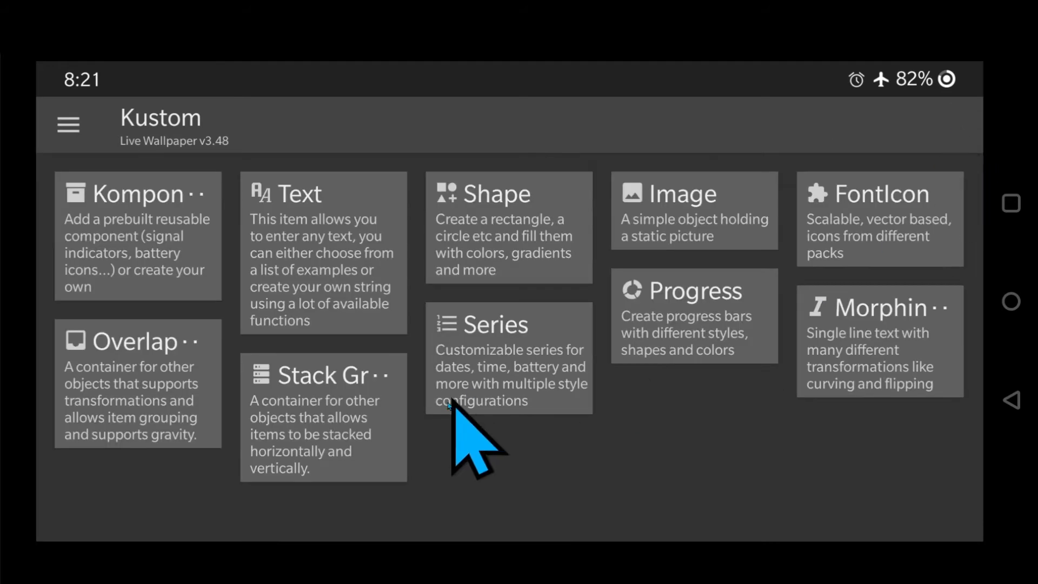
left_click(877, 338)
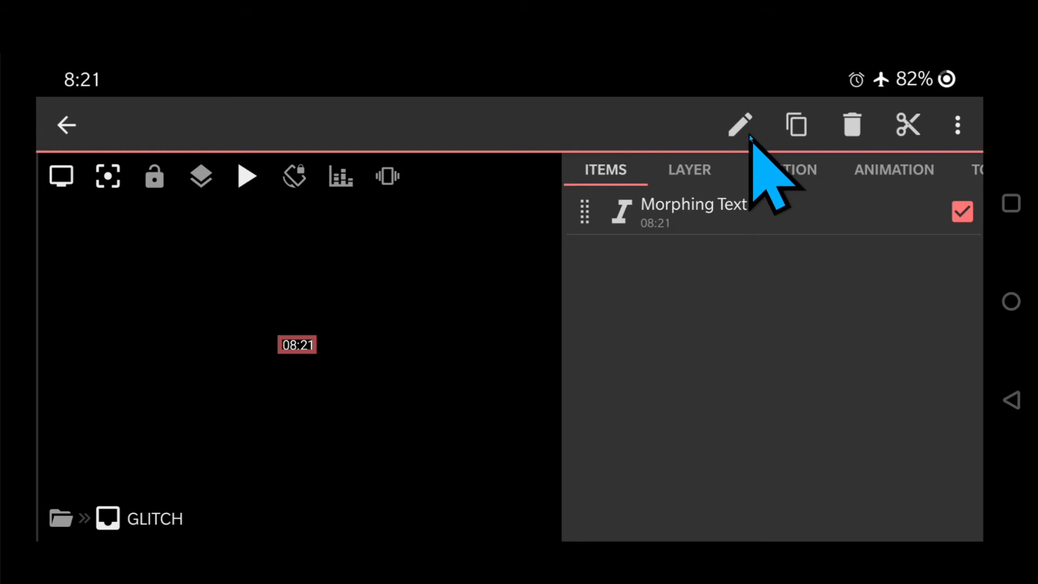
left_click(739, 125)
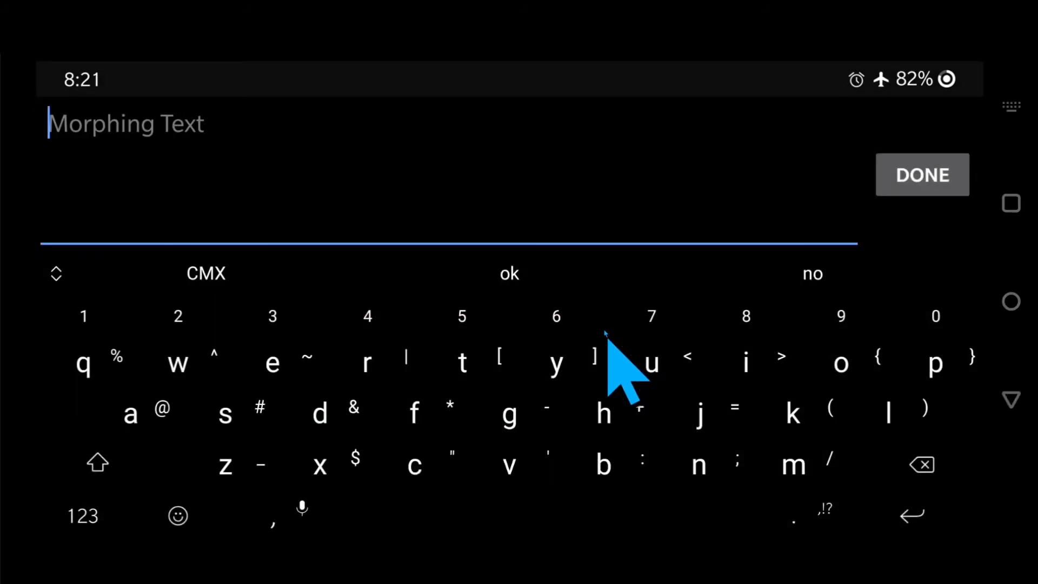
left_click(176, 364)
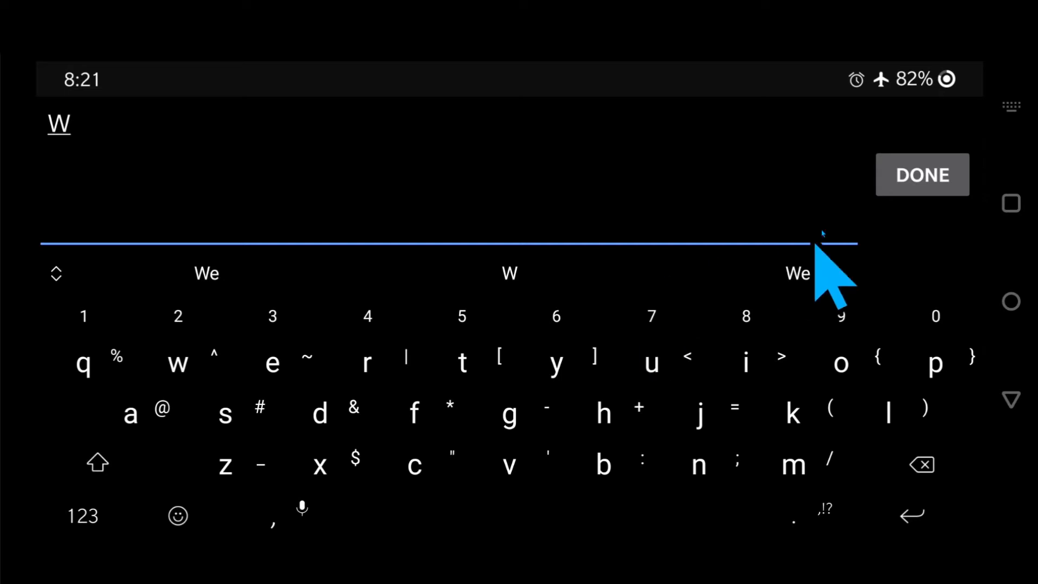
left_click(922, 176)
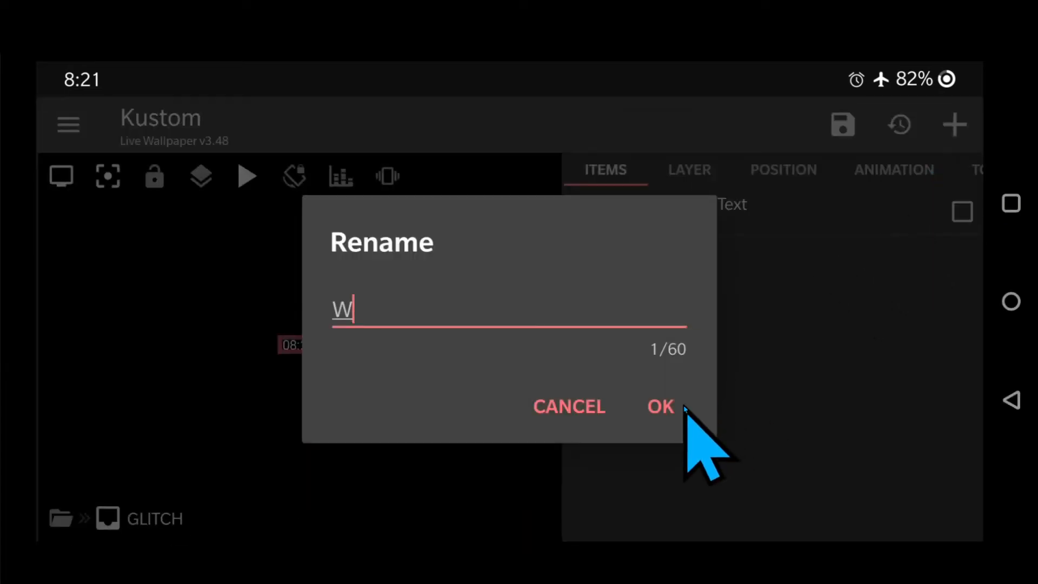
left_click(658, 406)
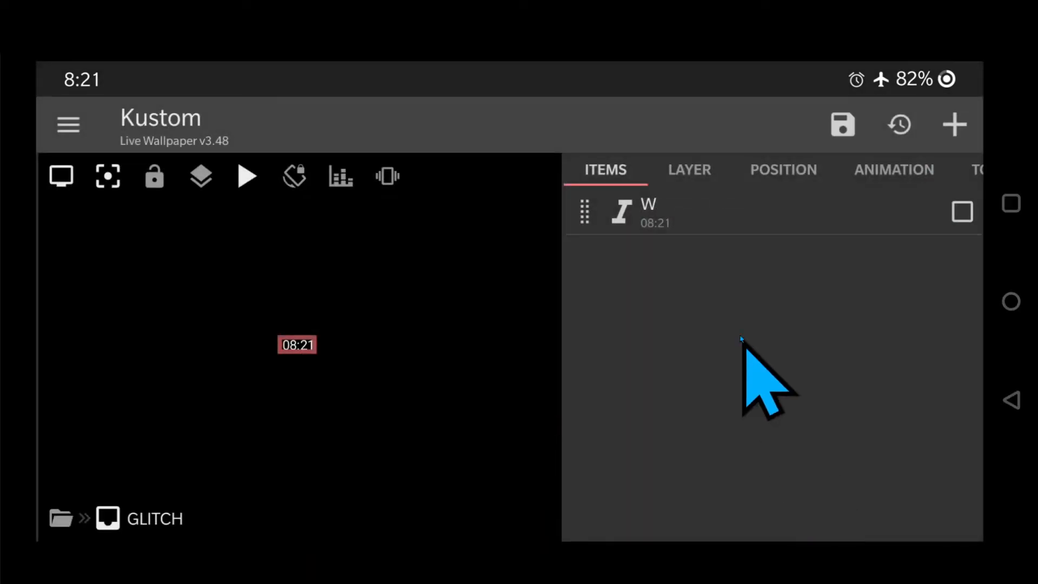
left_click(649, 212)
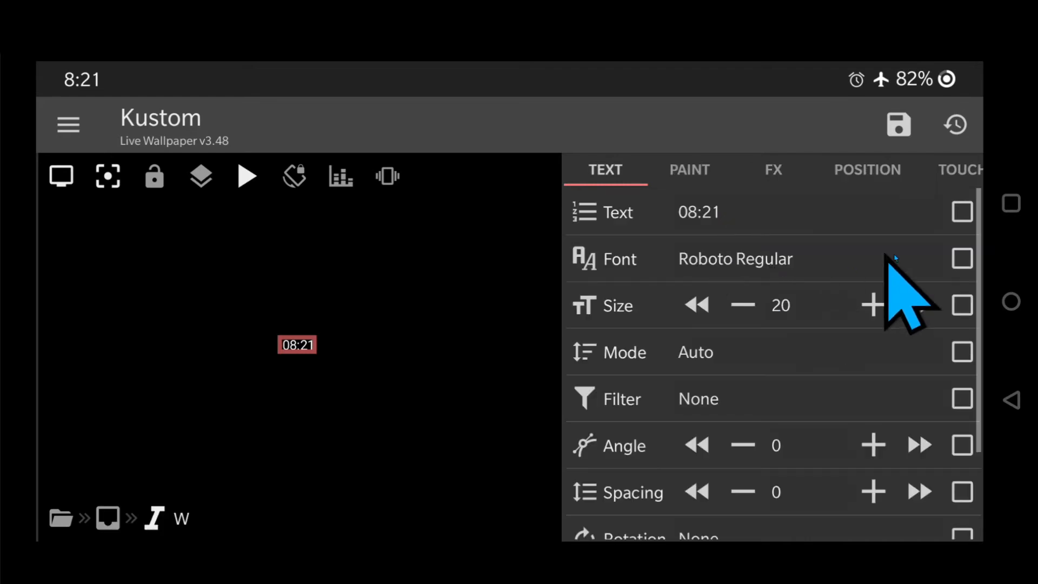
Set layer W's text to GLITCH in Multivac Ghost at size 140.
left_click(954, 125)
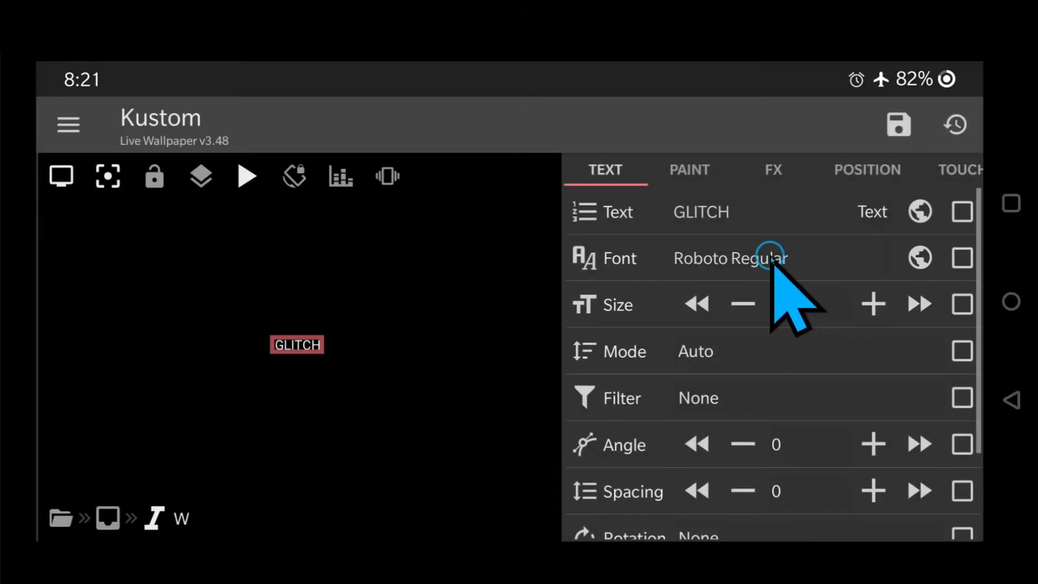
left_click(728, 257)
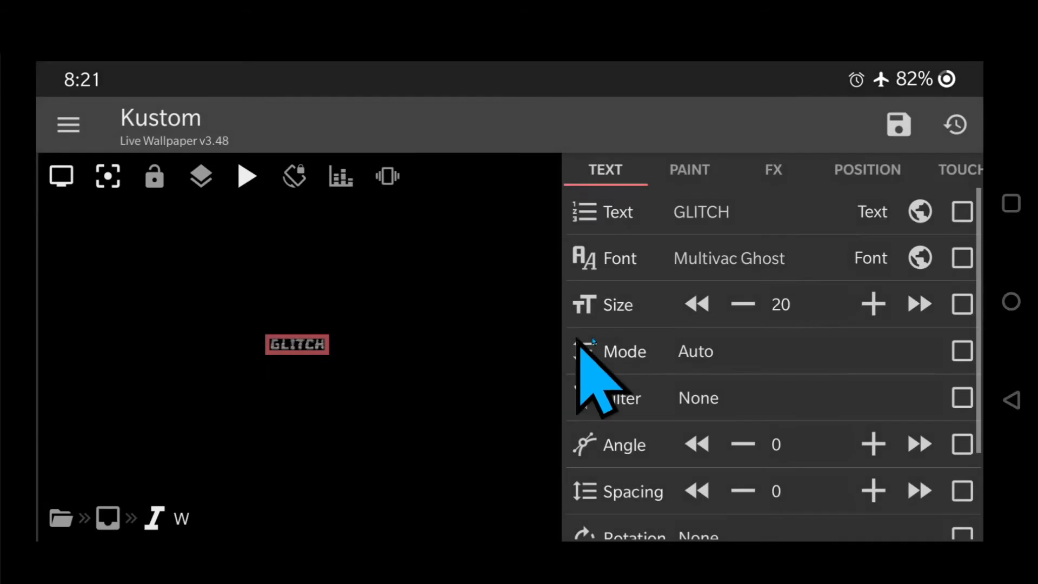
mouse_move(774, 370)
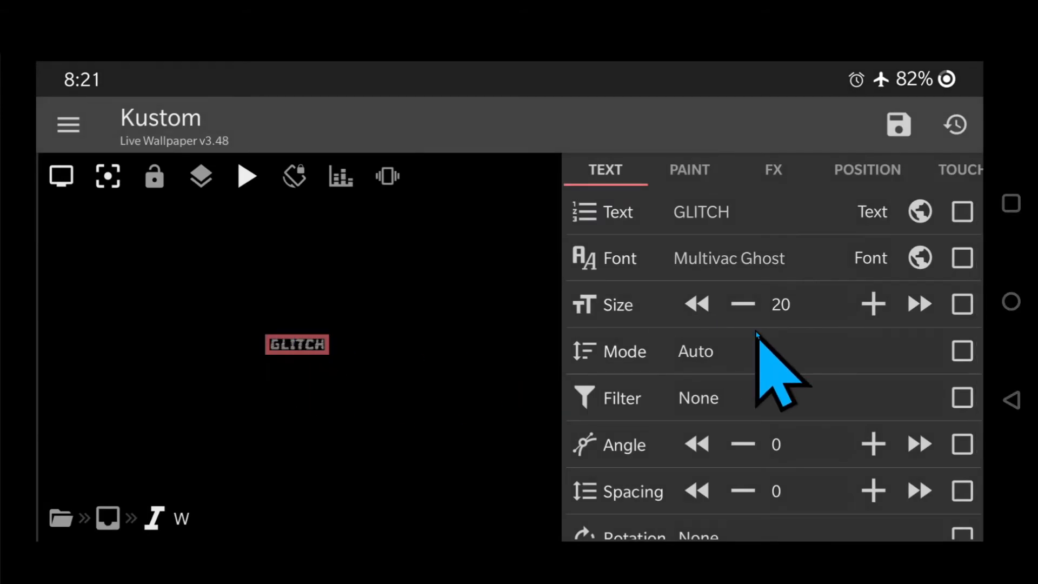
left_click(919, 304)
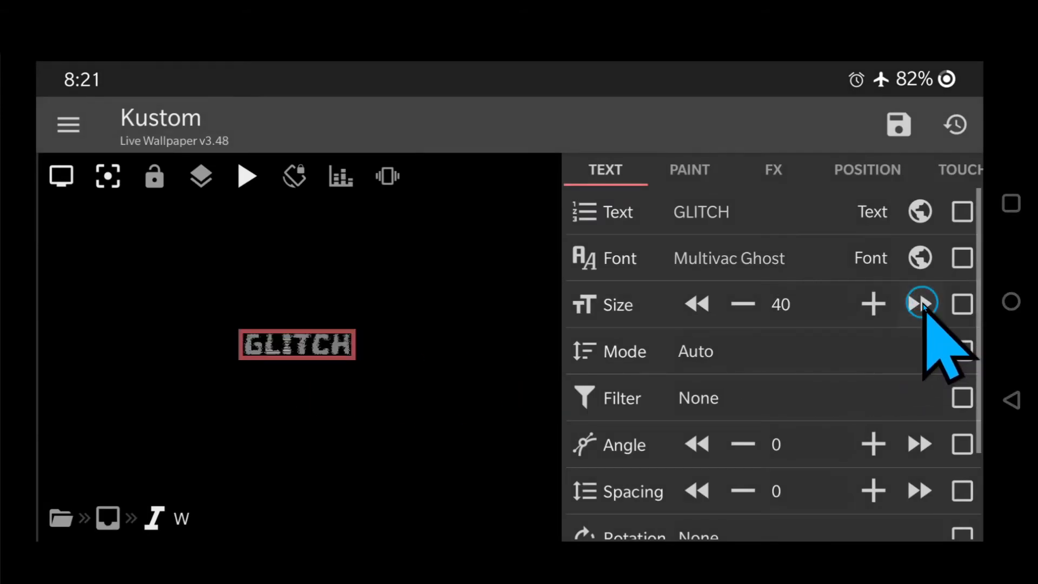
left_click(920, 304)
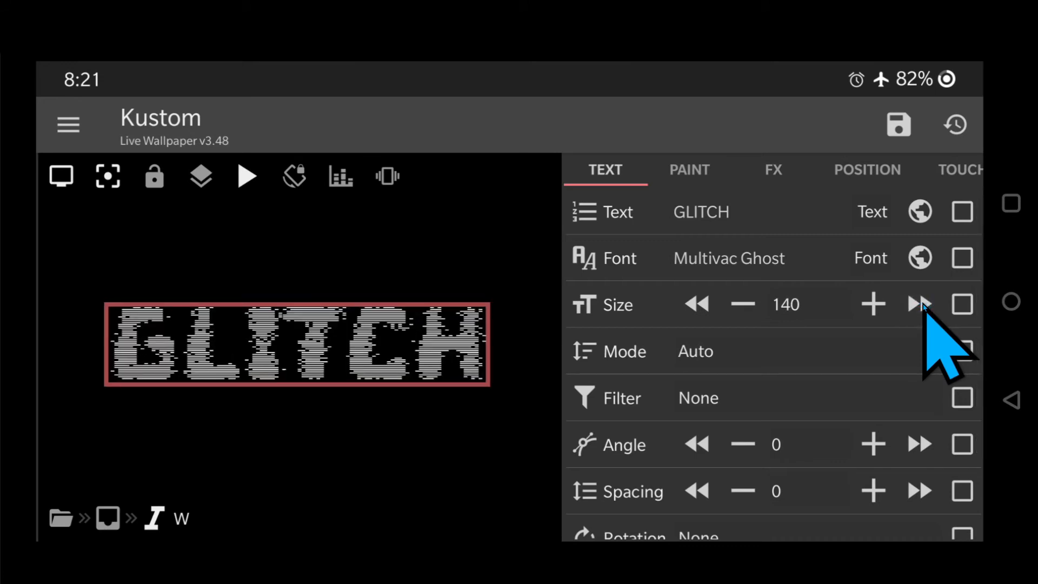
mouse_move(901, 397)
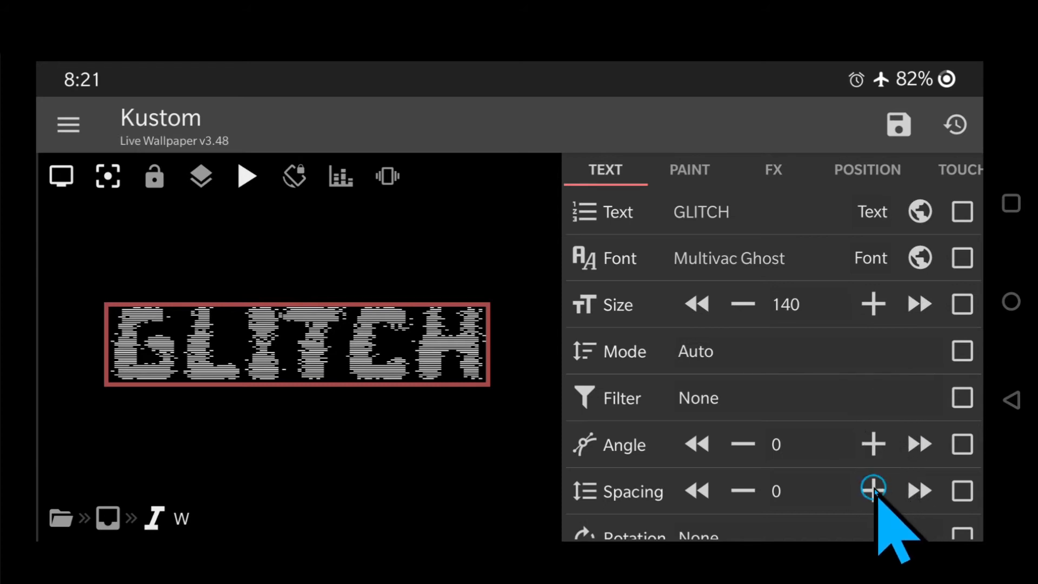
Give layer W letter spacing 5 and skew 10, then check its paint colour.
left_click(872, 490)
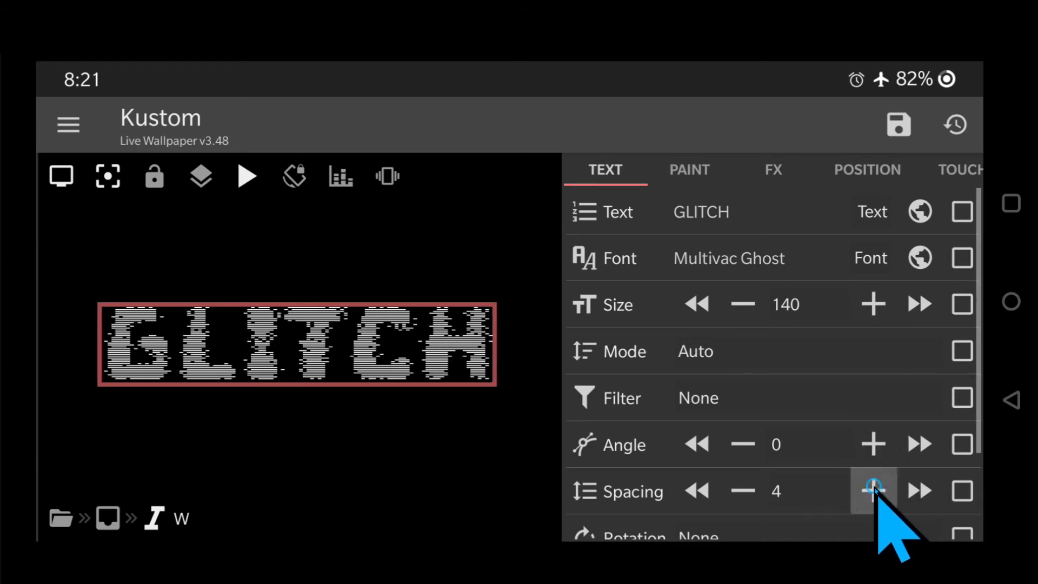
left_click(872, 491)
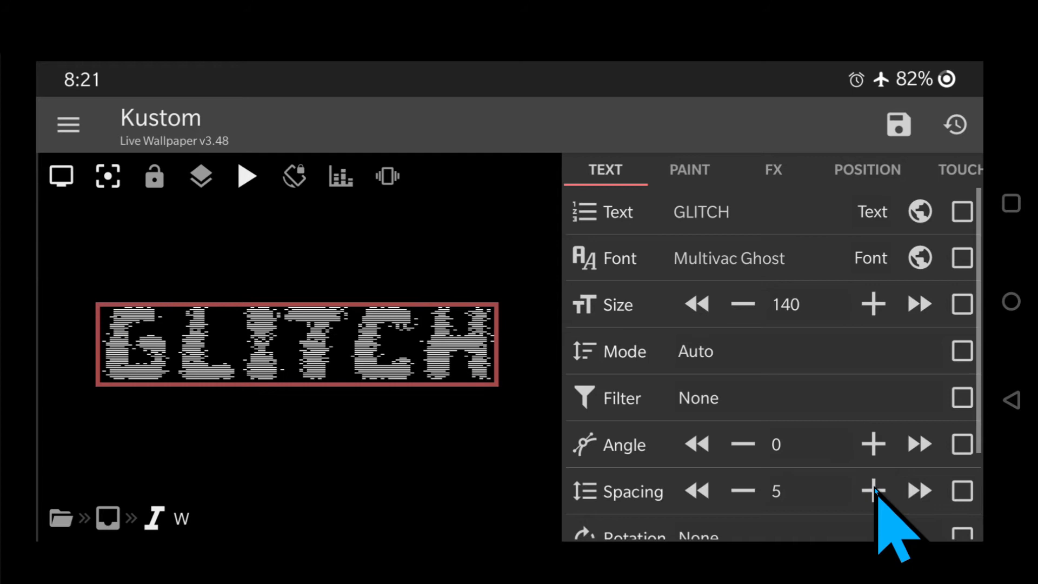
mouse_move(854, 443)
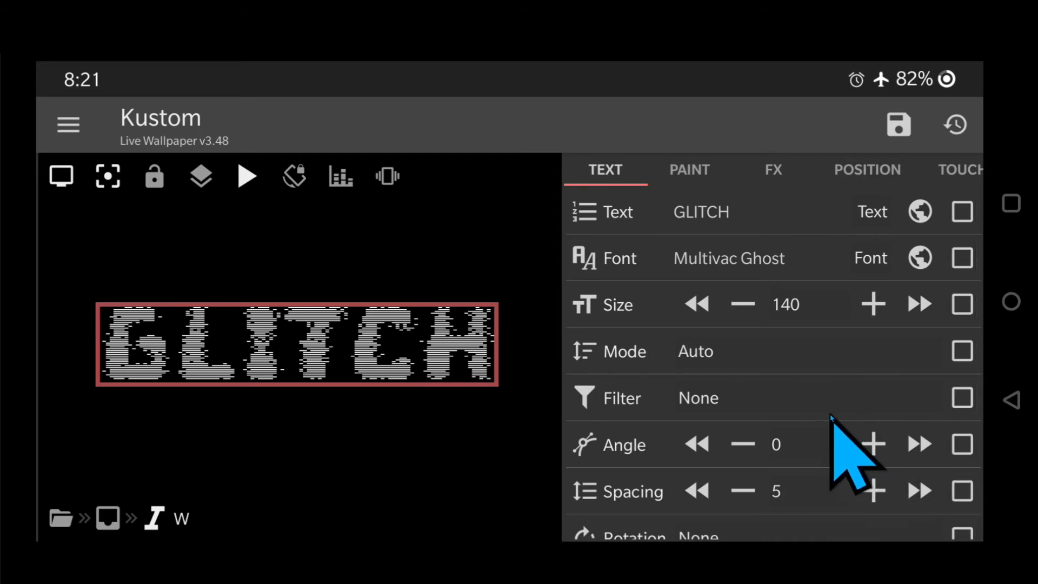
scroll("down", 3)
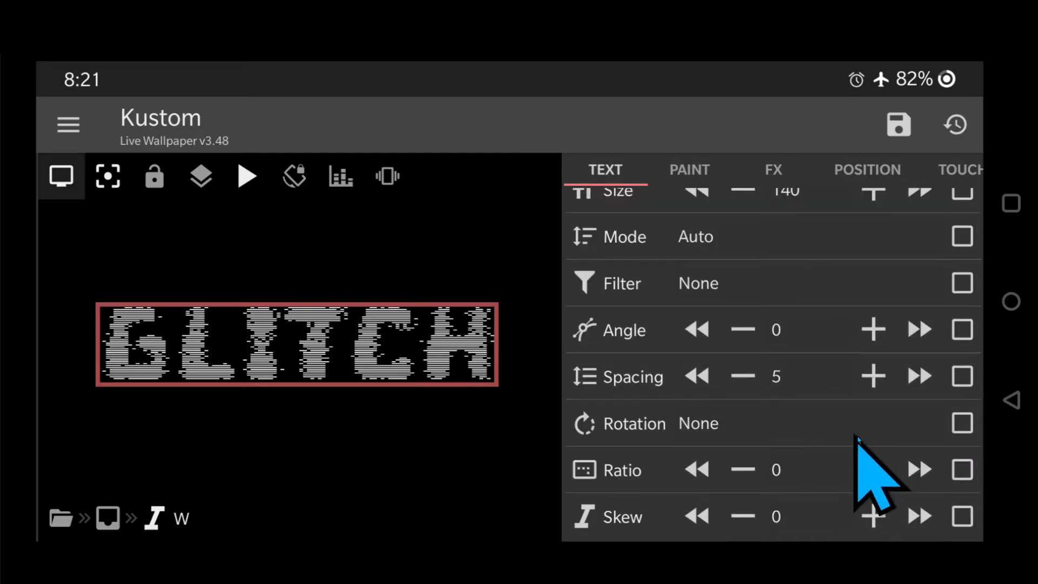
left_click(873, 515)
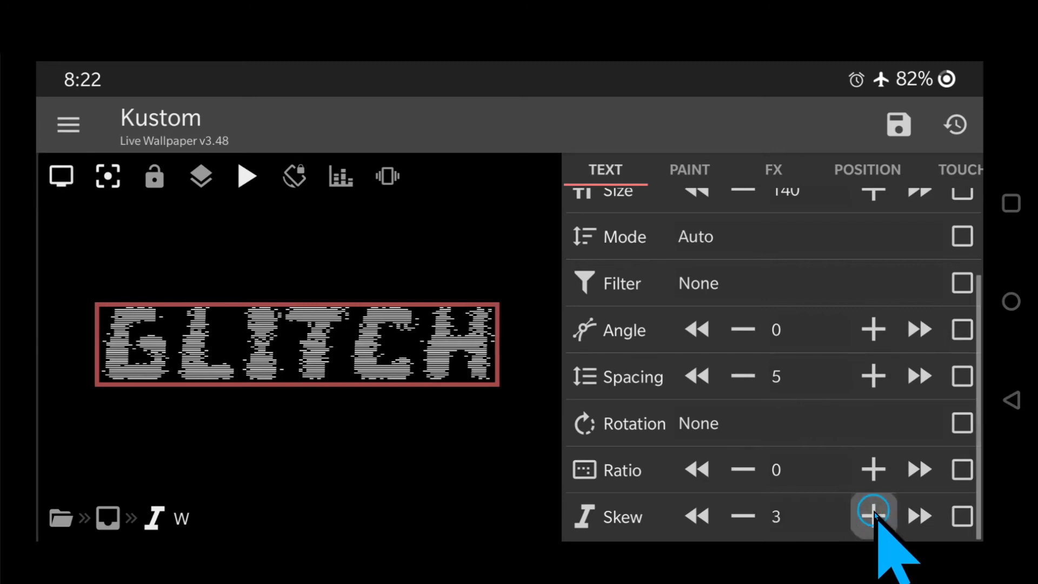
left_click(872, 516)
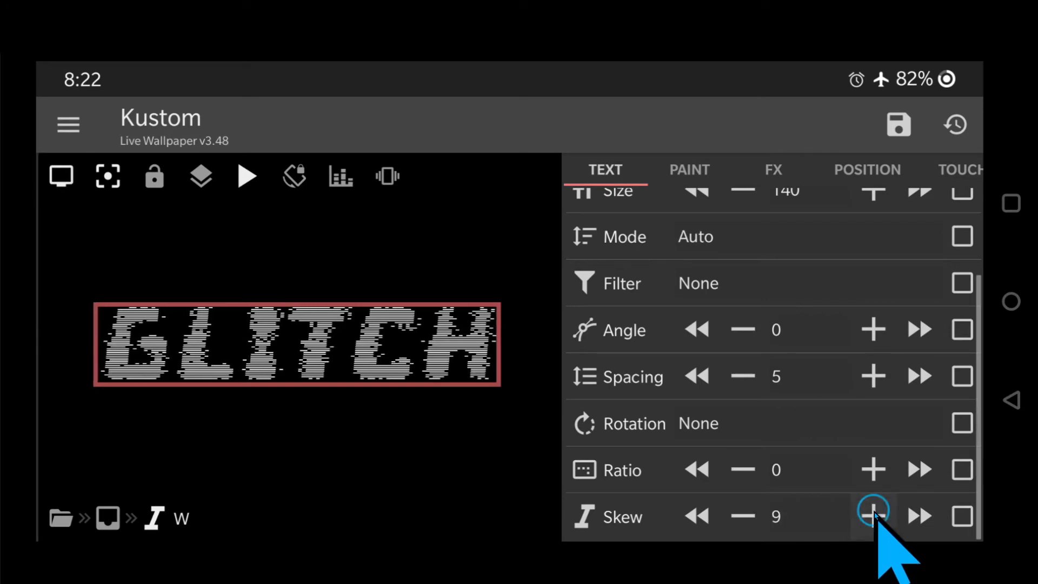
left_click(873, 515)
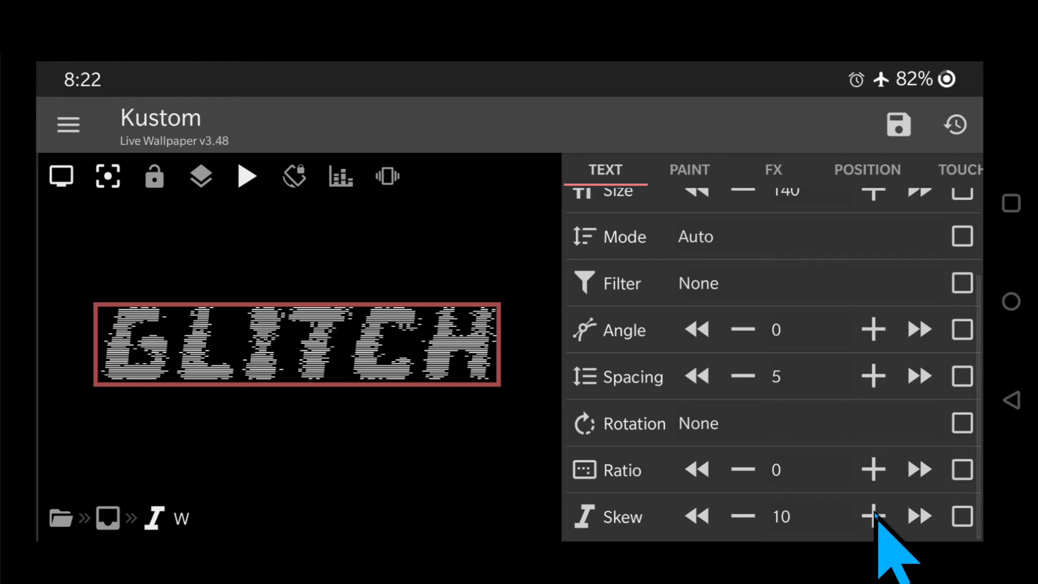
left_click(689, 170)
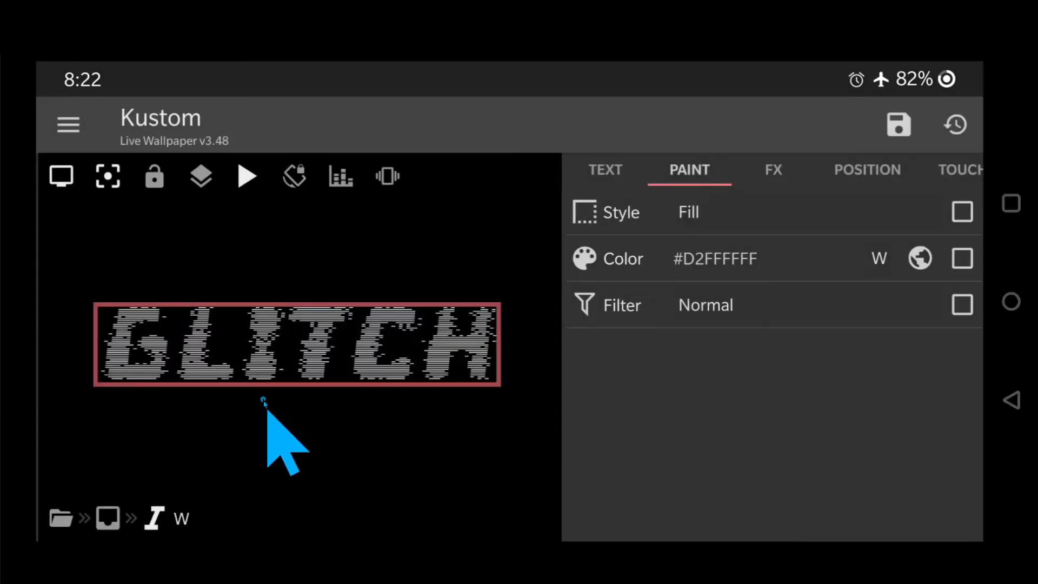
mouse_move(721, 396)
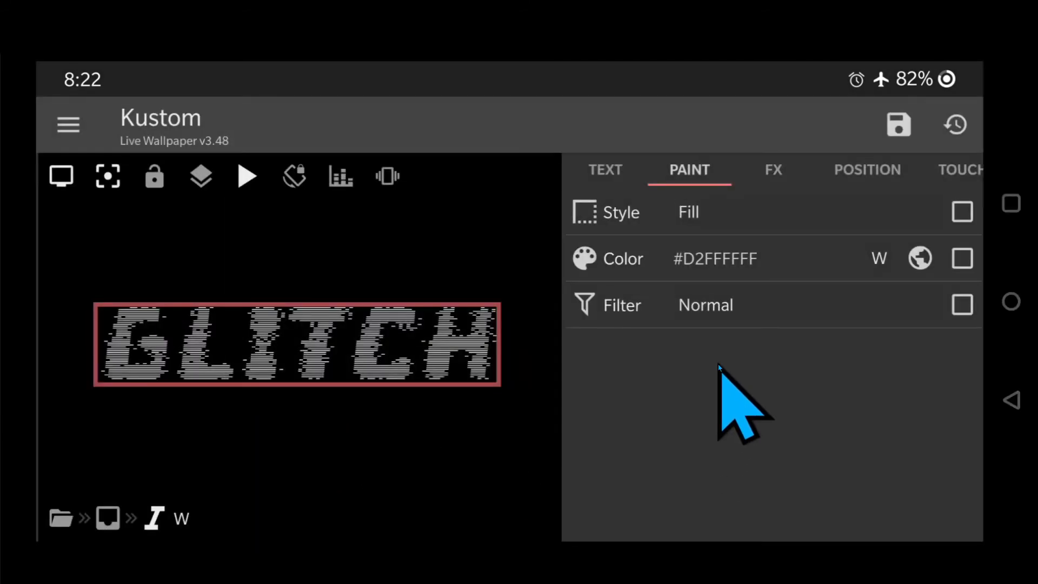
mouse_move(1011, 400)
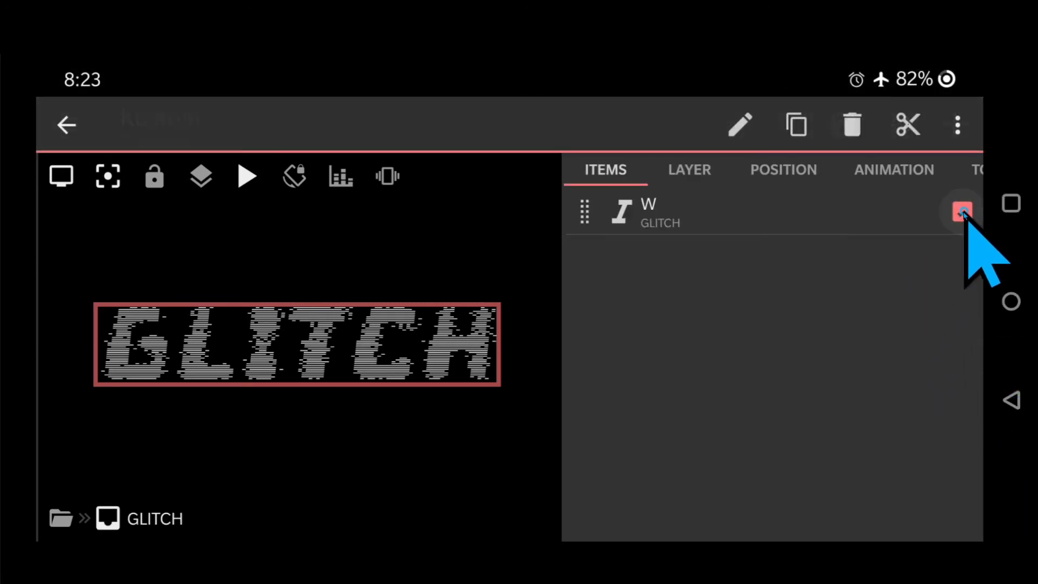
Duplicate layer W and rename the copy P.
left_click(961, 212)
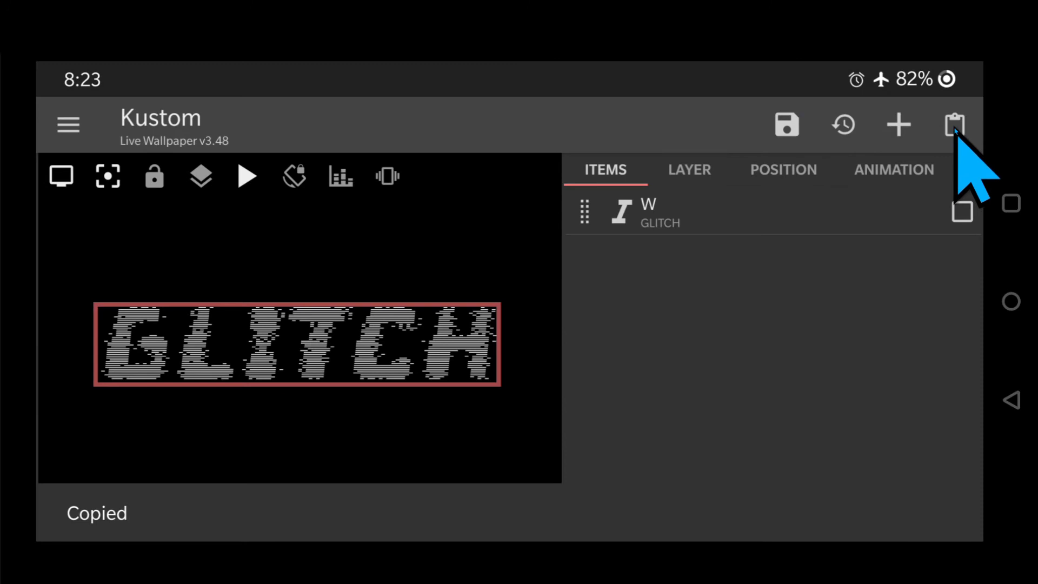
left_click(953, 124)
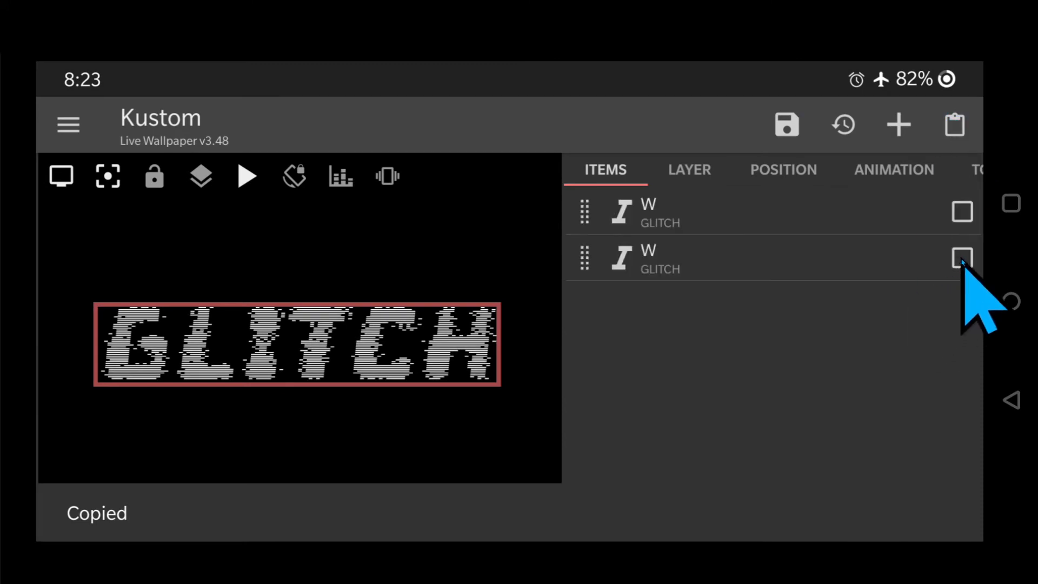
left_click(962, 259)
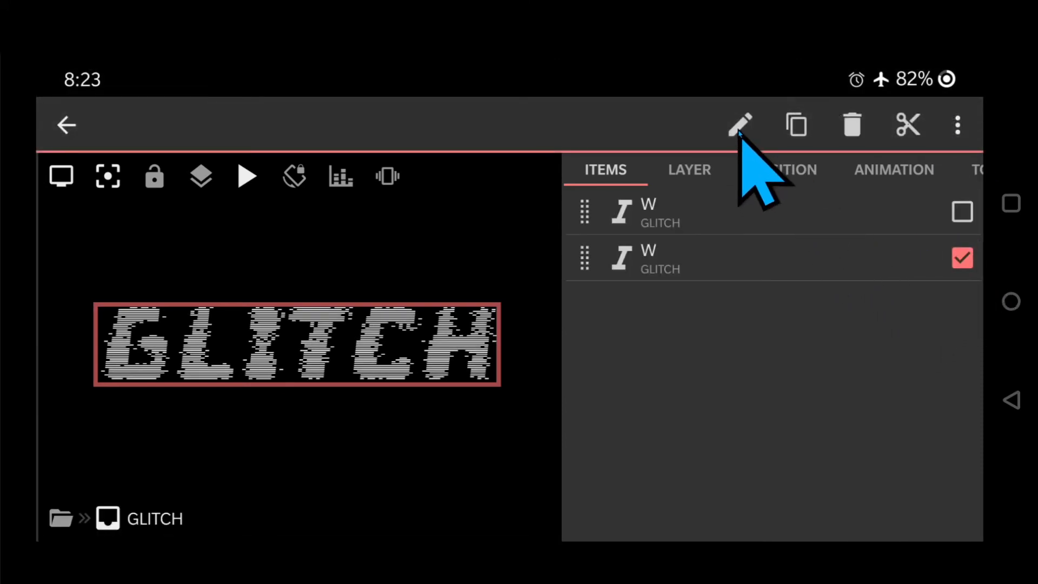
left_click(740, 124)
type("P")
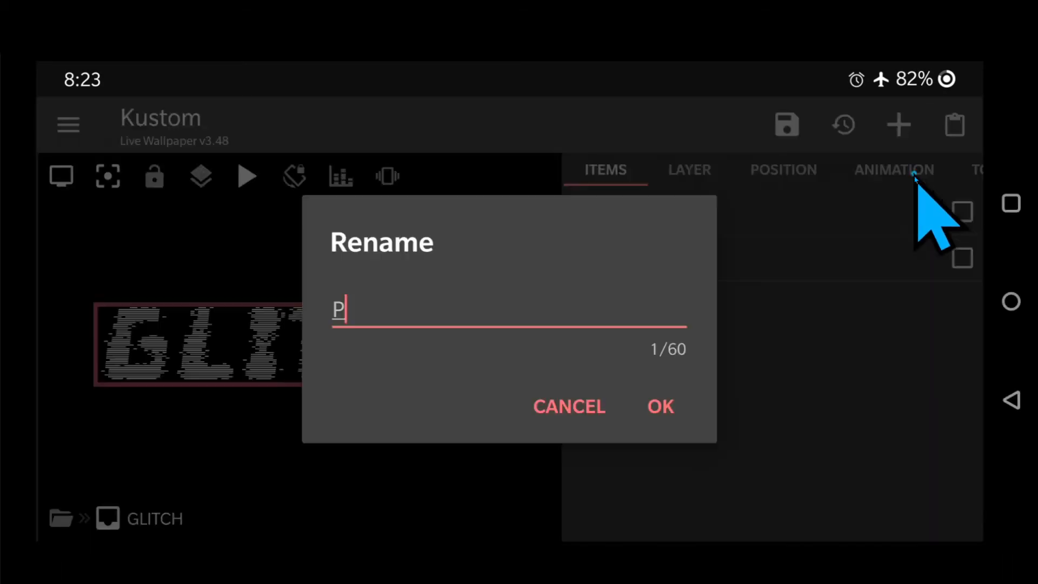
left_click(659, 405)
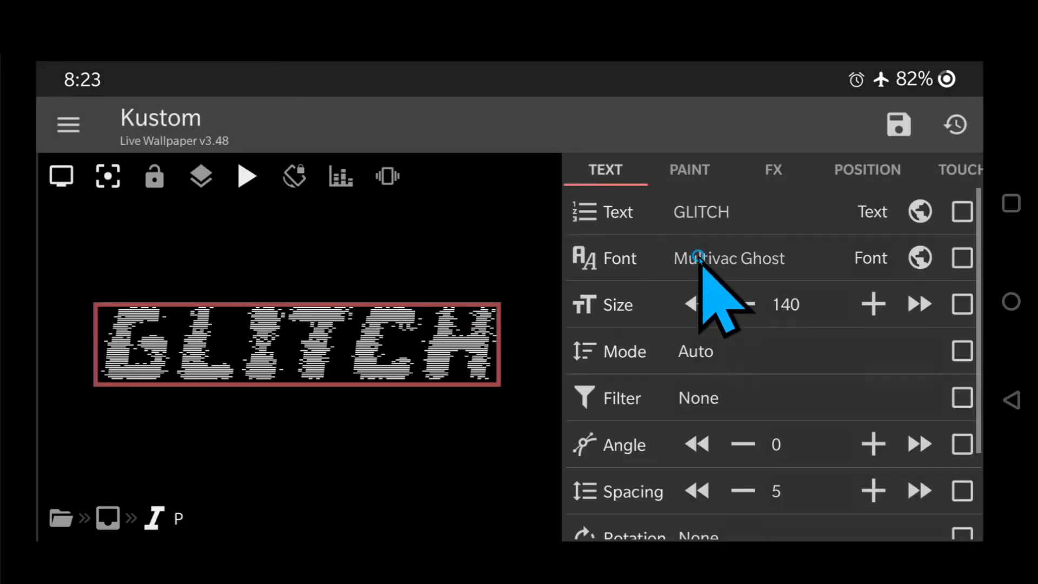
Colour layer P pink #B7FF0085 and offset it with left padding 22.
left_click(689, 170)
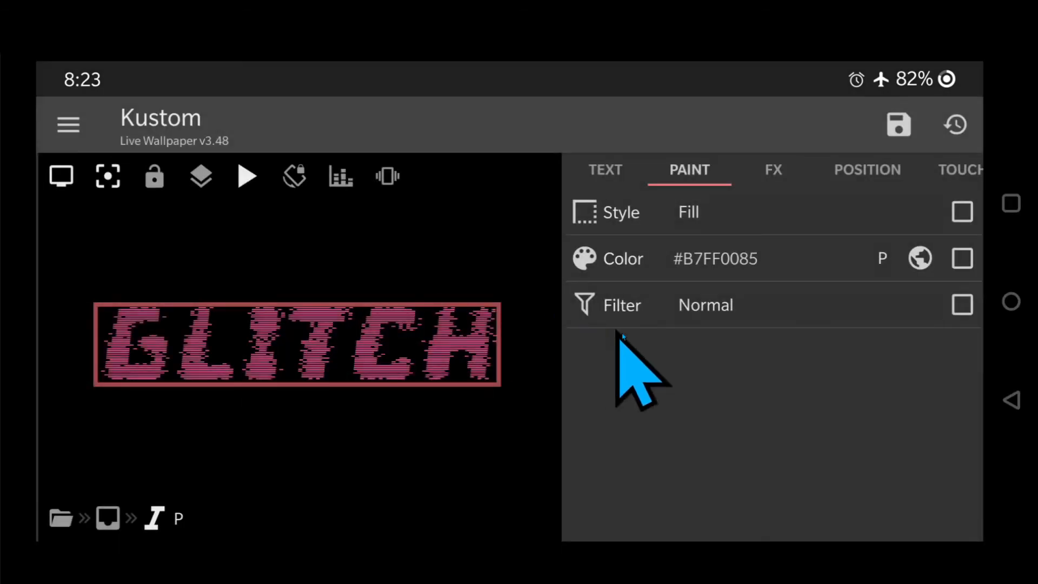
left_click(866, 170)
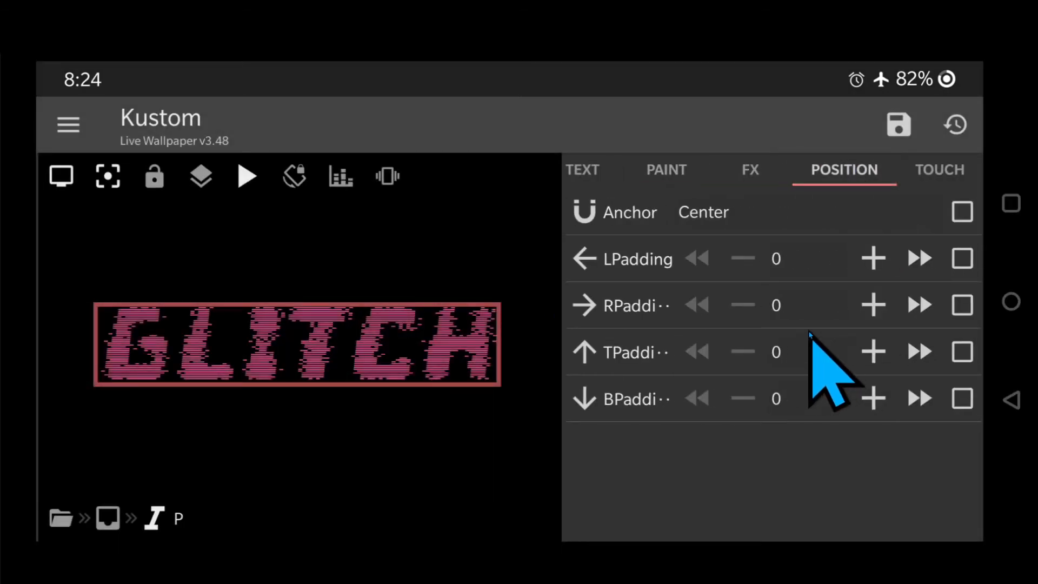
mouse_move(886, 312)
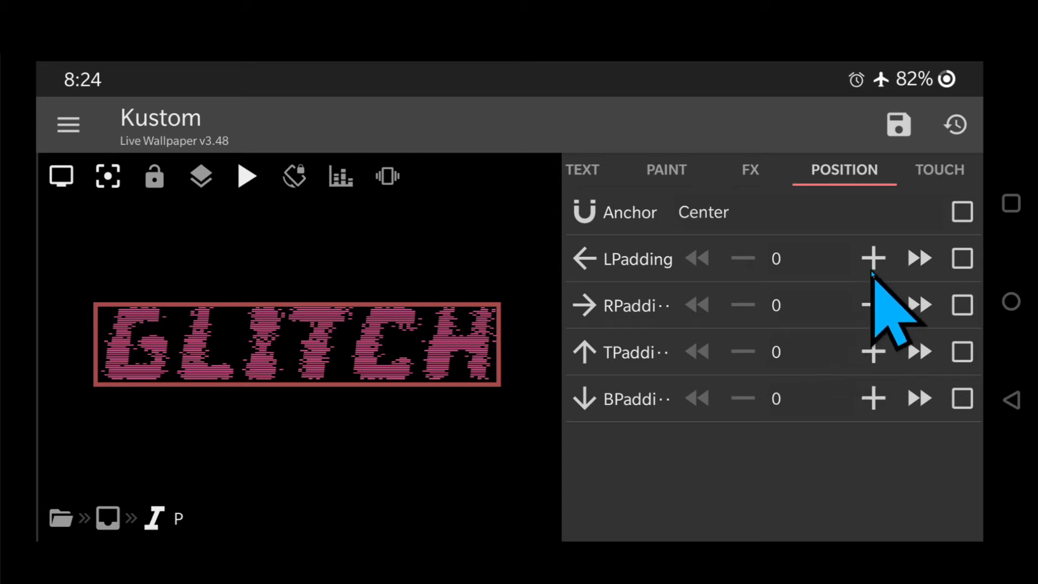
left_click(872, 257)
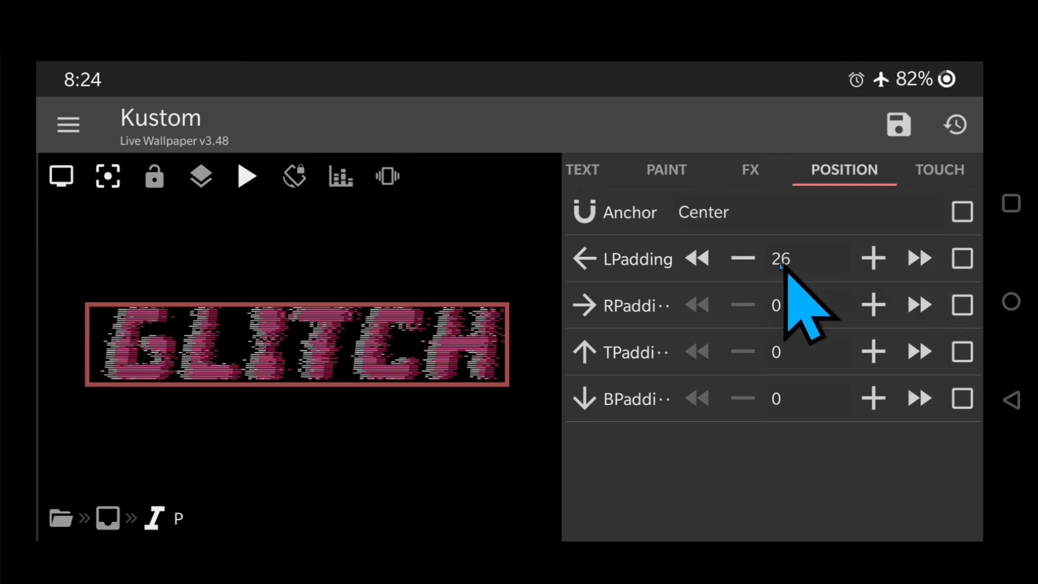
left_click(743, 258)
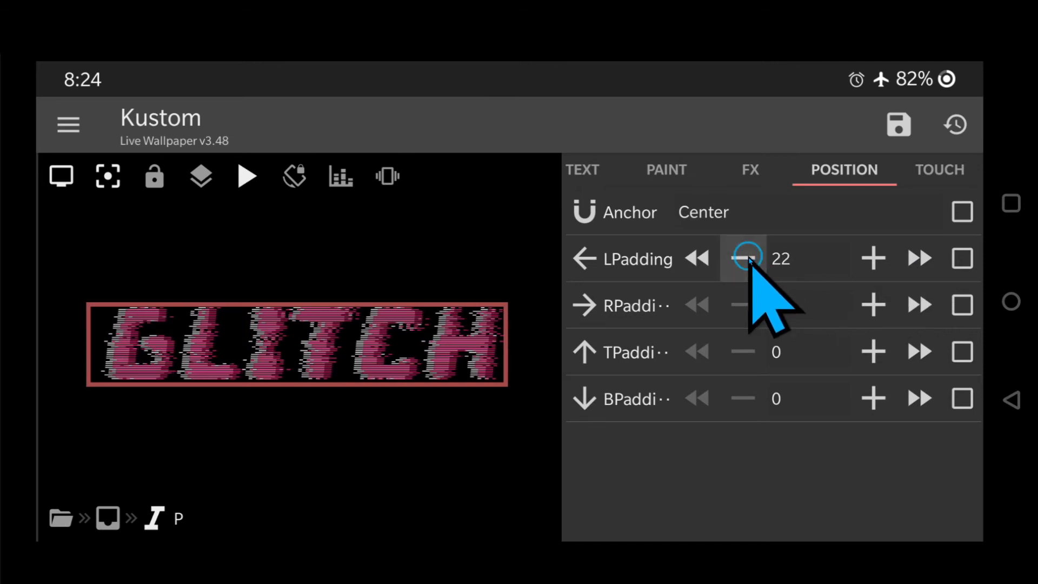
left_click(743, 259)
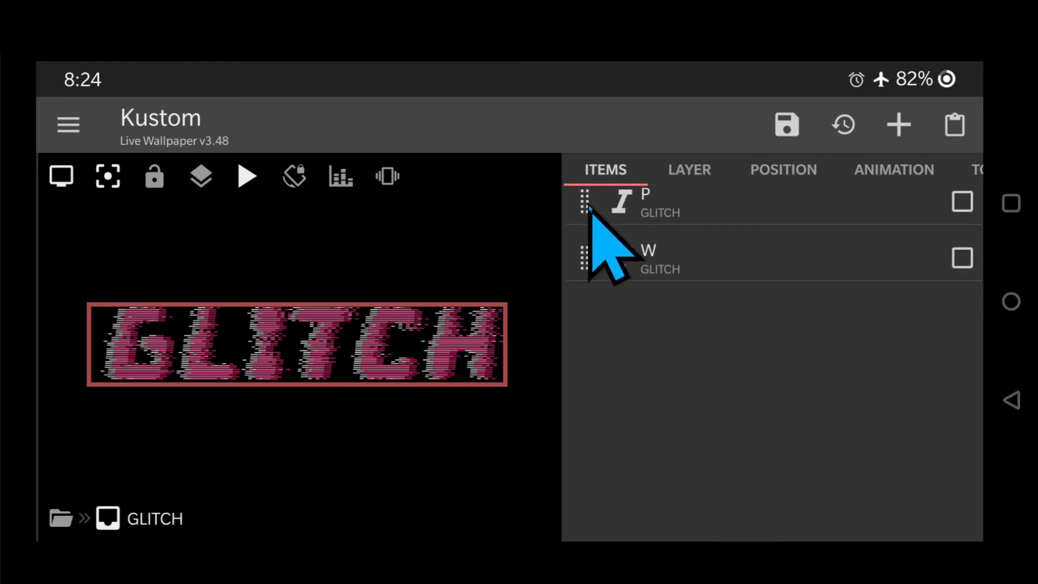
mouse_move(671, 397)
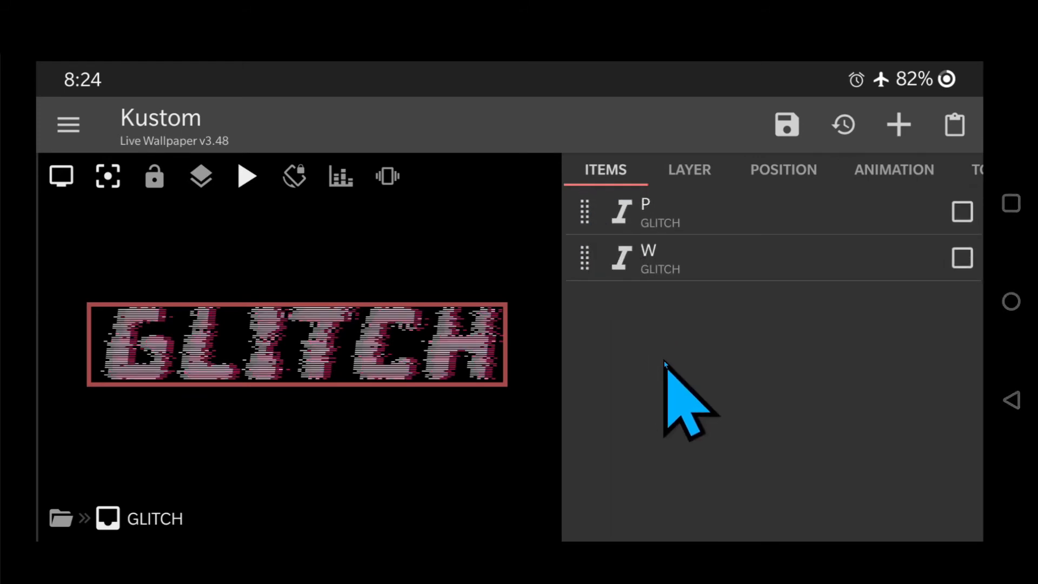
mouse_move(962, 258)
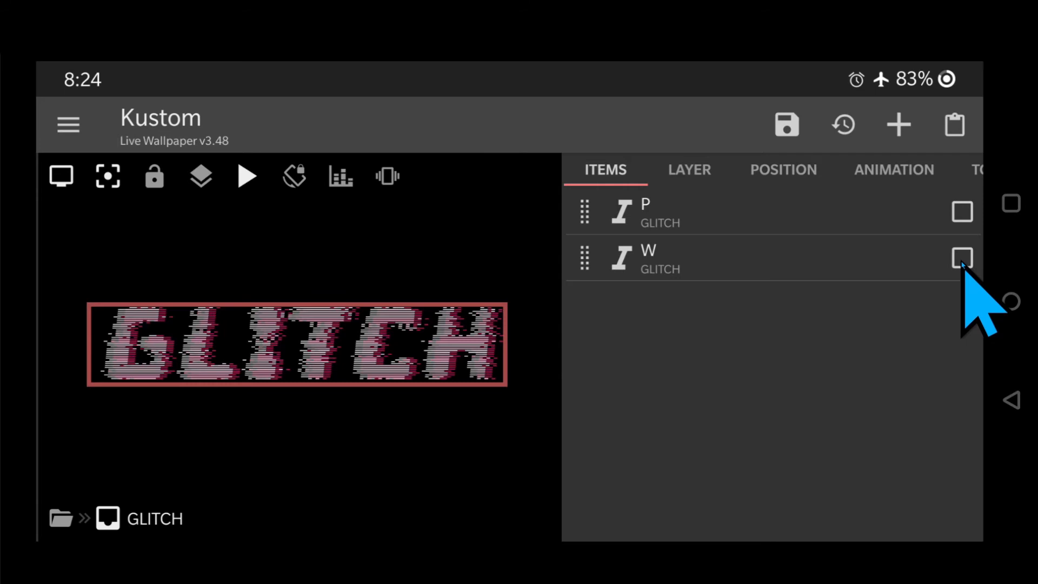
Duplicate the W layer and rename the copy B.
left_click(962, 258)
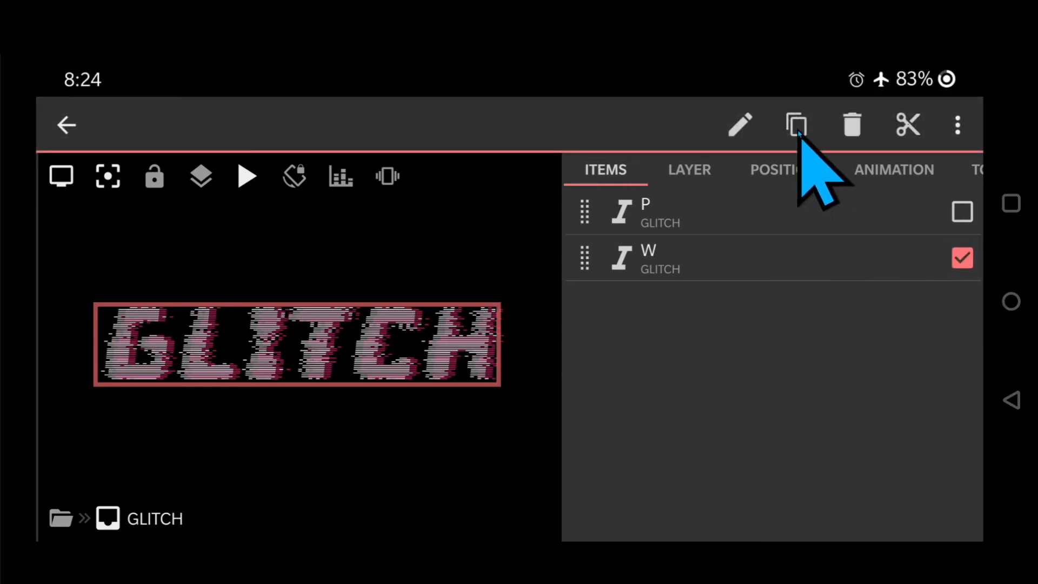
left_click(796, 125)
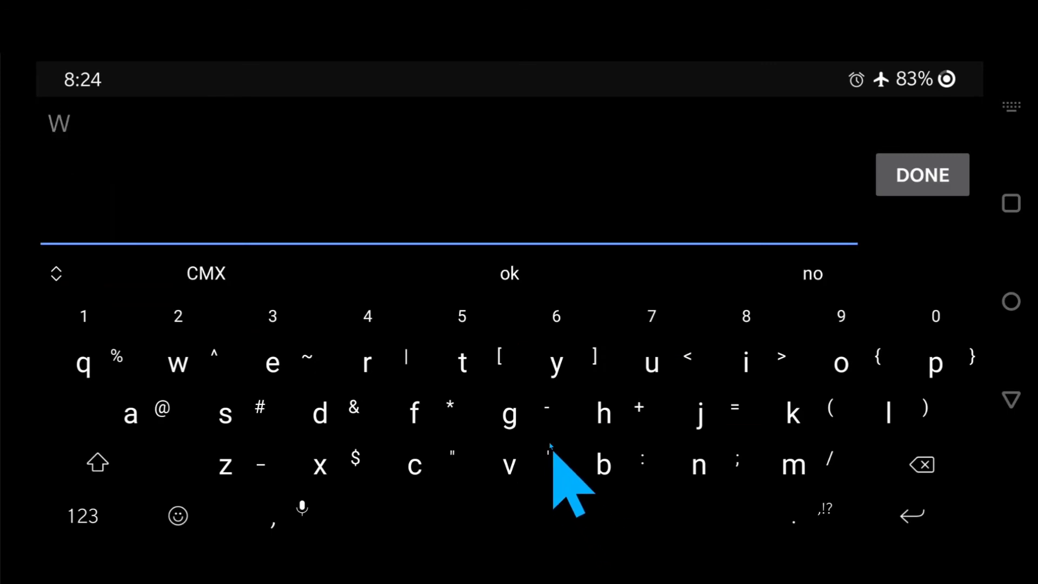
left_click(921, 175)
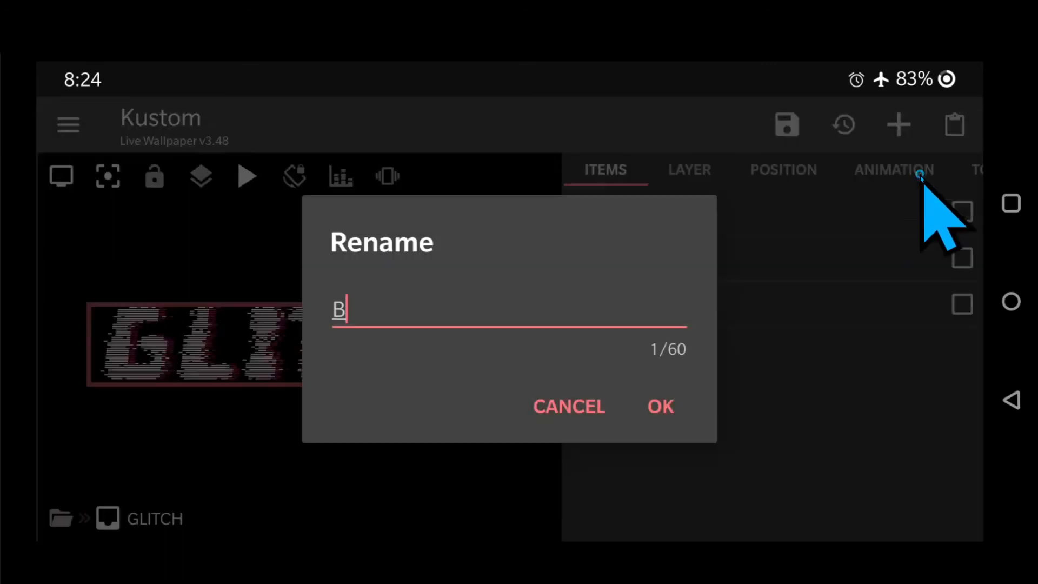
left_click(659, 405)
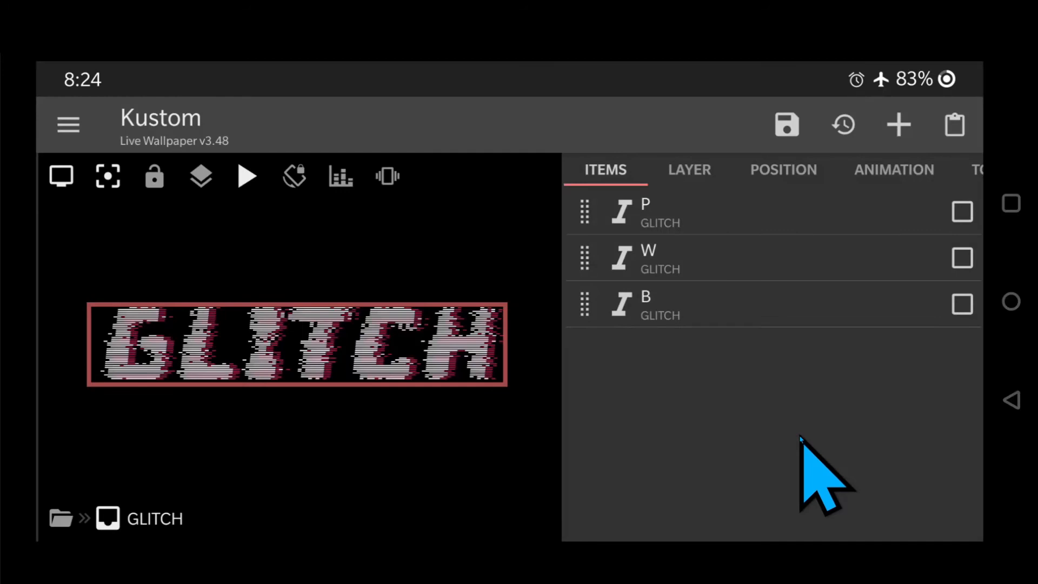
Colour layer B blue (#BD00AEFF) and reduce its right padding to 20.
left_click(646, 304)
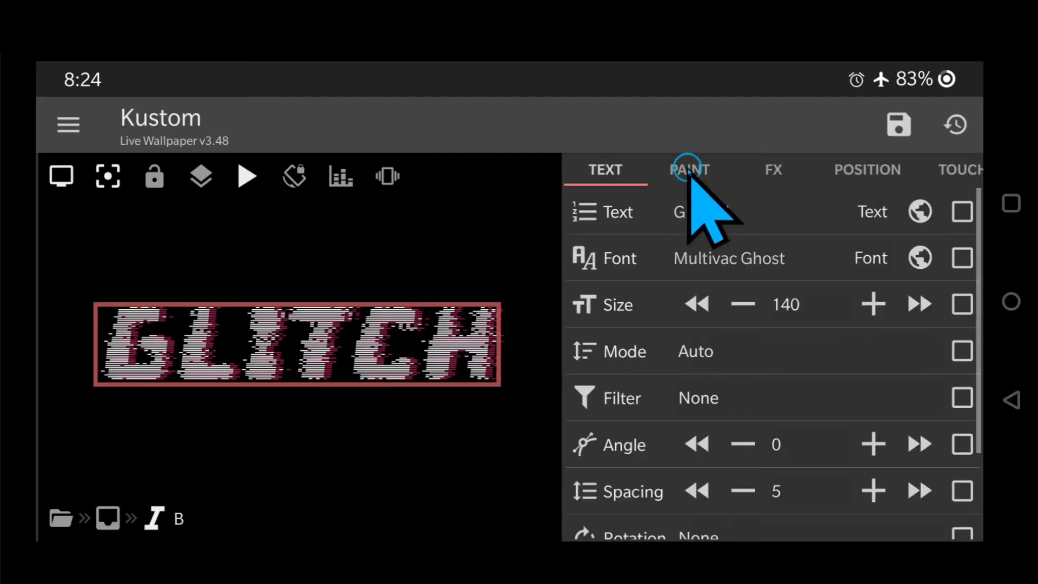
left_click(689, 169)
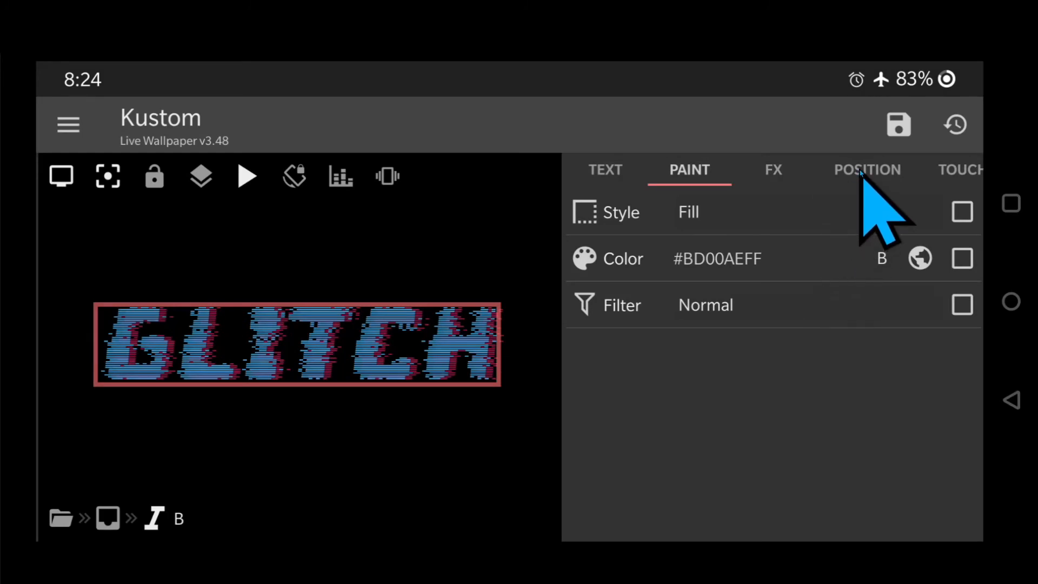
left_click(868, 169)
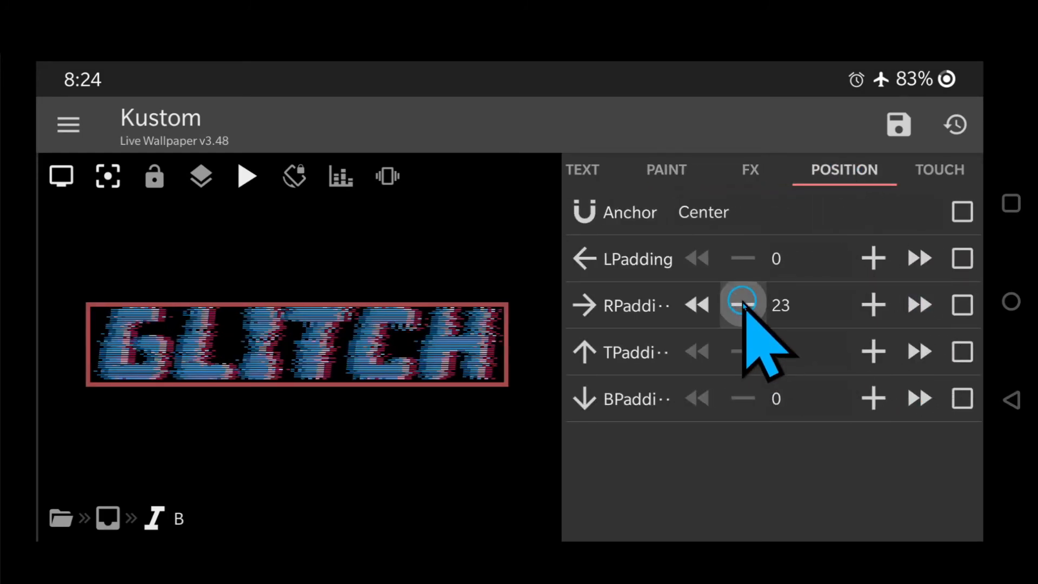
left_click(742, 305)
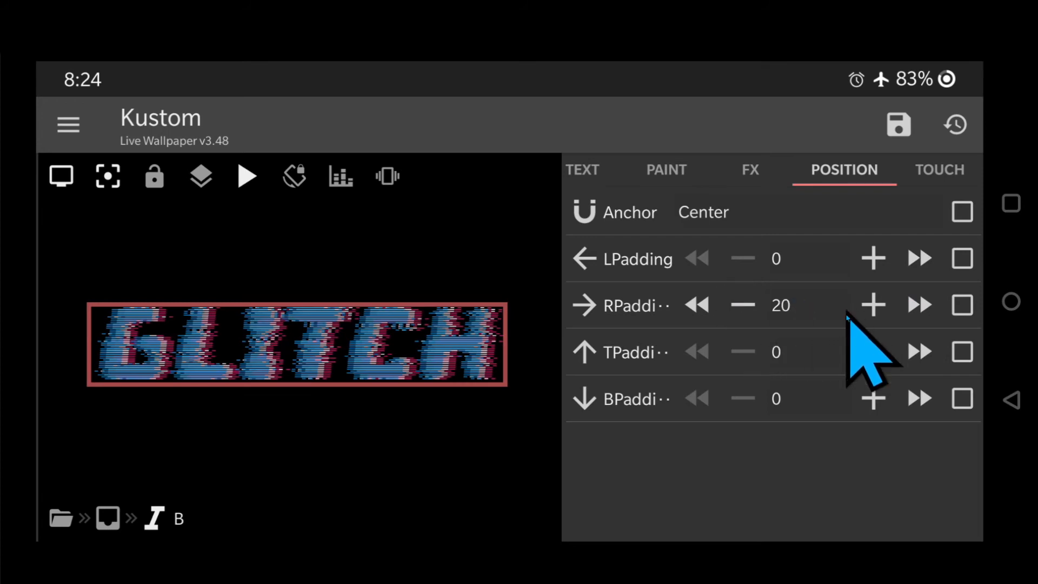
mouse_move(1020, 430)
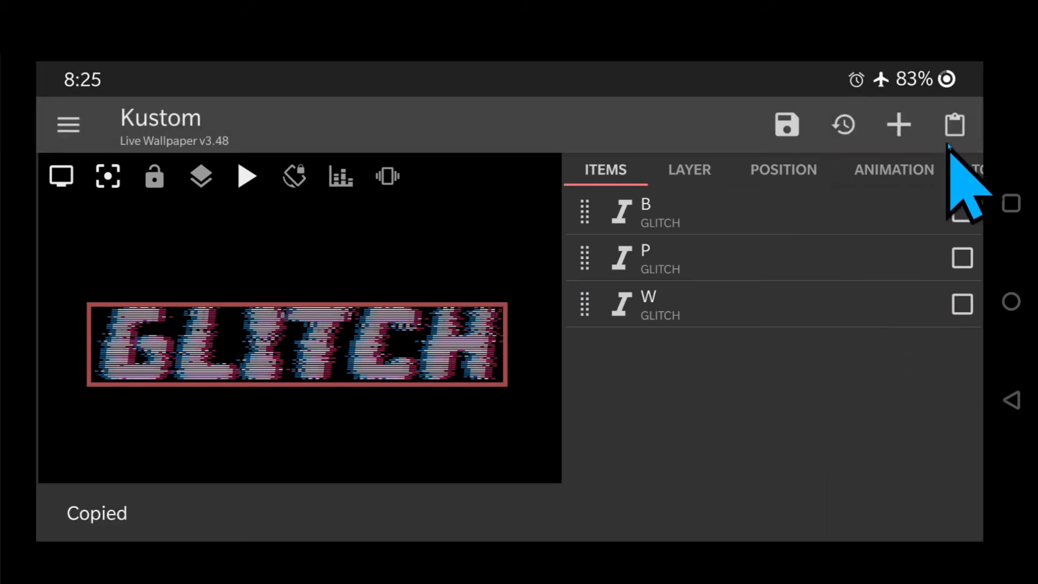
Paste a new layer named Clear and set its paint filter to Clear.
left_click(953, 124)
type("Clear")
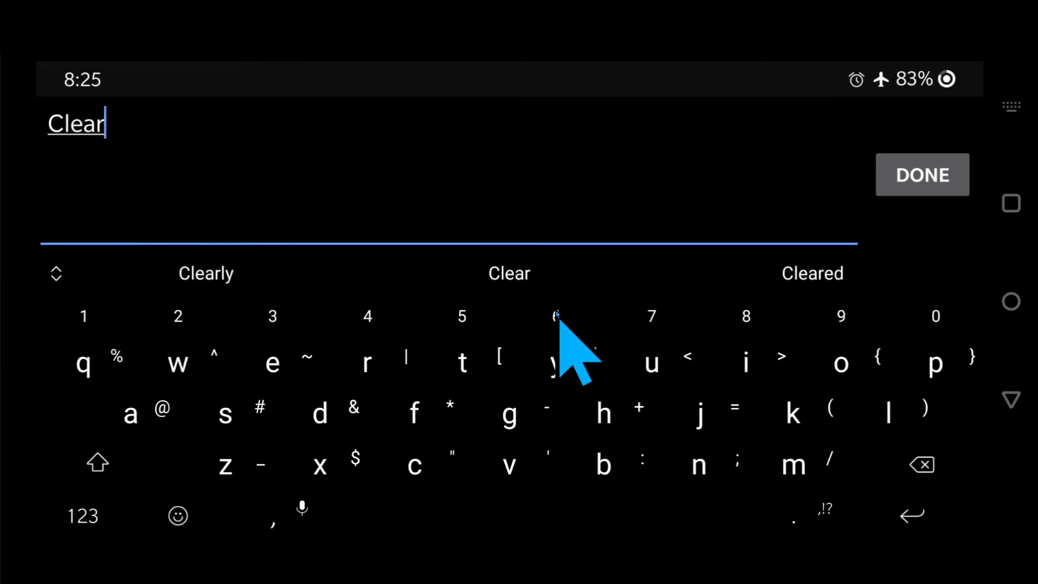
left_click(921, 175)
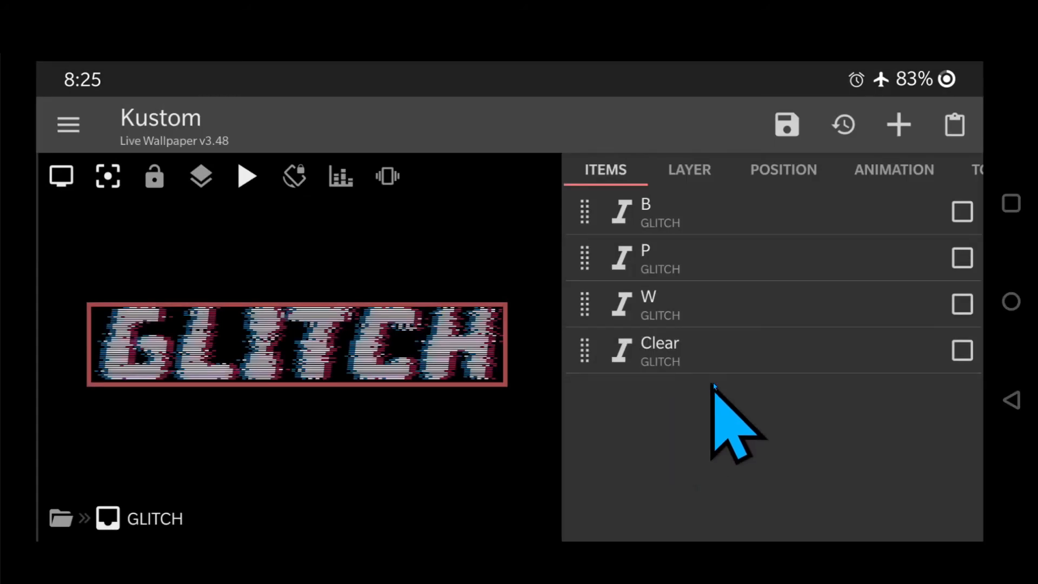
left_click(662, 351)
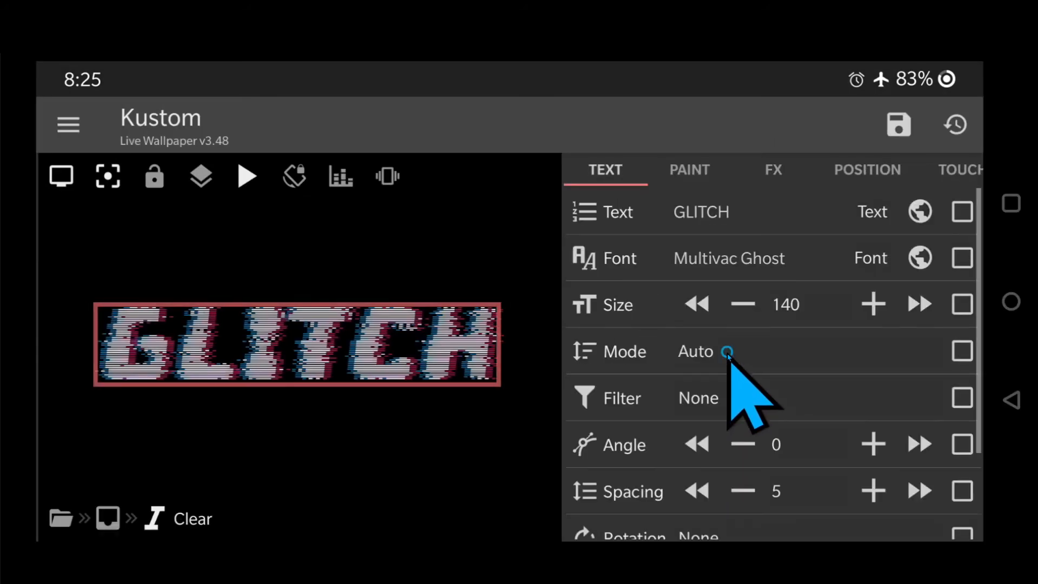
left_click(689, 170)
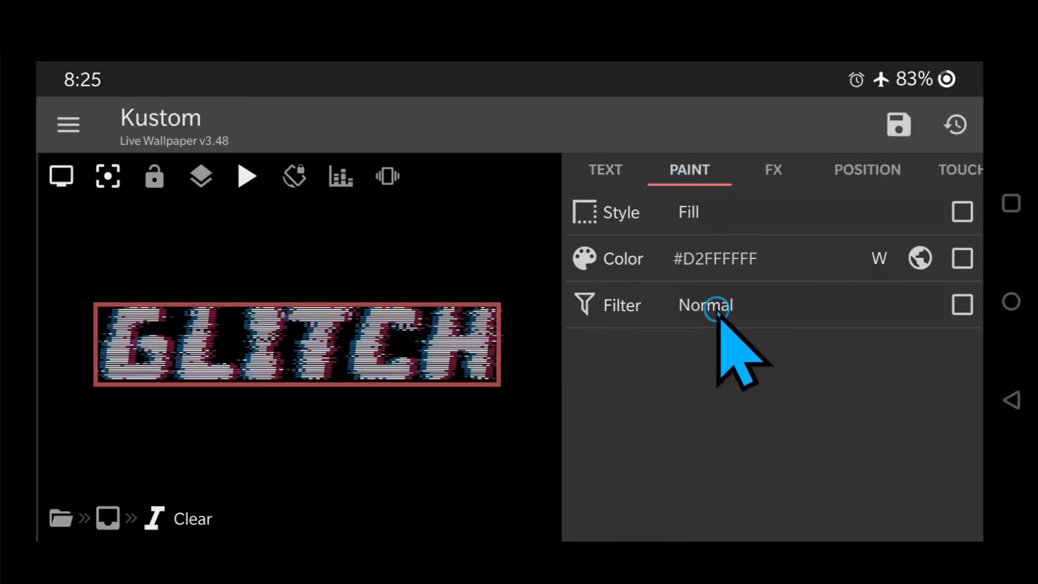
left_click(705, 305)
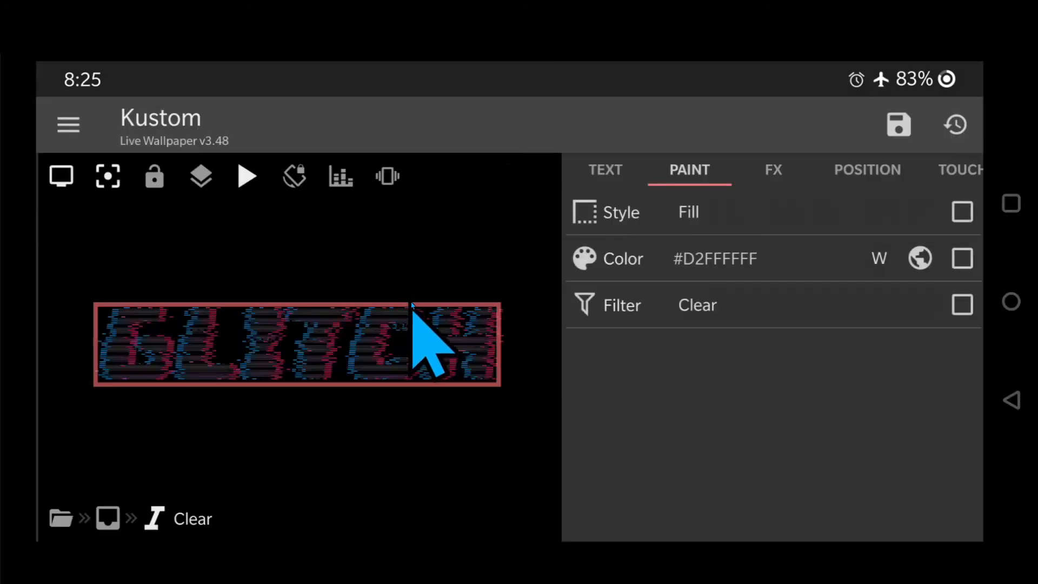
mouse_move(1023, 443)
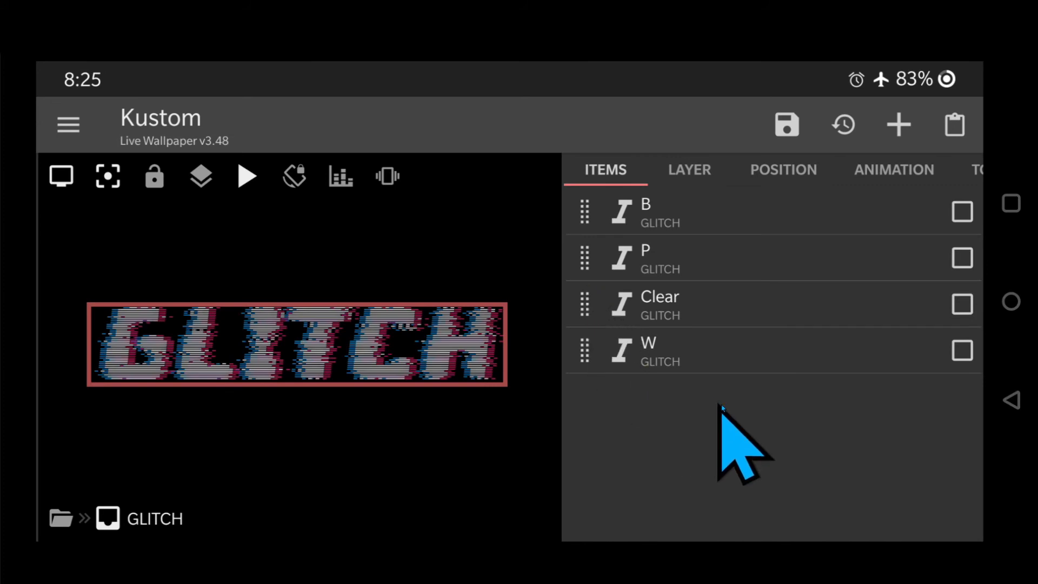
mouse_move(761, 424)
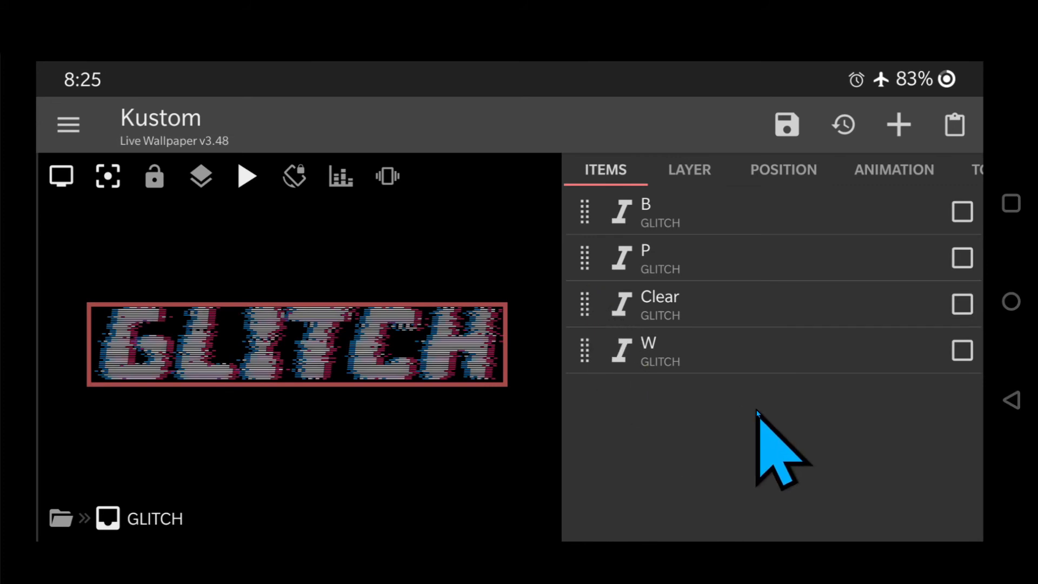
mouse_move(963, 258)
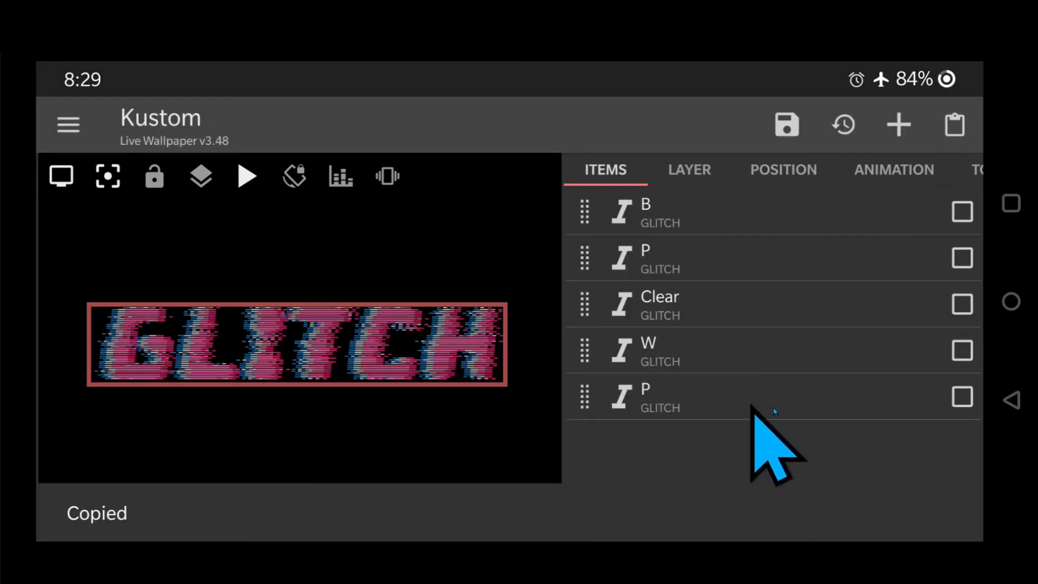
Rename the pasted copy of P to PSH and open it for editing.
left_click(961, 397)
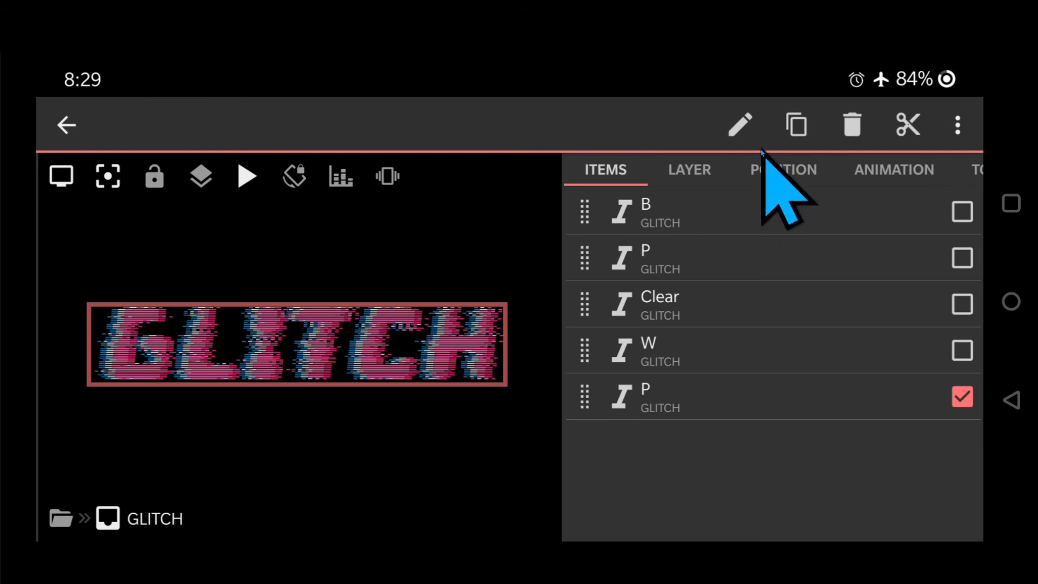
left_click(739, 124)
type("PSH")
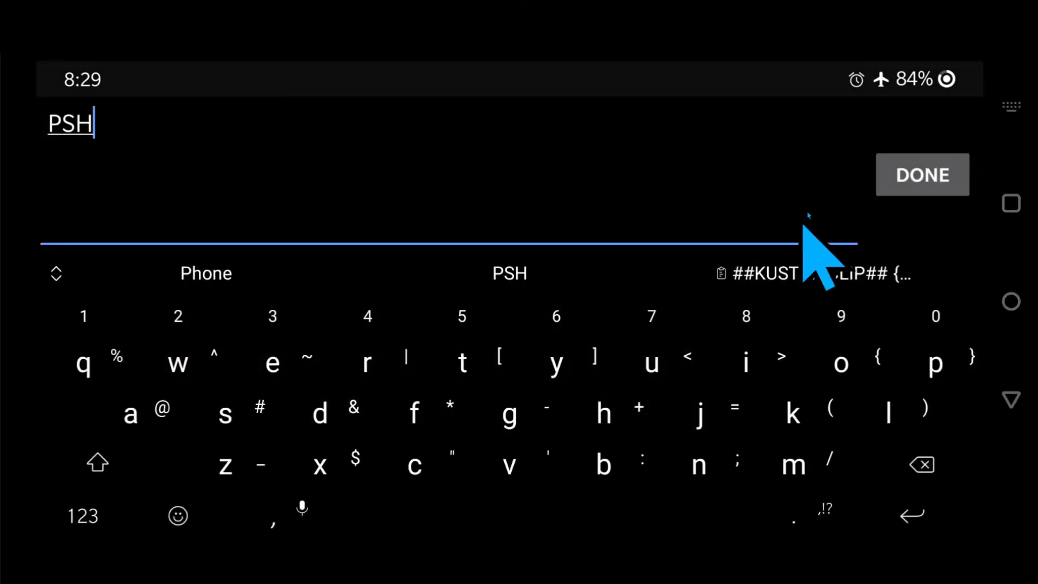
left_click(921, 175)
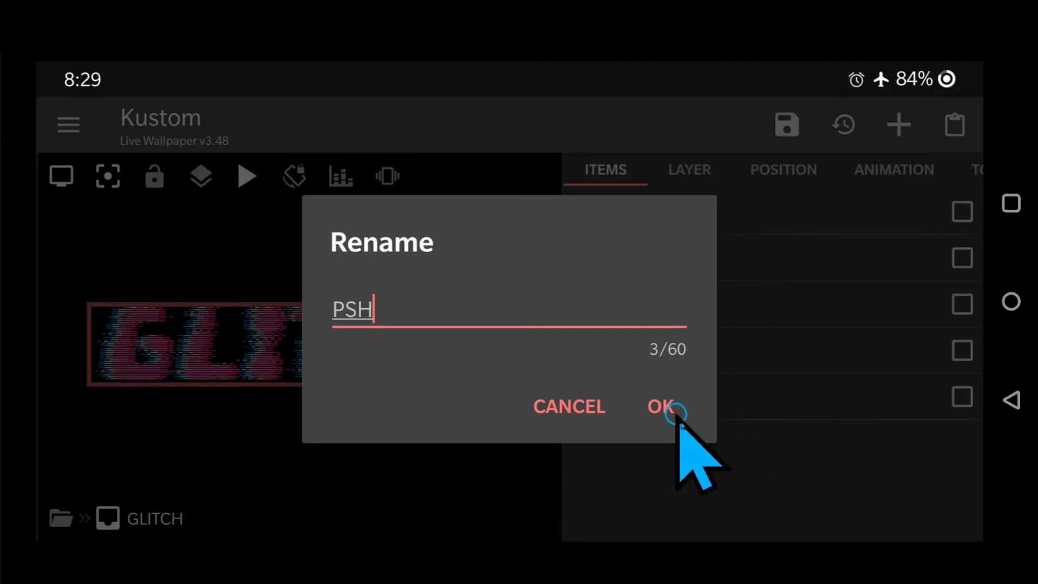
left_click(660, 407)
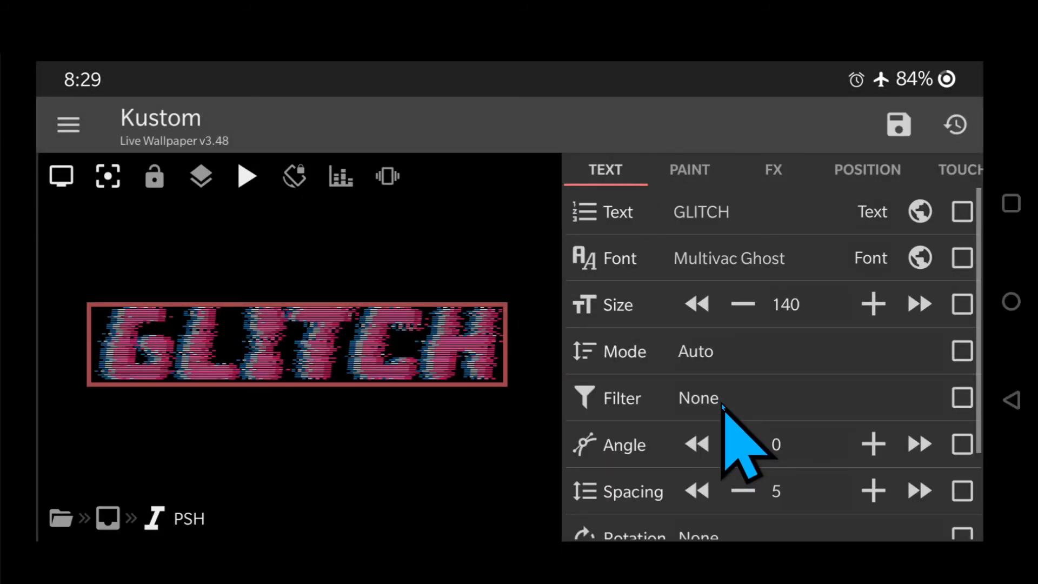
Unlink PSH's fill from global P and make it fully transparent (#00FFFFFF).
left_click(689, 170)
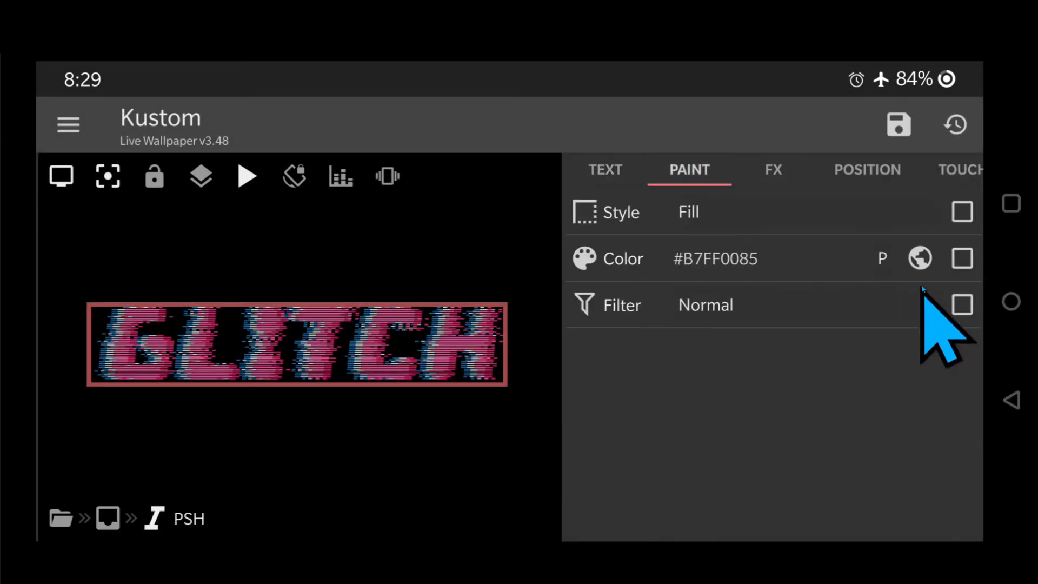
left_click(919, 258)
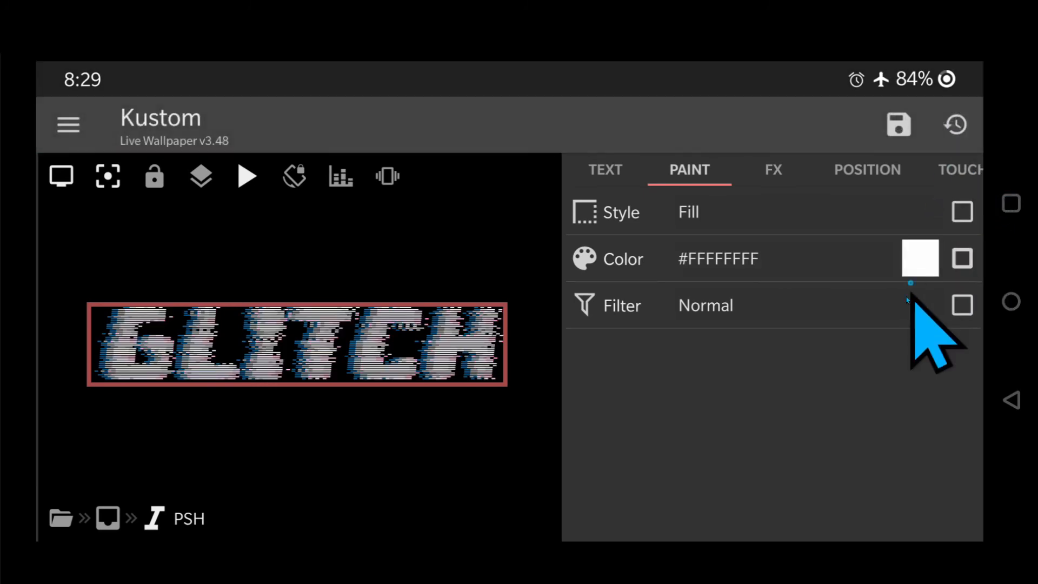
left_click(919, 258)
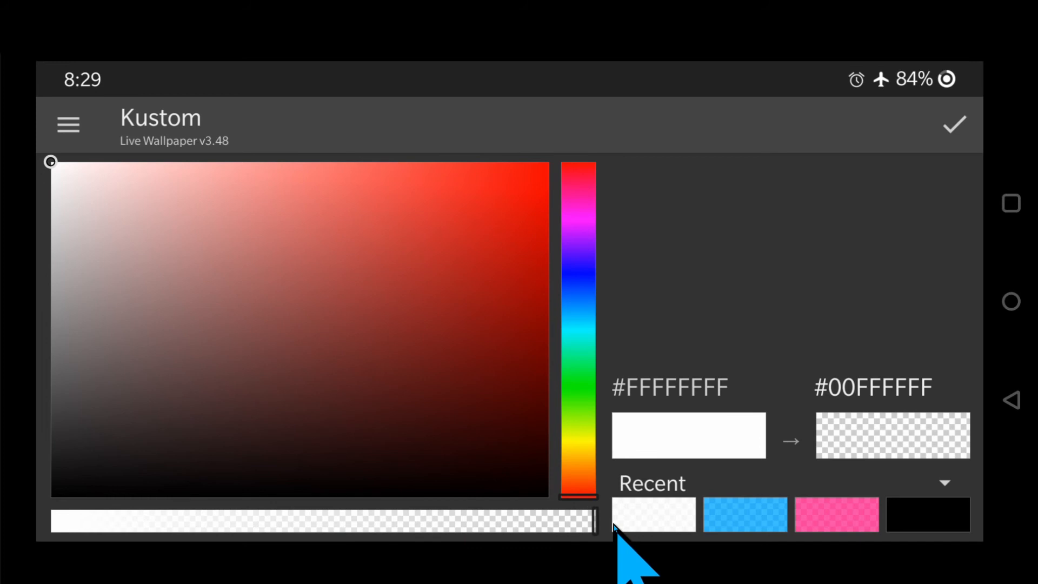
left_click(952, 124)
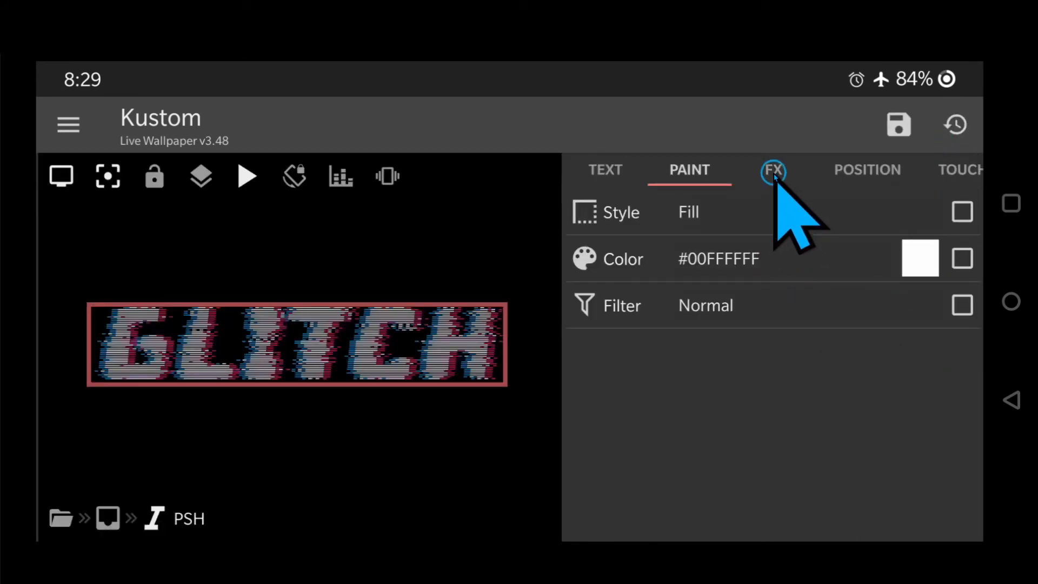
Give PSH an outer shadow with blur 100 and distance 0.
left_click(772, 170)
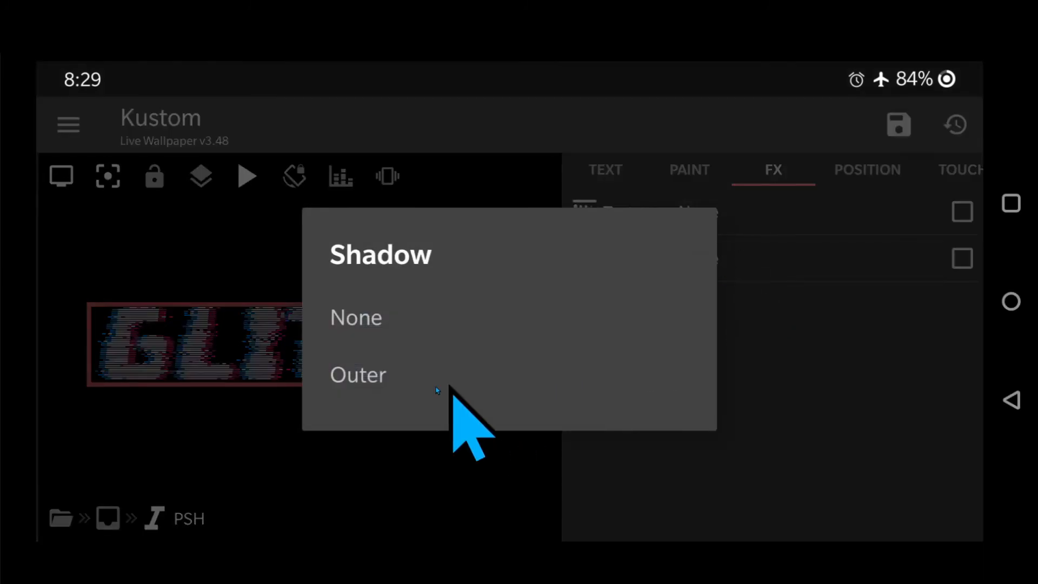
left_click(358, 374)
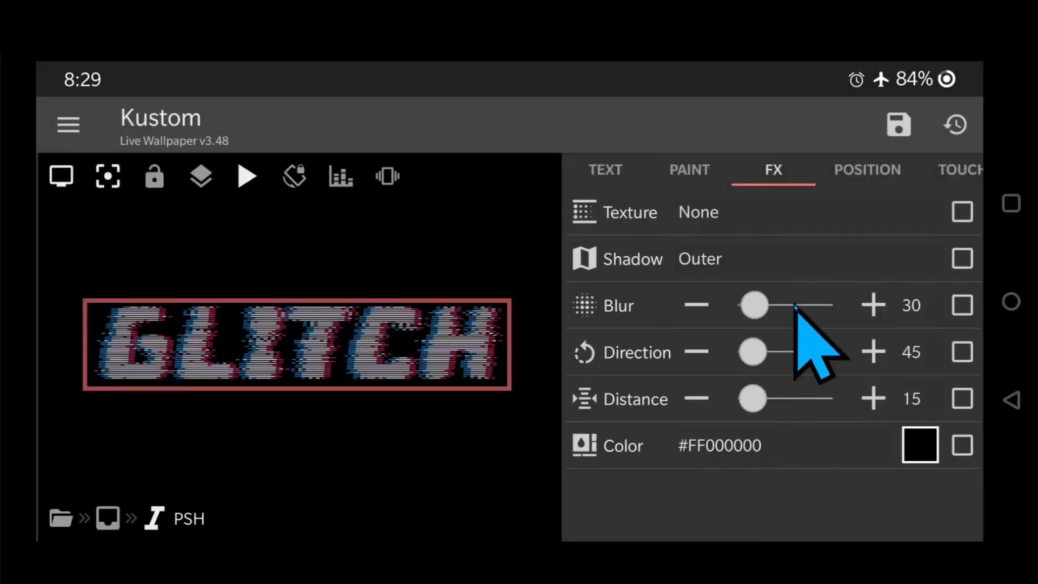
left_click(909, 305)
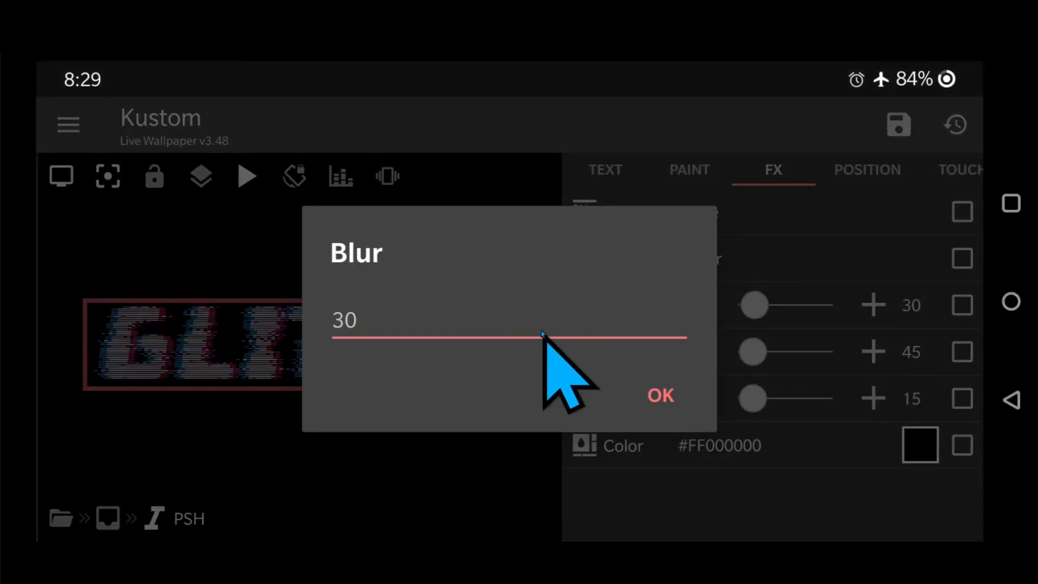
left_click(344, 320)
type("100")
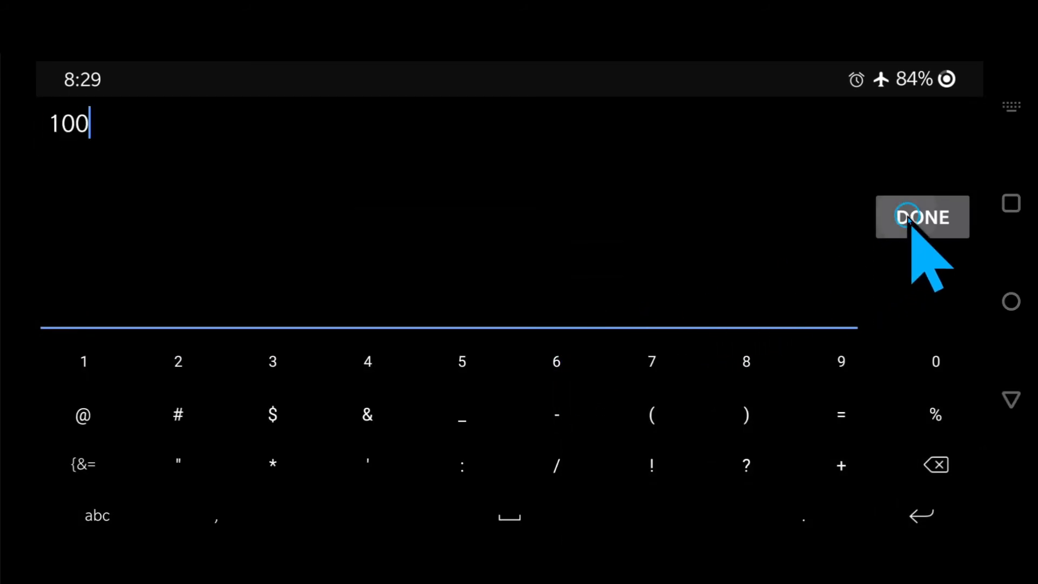
left_click(921, 217)
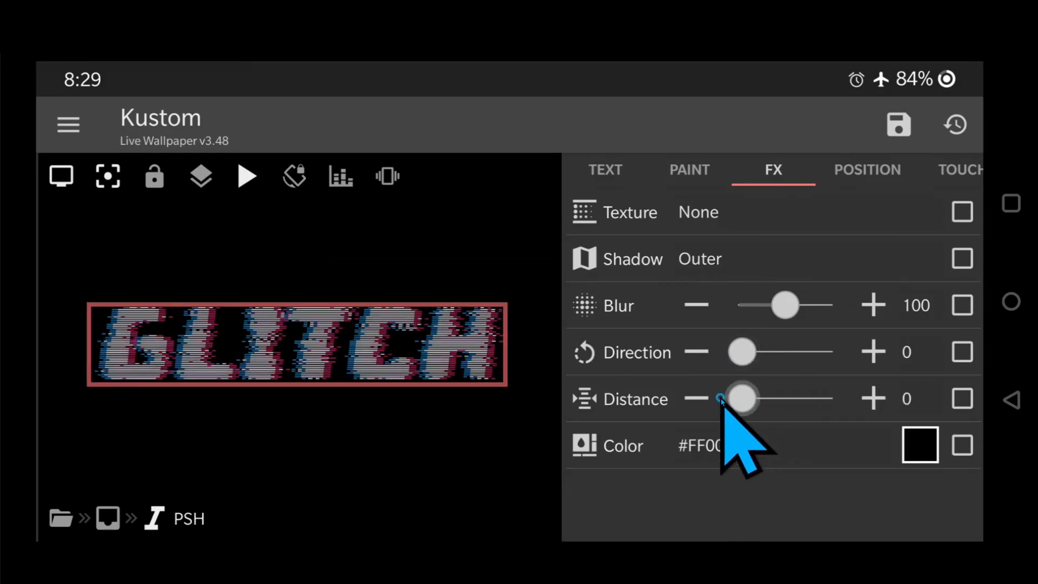
left_click(962, 445)
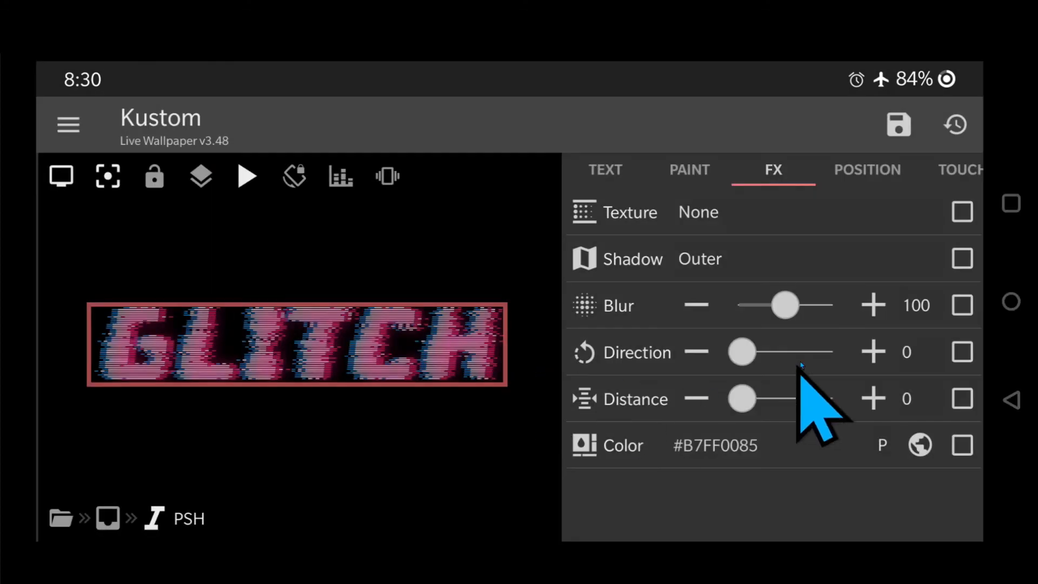
Set PSH padding to 55 left and 25 right, top and bottom, then return to root.
left_click(866, 170)
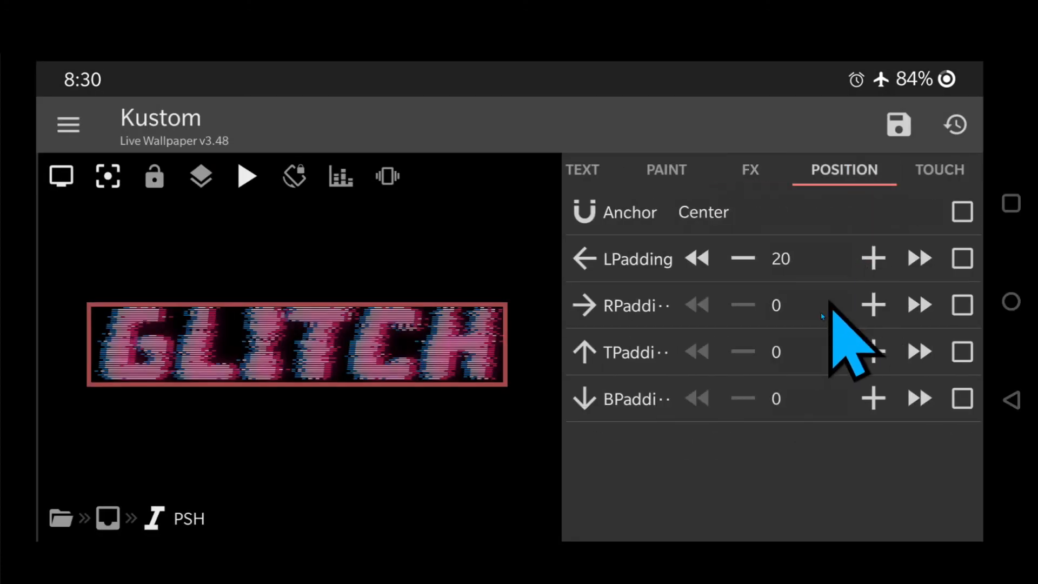
mouse_move(920, 343)
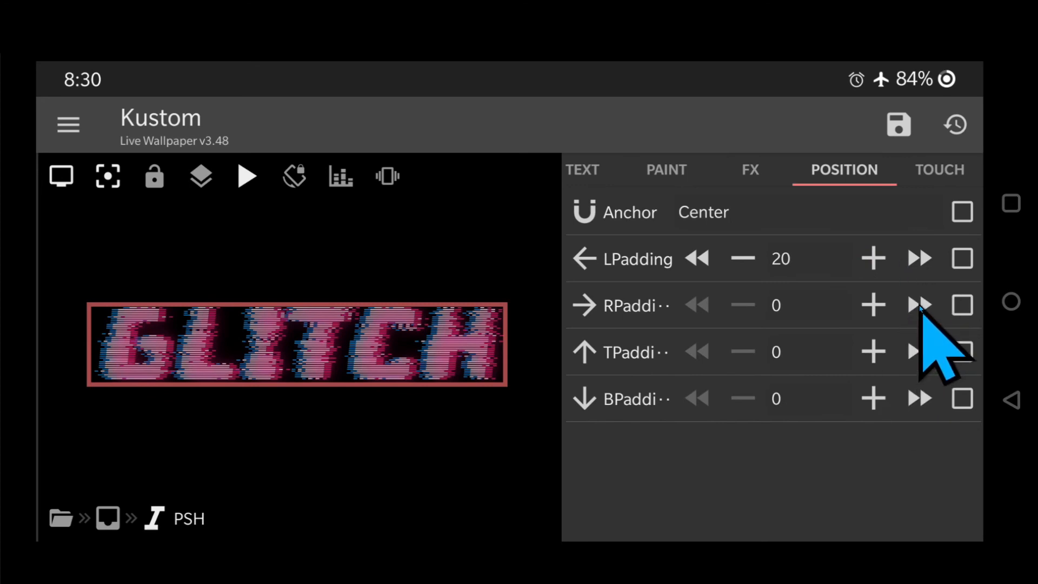
left_click(919, 305)
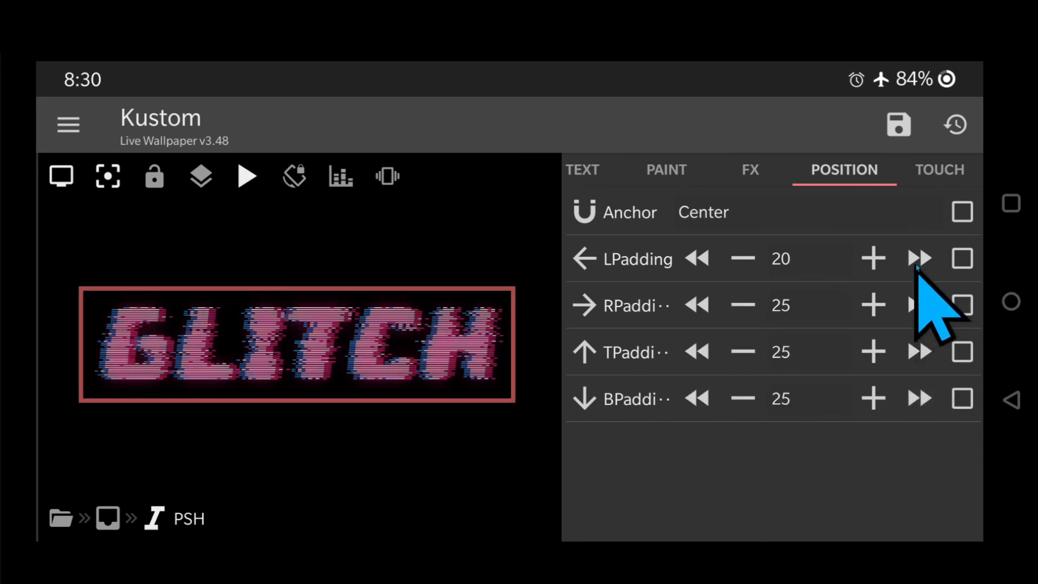
left_click(919, 259)
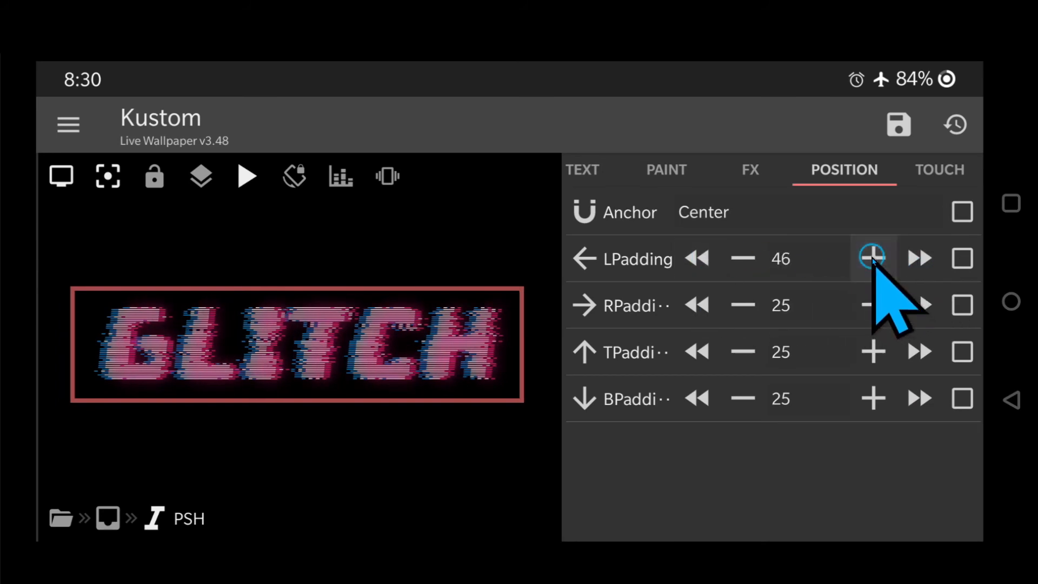
left_click(872, 258)
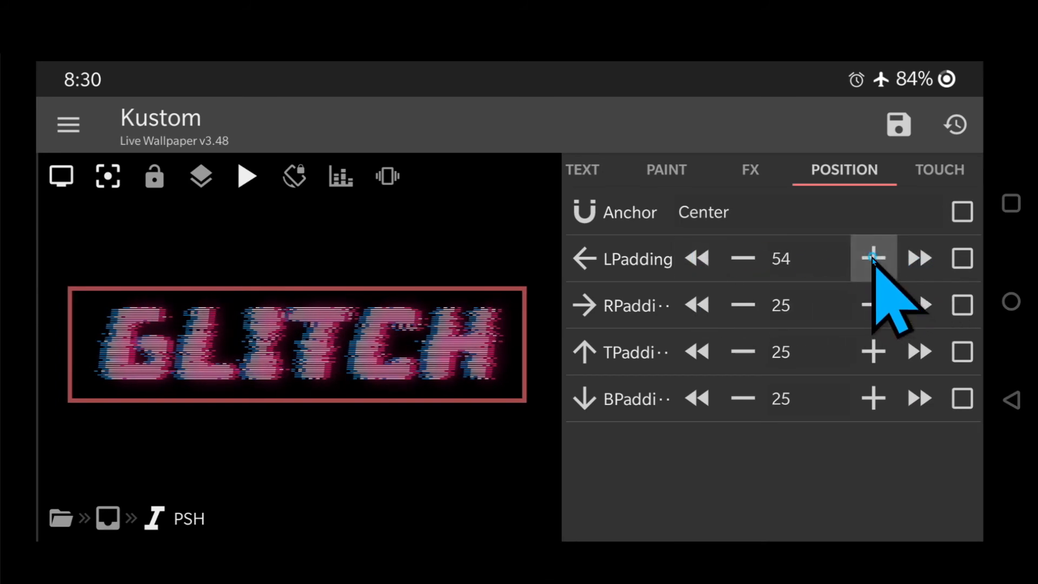
left_click(872, 259)
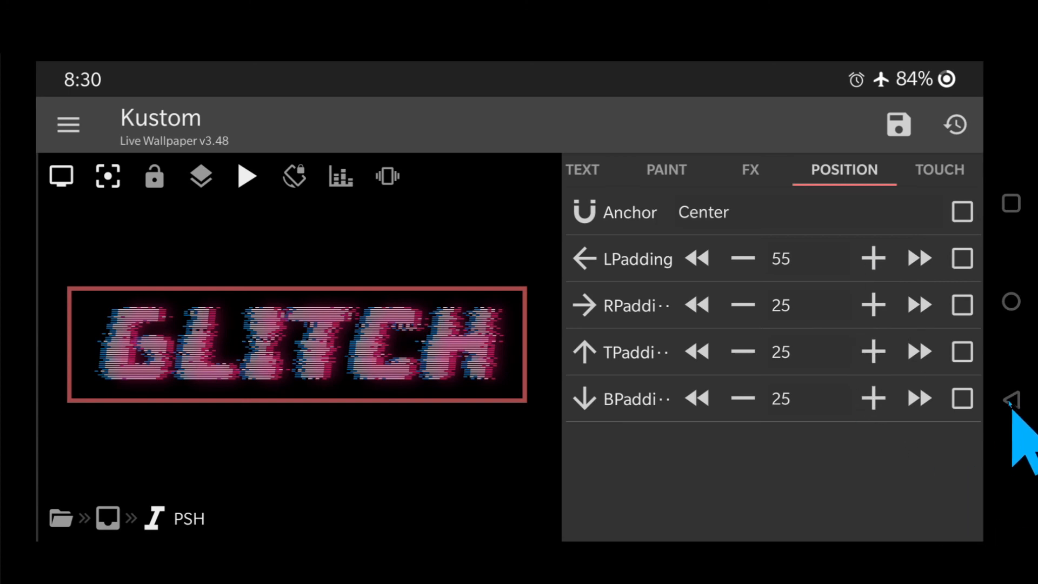
left_click(1011, 399)
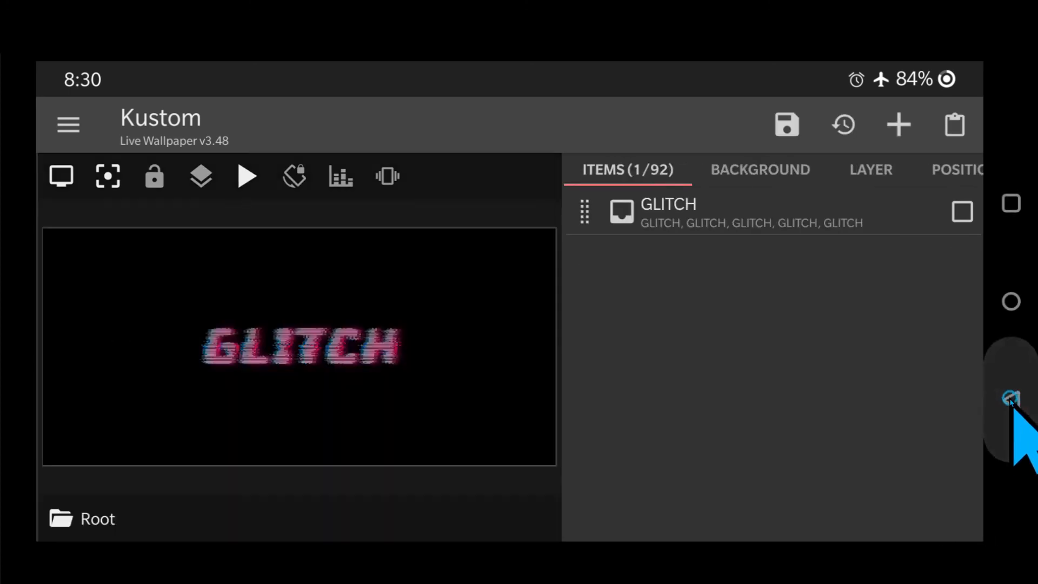
Duplicate layer B inside the GLITCH group and rename the copy BSH.
left_click(667, 212)
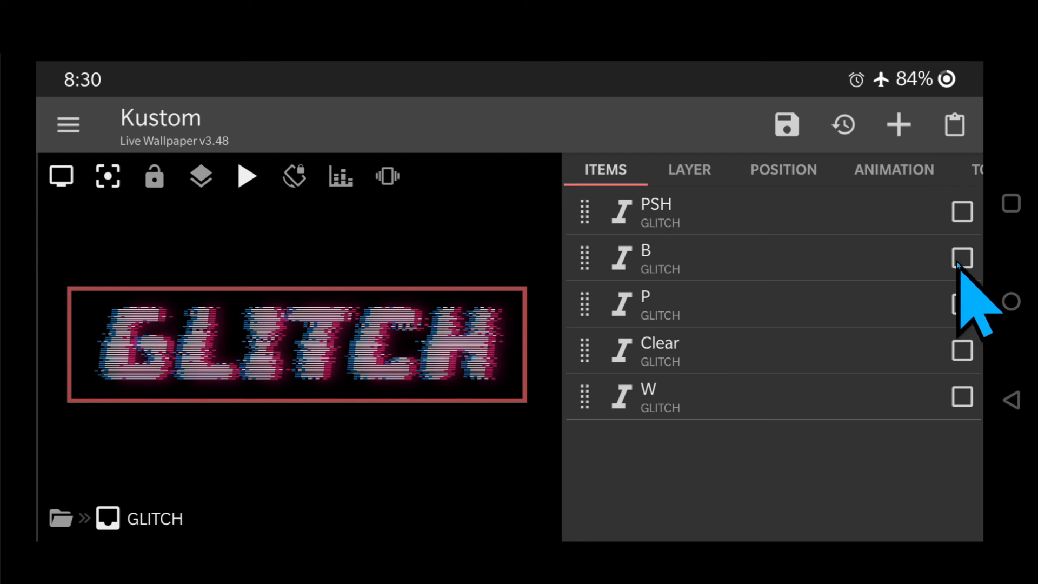
left_click(962, 257)
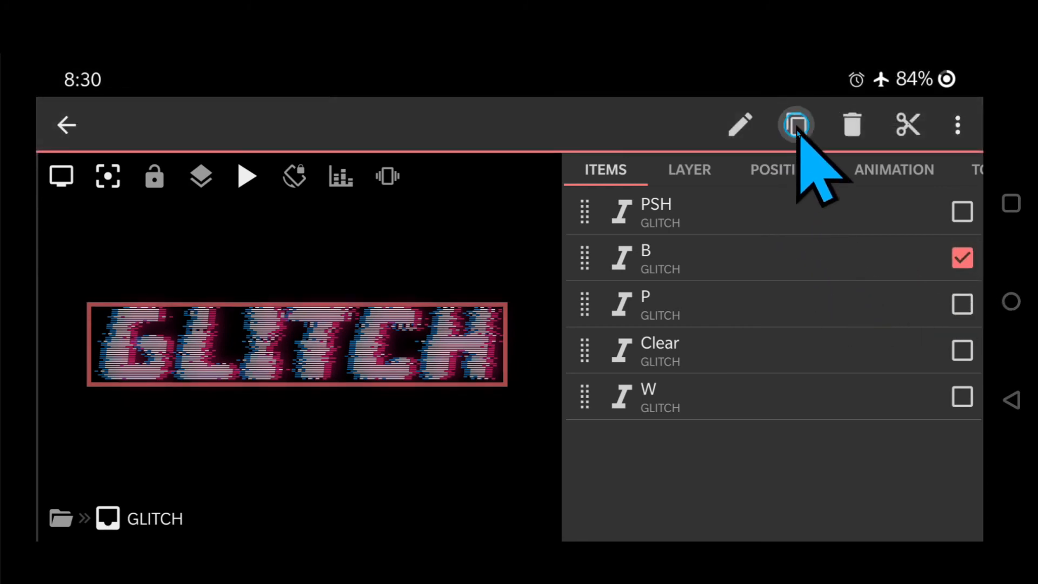
left_click(795, 124)
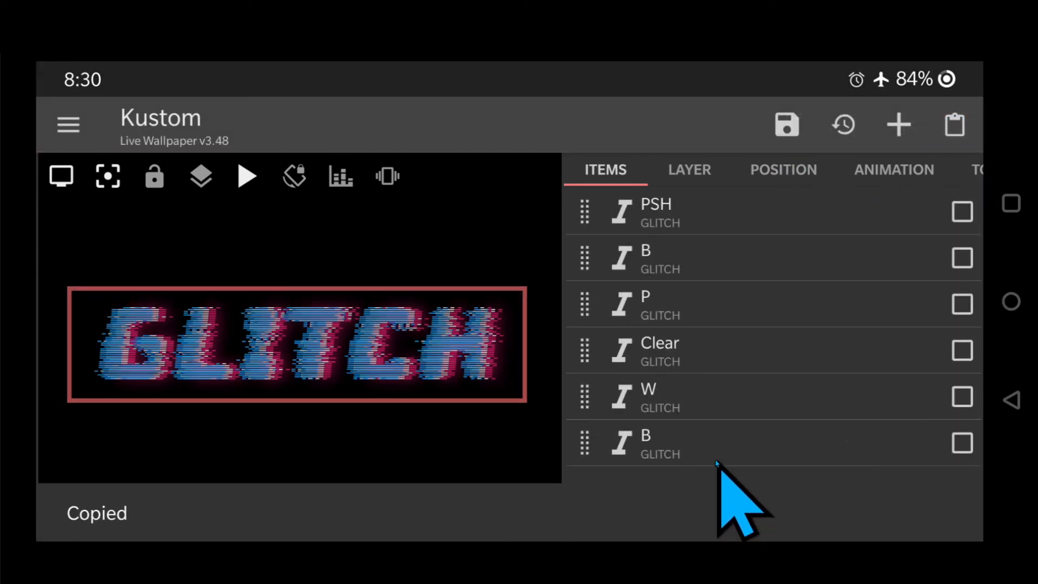
left_click(645, 443)
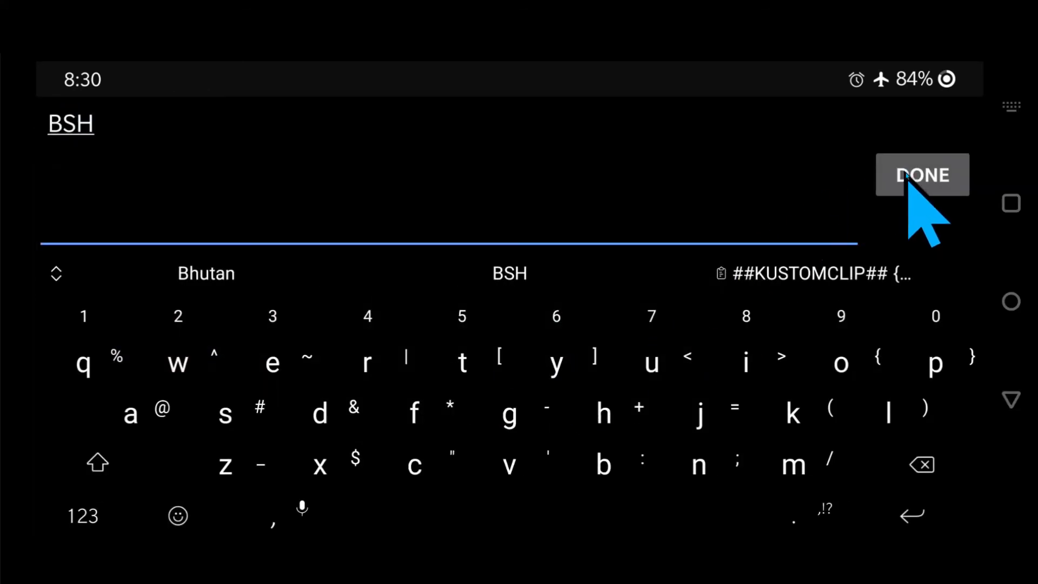
left_click(921, 175)
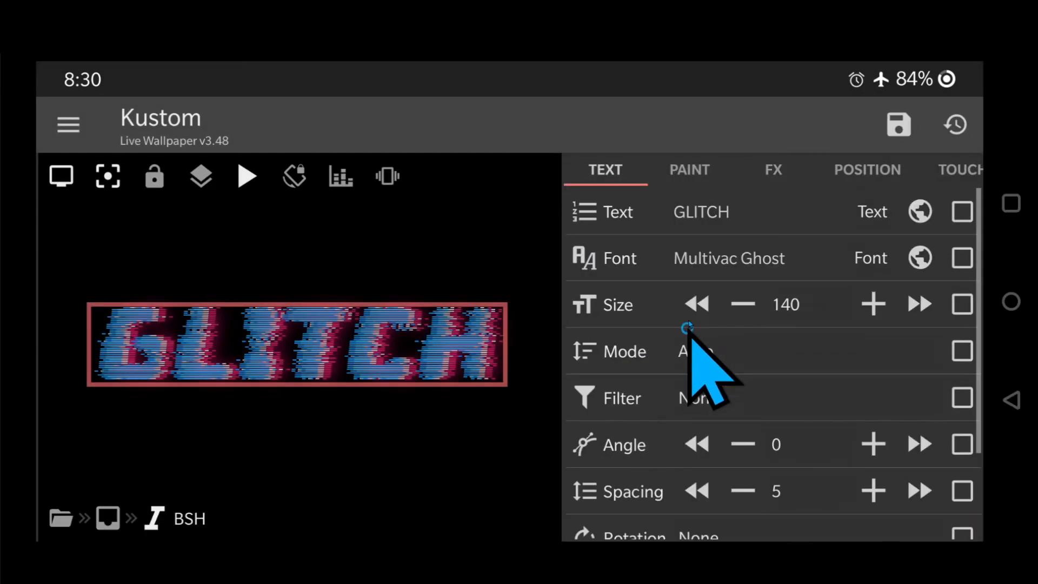
Set BSH's fill colour to fully transparent #00FFFFFF.
left_click(688, 170)
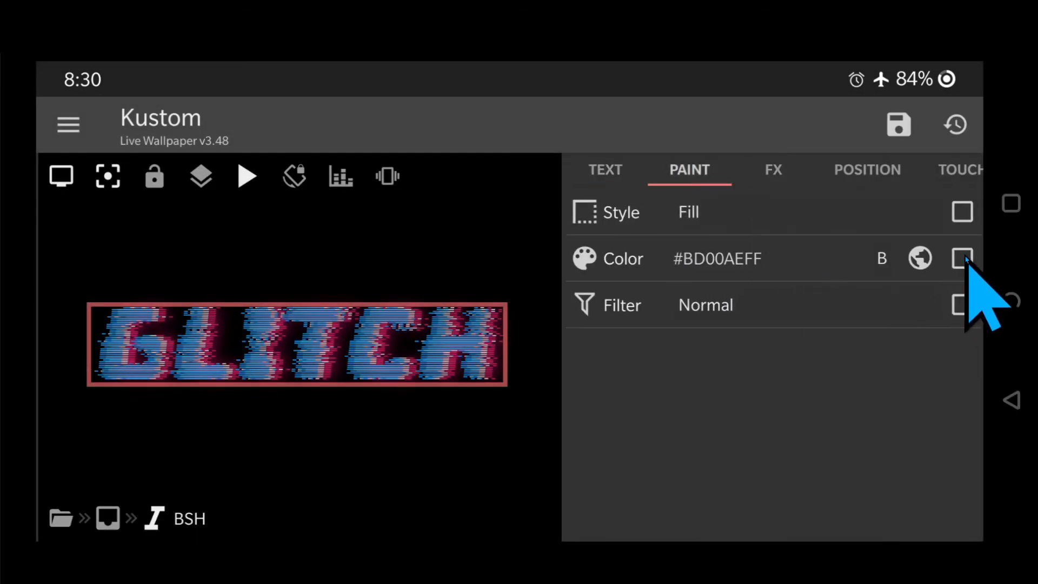
left_click(961, 258)
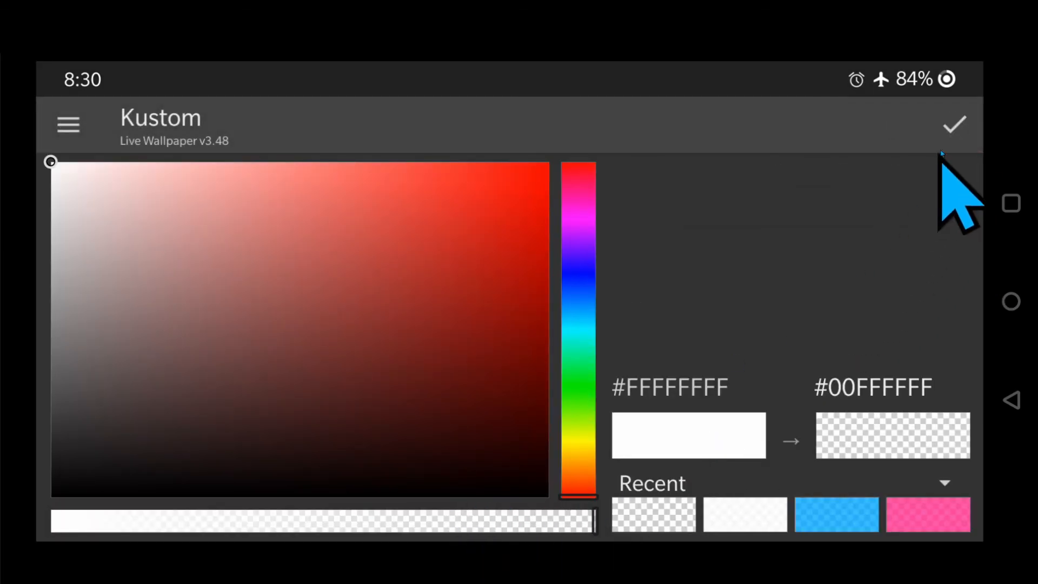
left_click(953, 124)
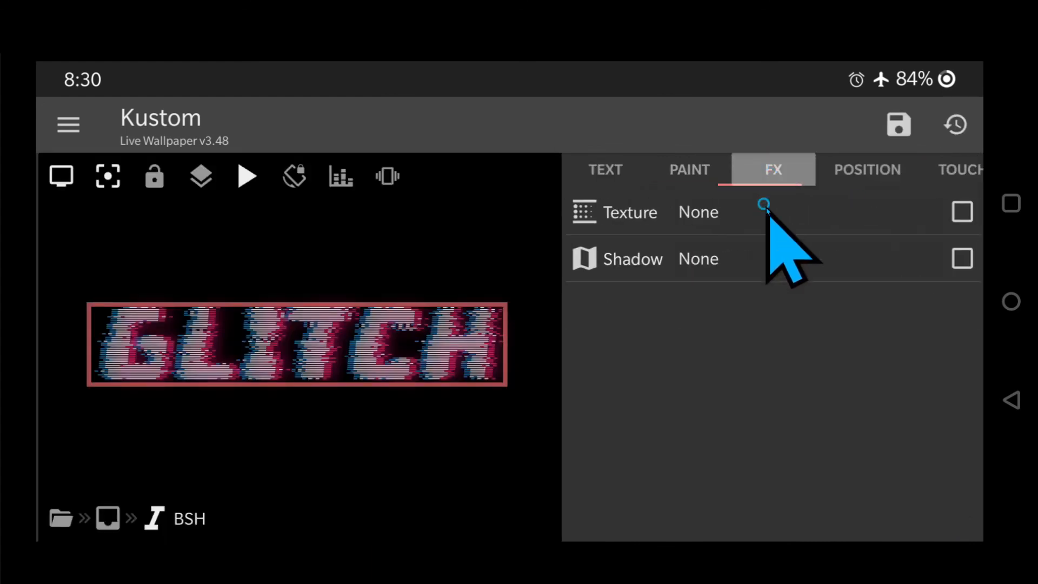
Give BSH an outer shadow with blur 100.
left_click(697, 258)
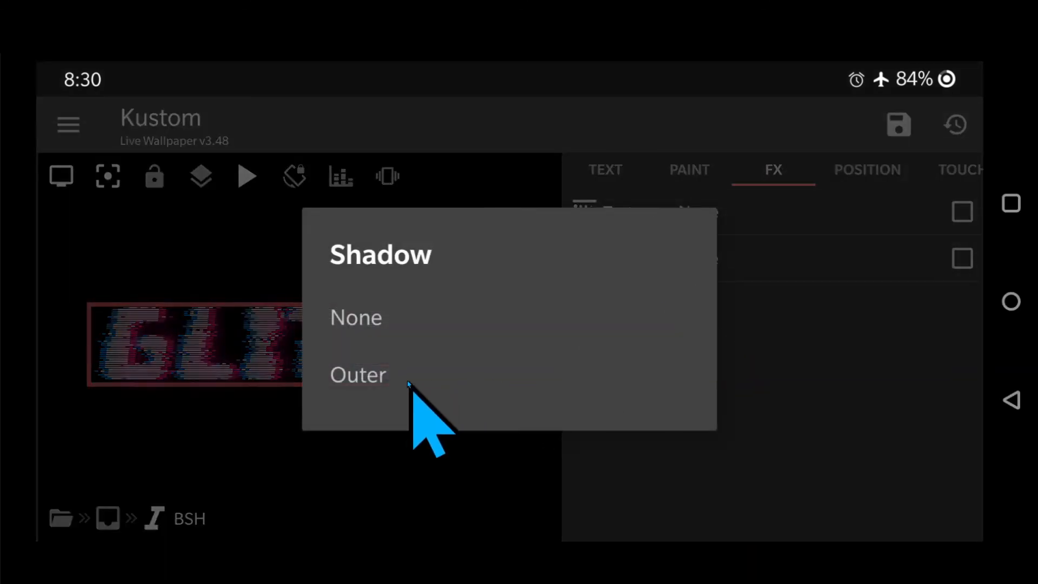
left_click(358, 375)
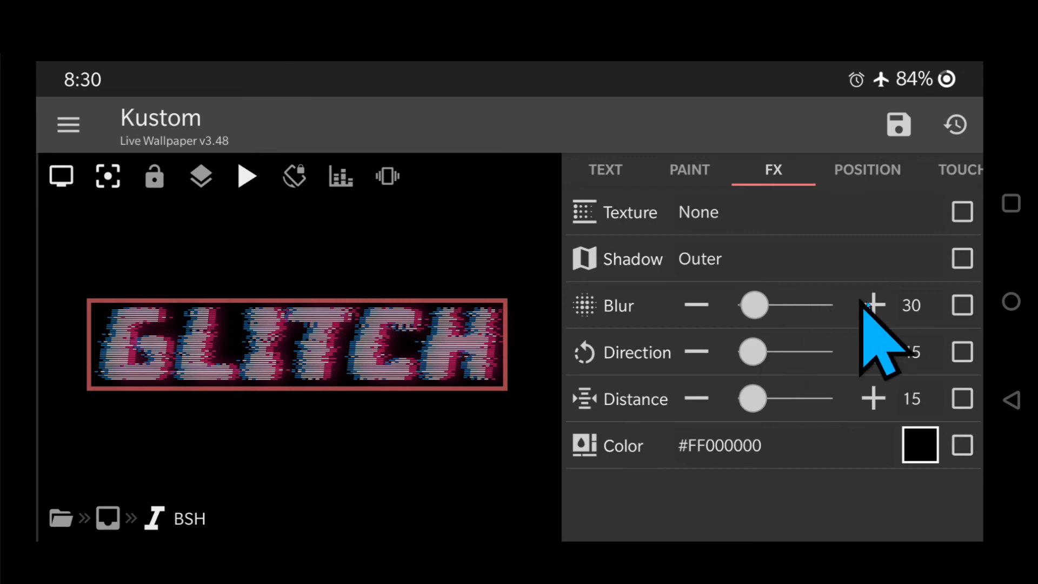
left_click(910, 305)
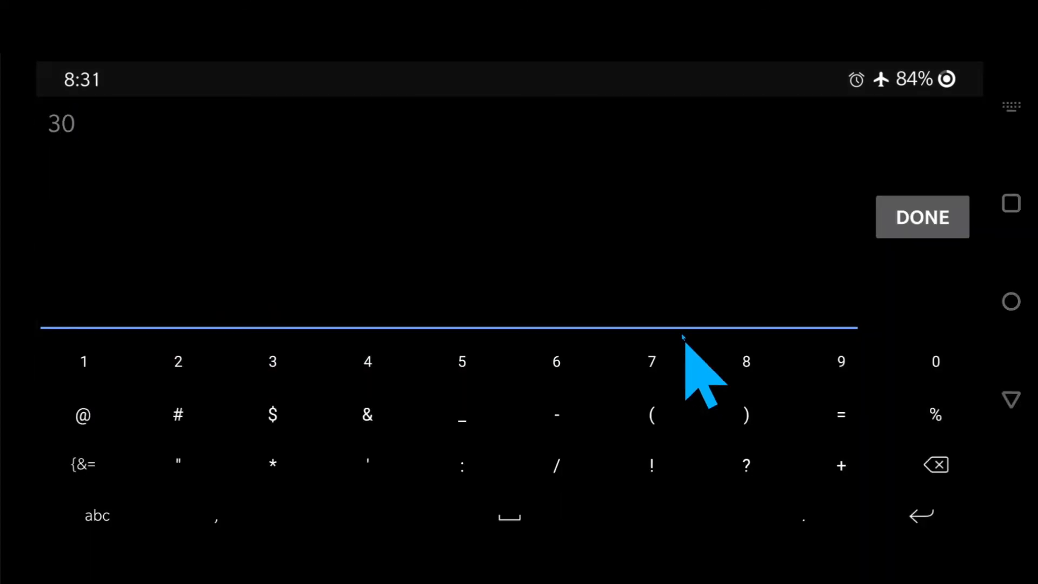
left_click(921, 216)
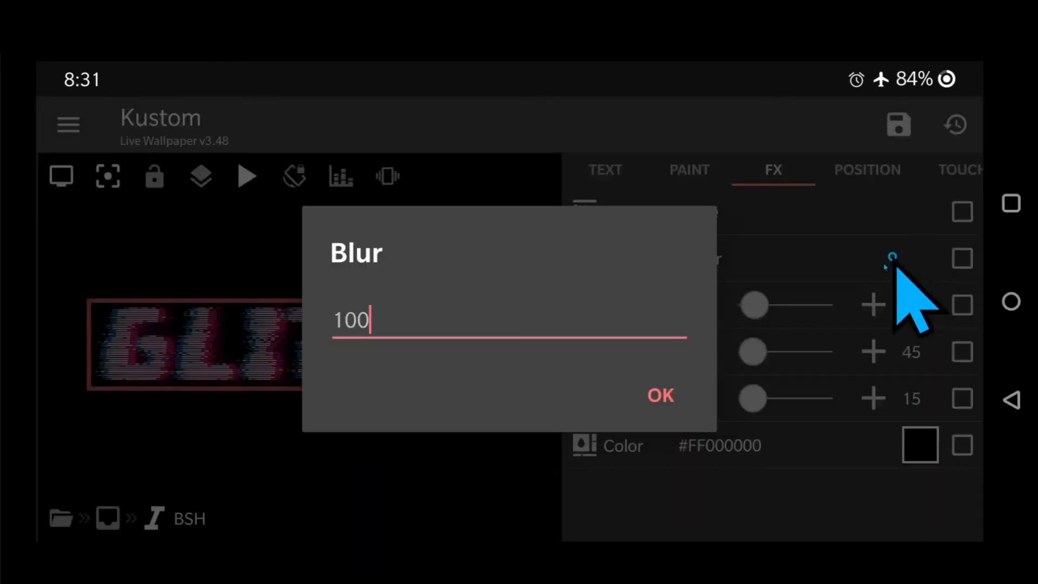
left_click(659, 395)
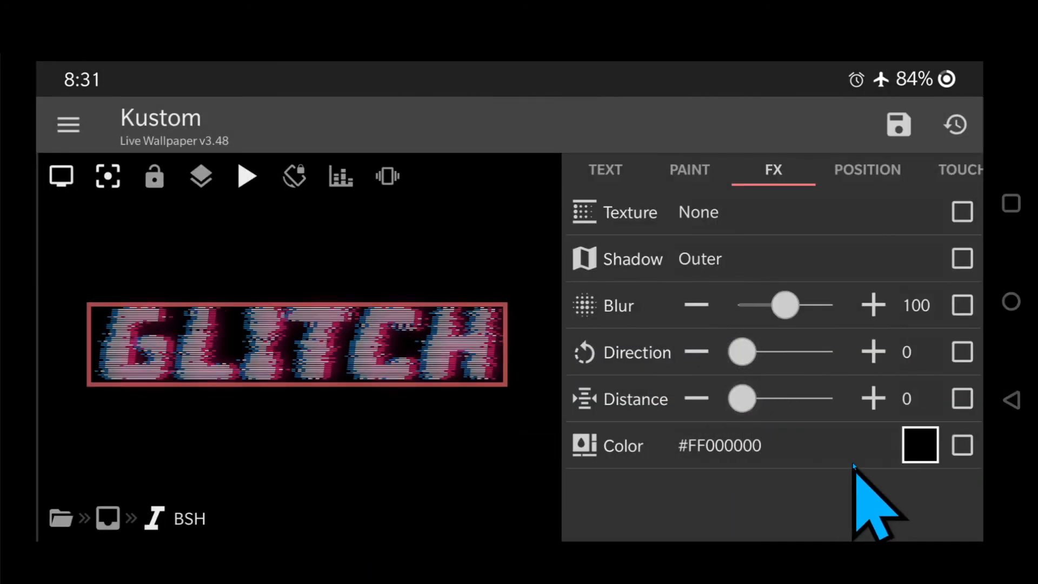
Colour the BSH shadow with the global B blue.
left_click(962, 444)
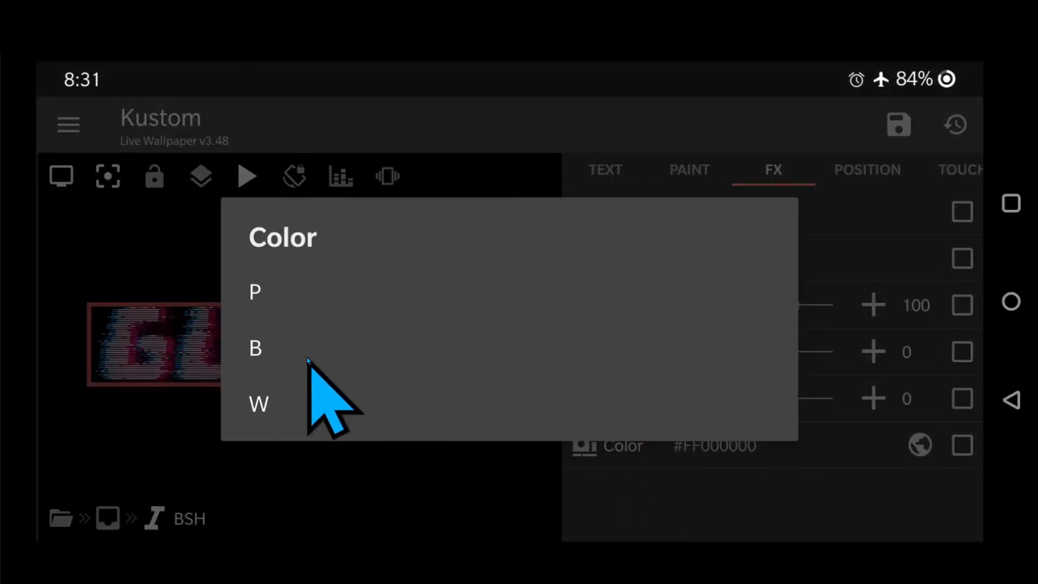
left_click(255, 347)
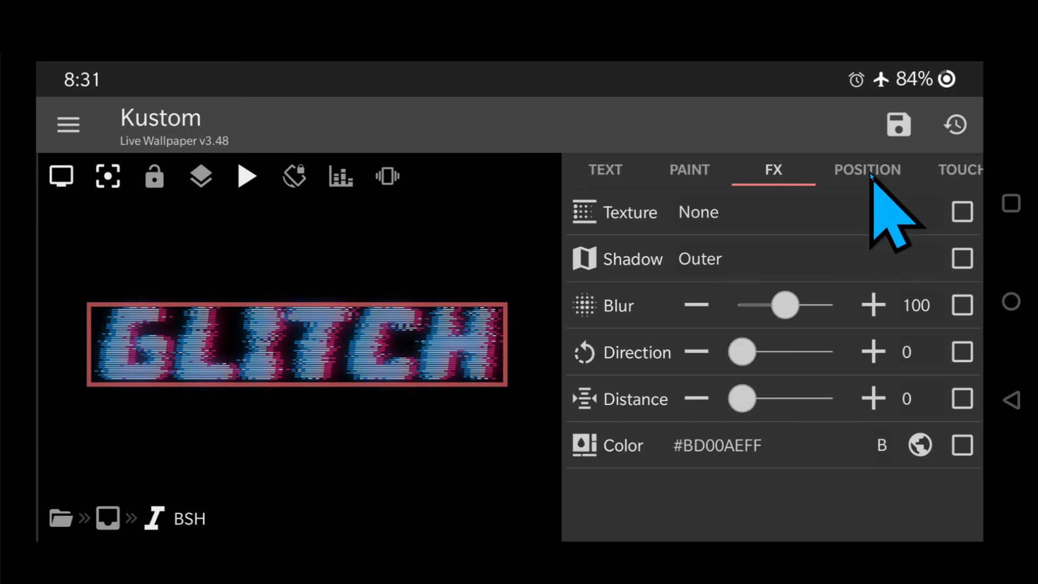
left_click(868, 169)
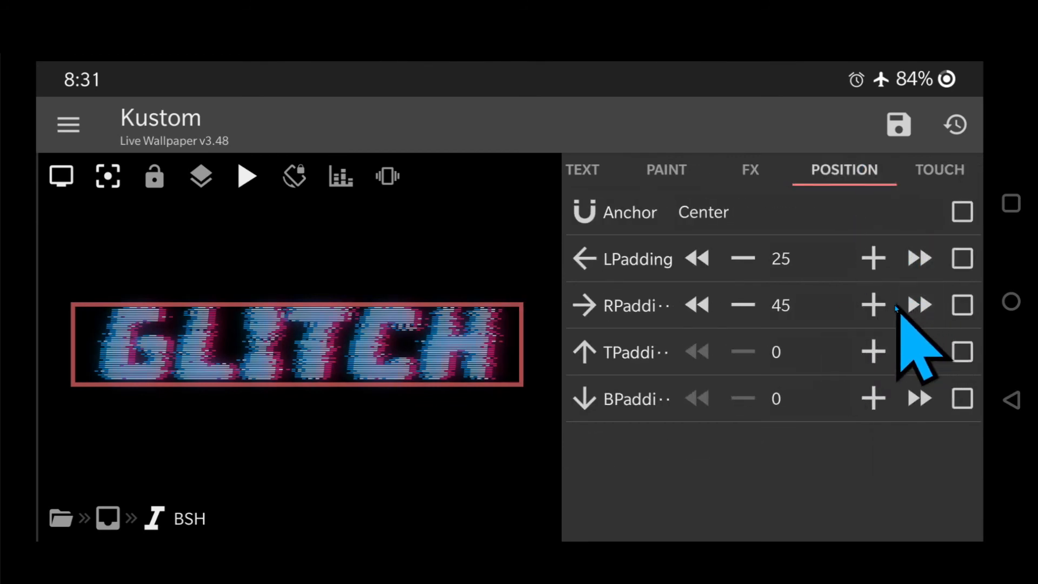
Raise BSH's right padding to 55 and enlarge its bottom padding.
left_click(872, 305)
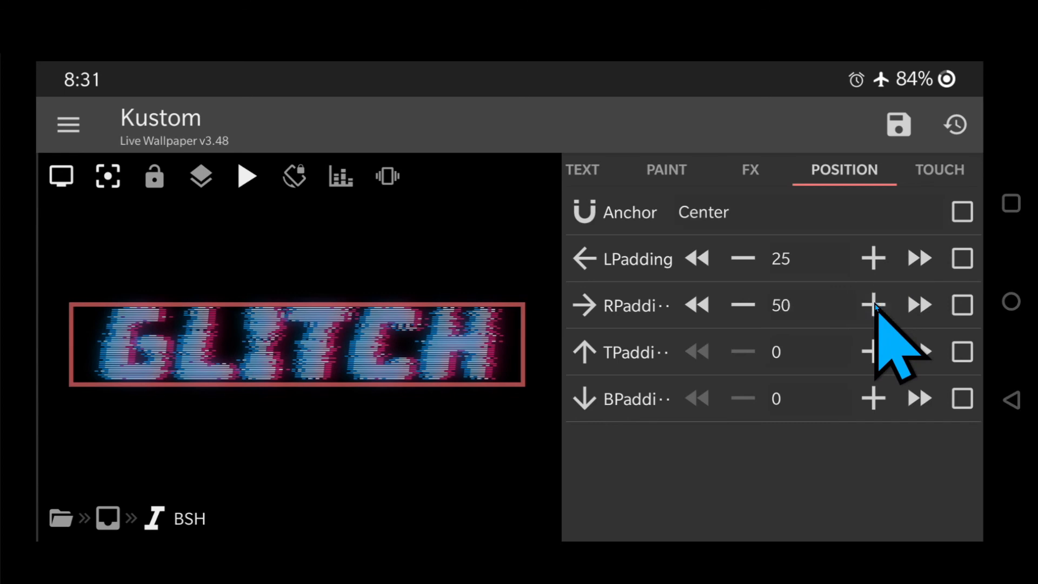
left_click(871, 305)
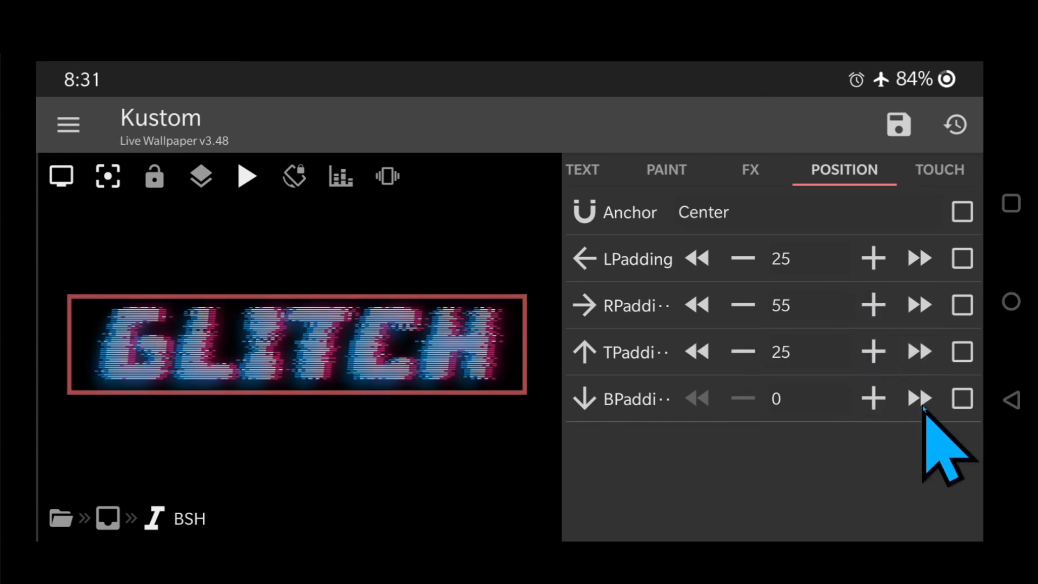
left_click(919, 398)
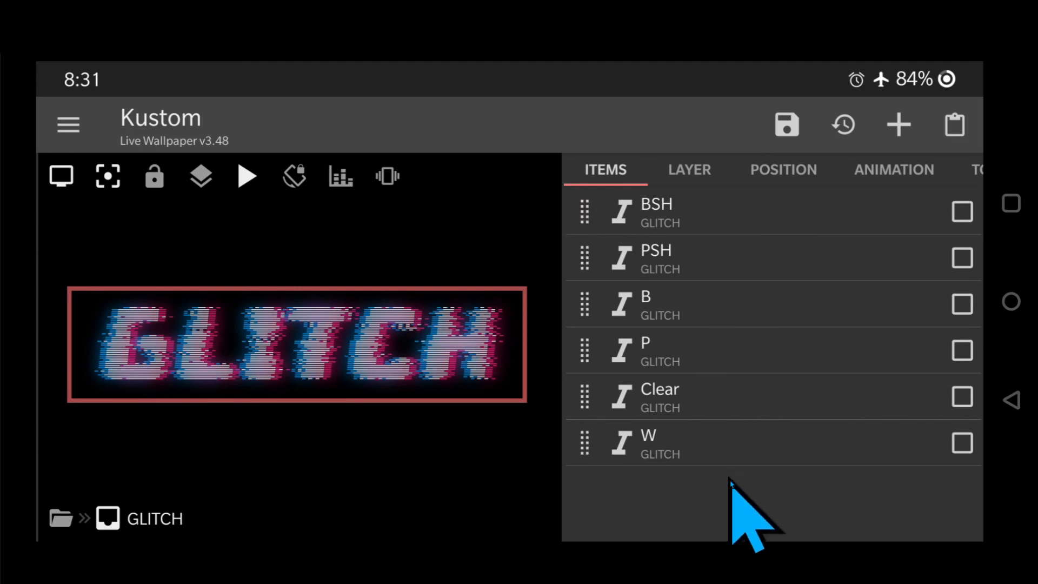
mouse_move(721, 489)
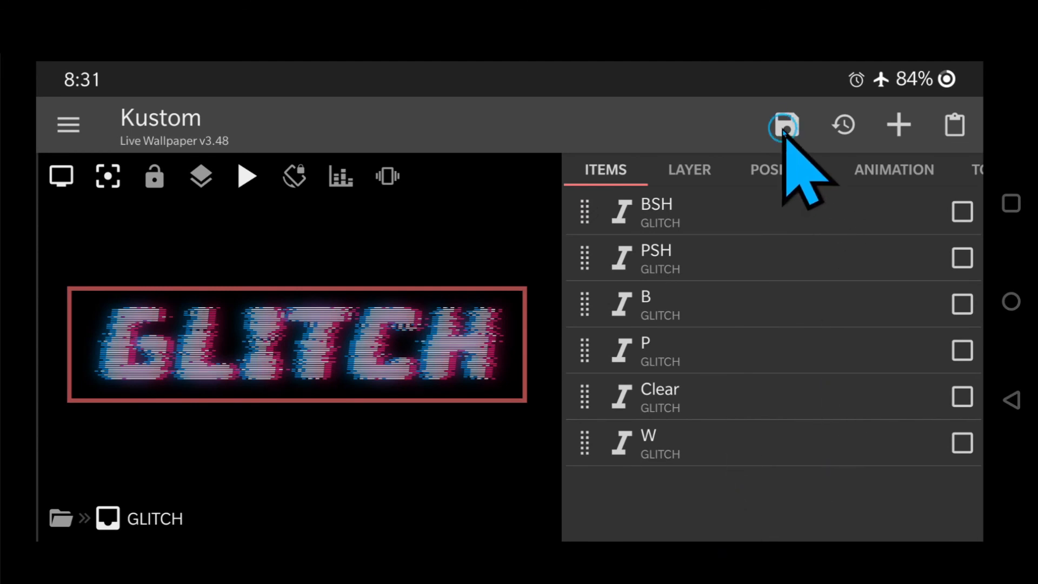
Save the wallpaper and view it live on the home screen.
left_click(783, 124)
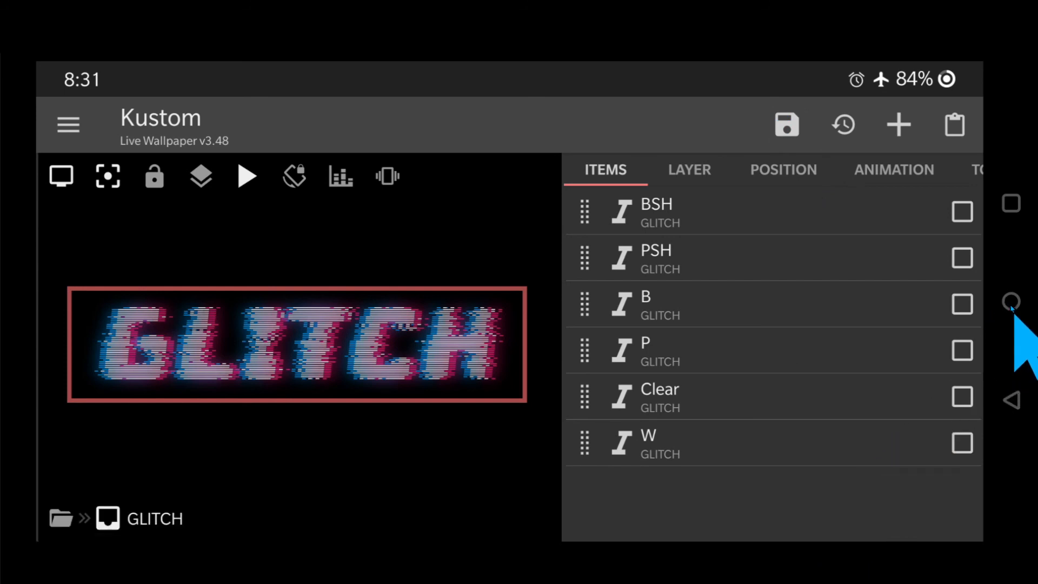
left_click(246, 175)
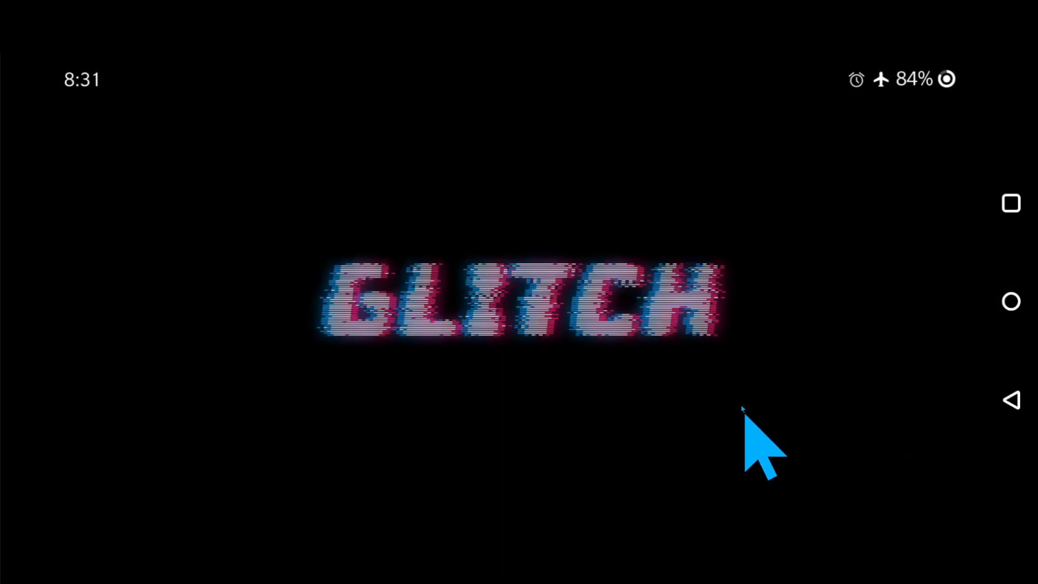